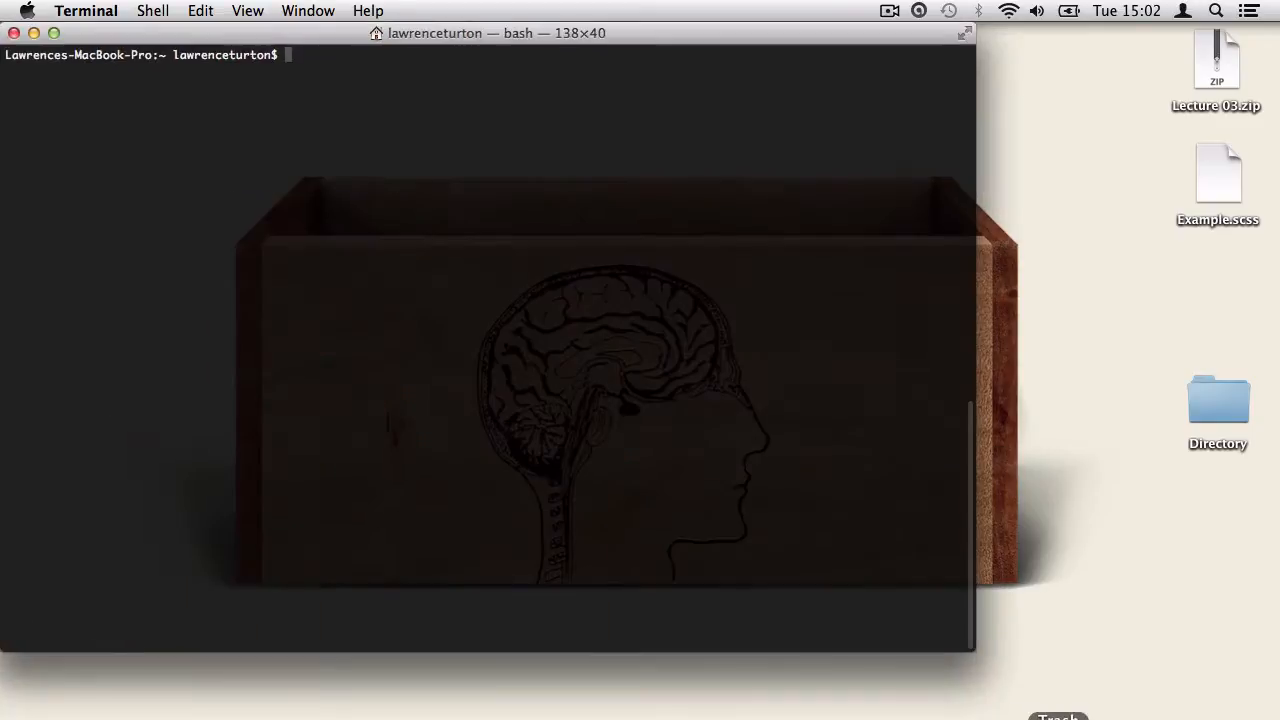
- Run sass to show its help output, then change directory to the Desktop
text(sass -h)
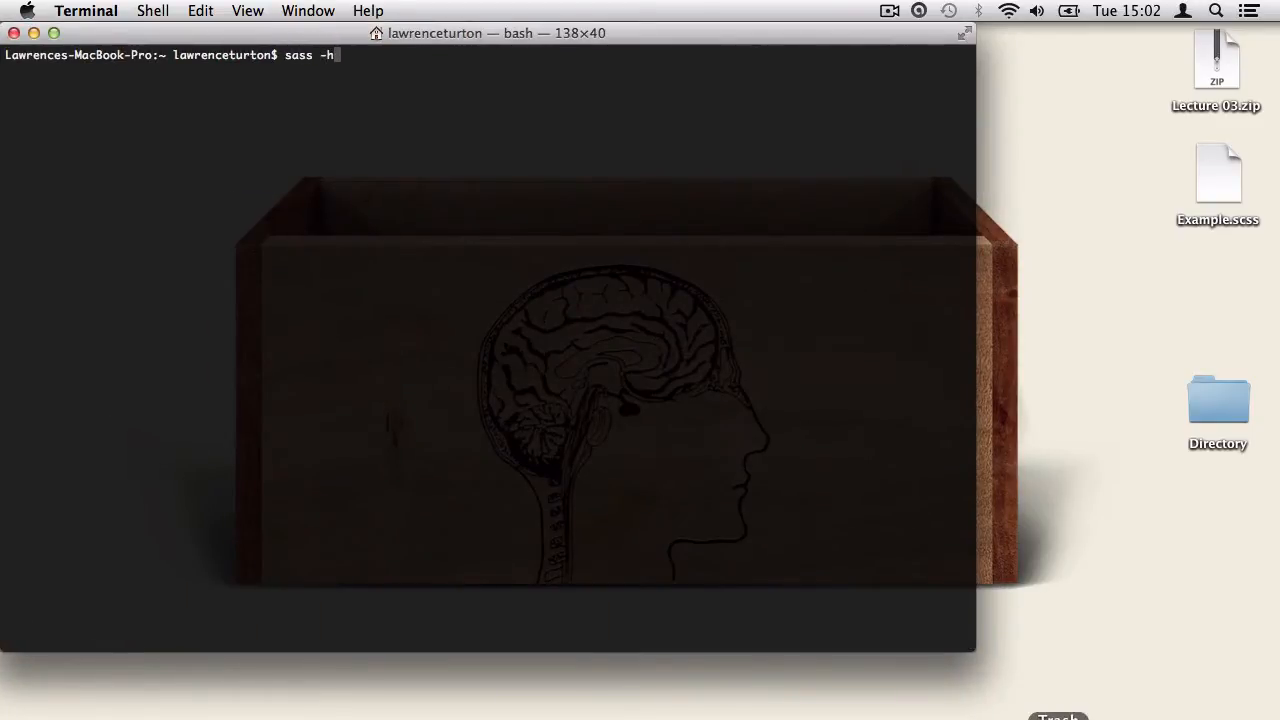
key(Return)
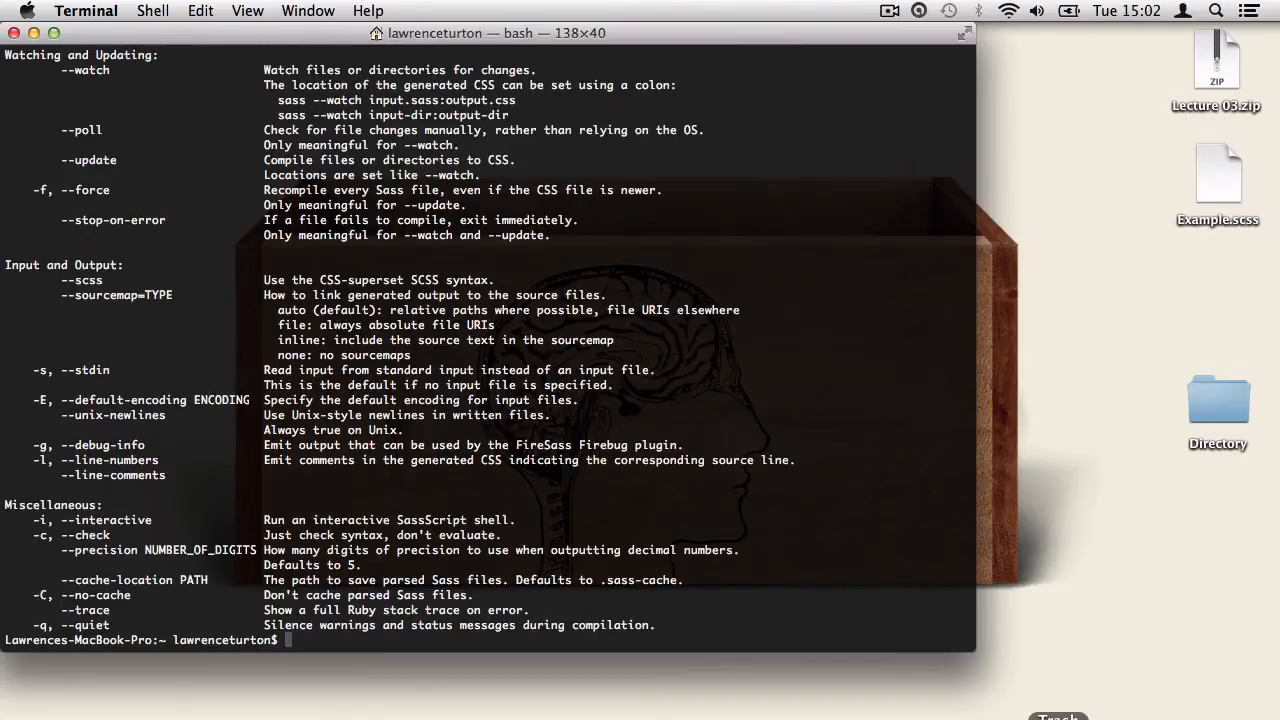
scroll(up, 3)
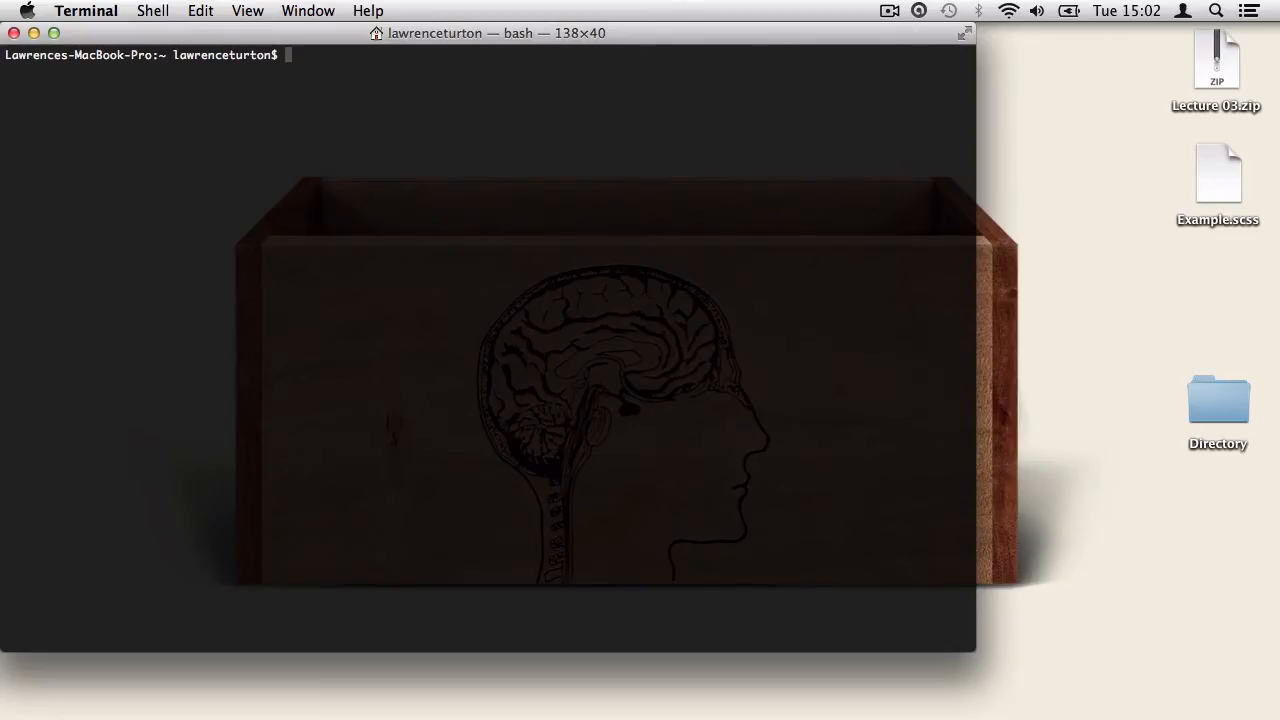
text(cd desktop)
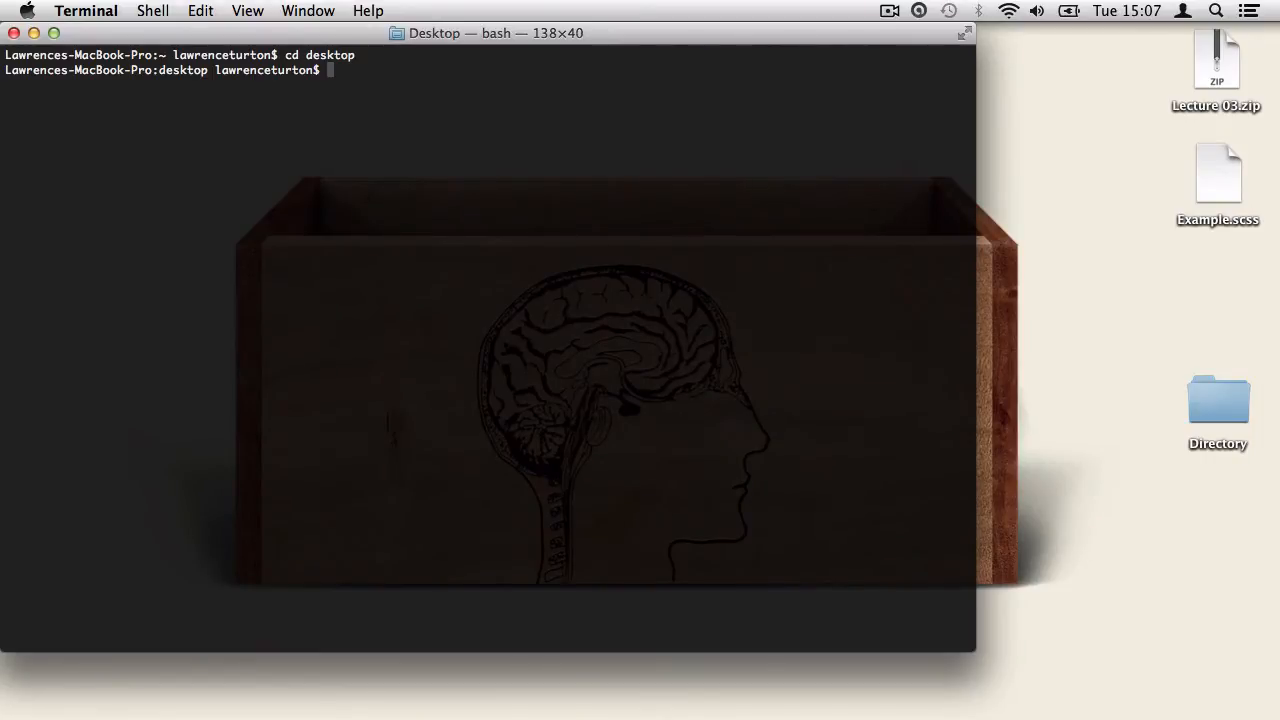
- Run sass-convert Example.scss Example.sass to create Example.sass on the Desktop
text(s)
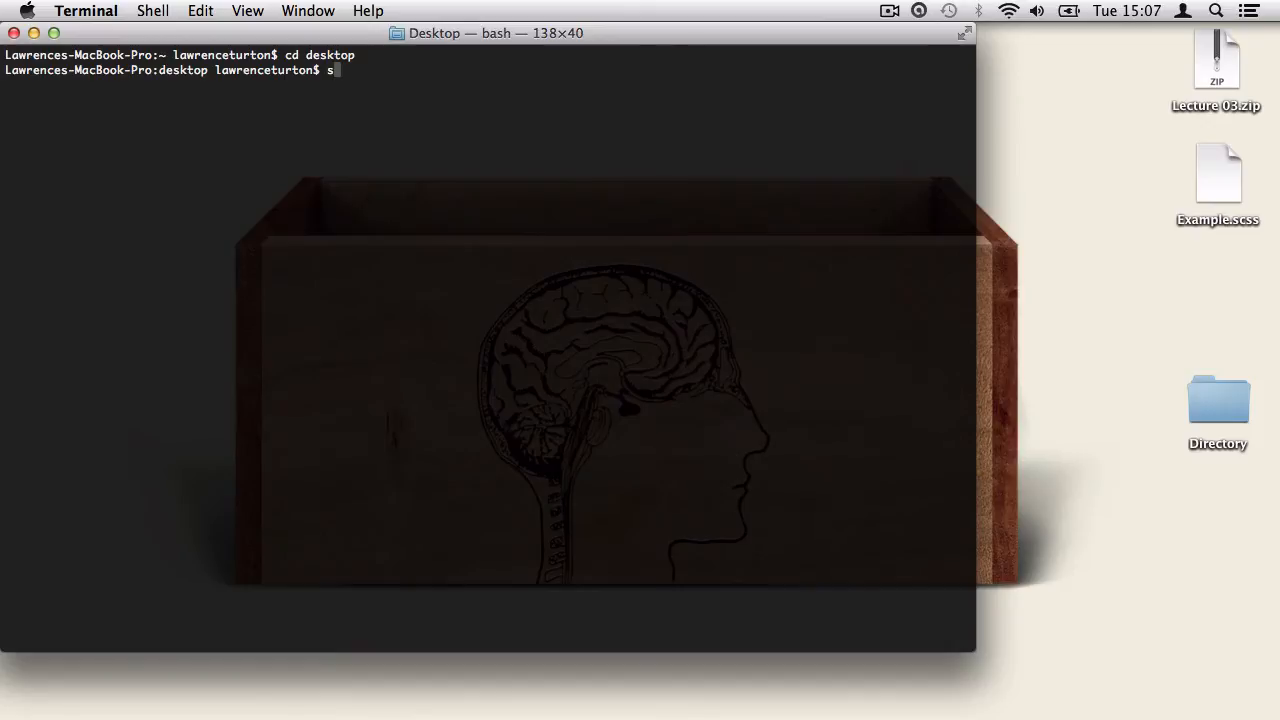
text(ass-)
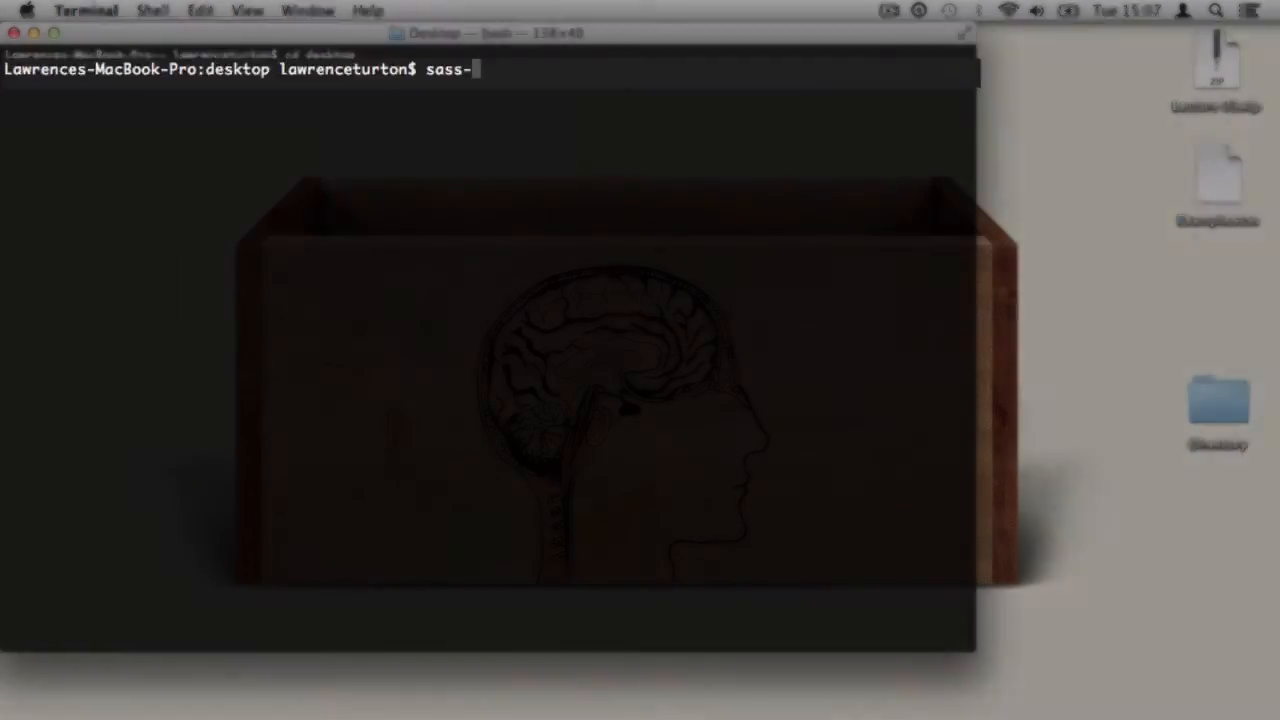
text(convert)
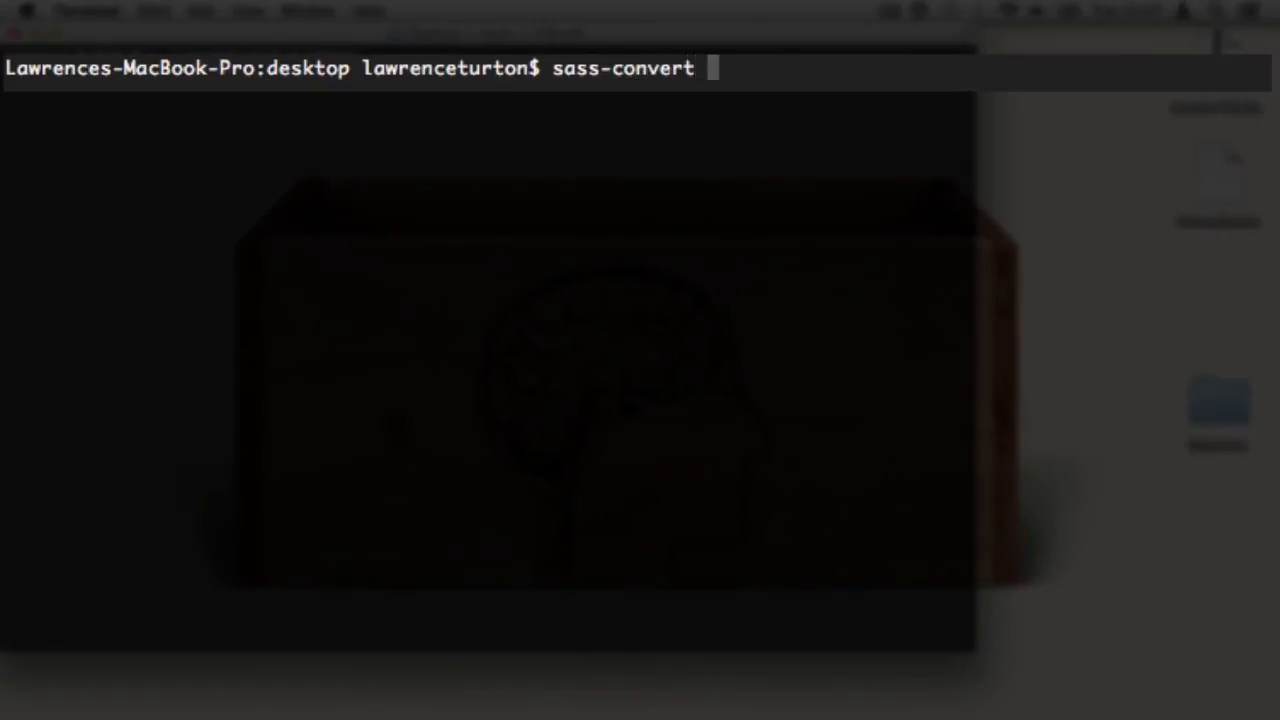
text(Exam)
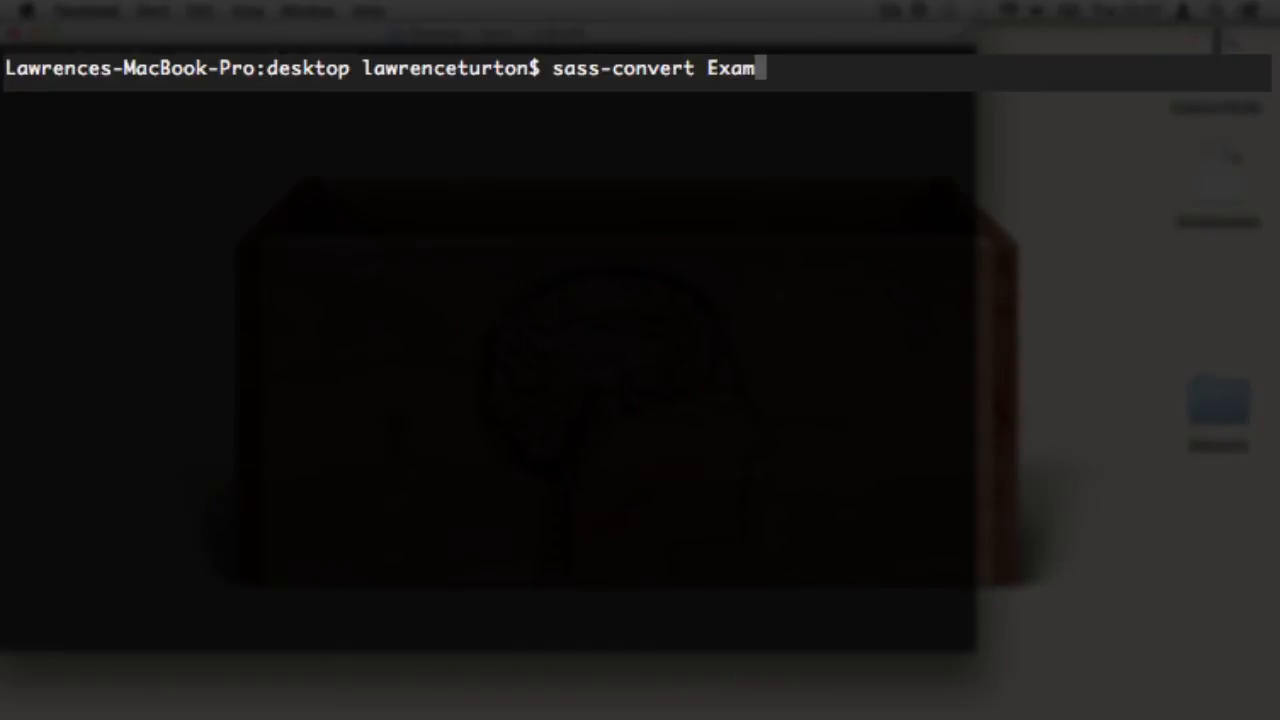
text(ple.scss)
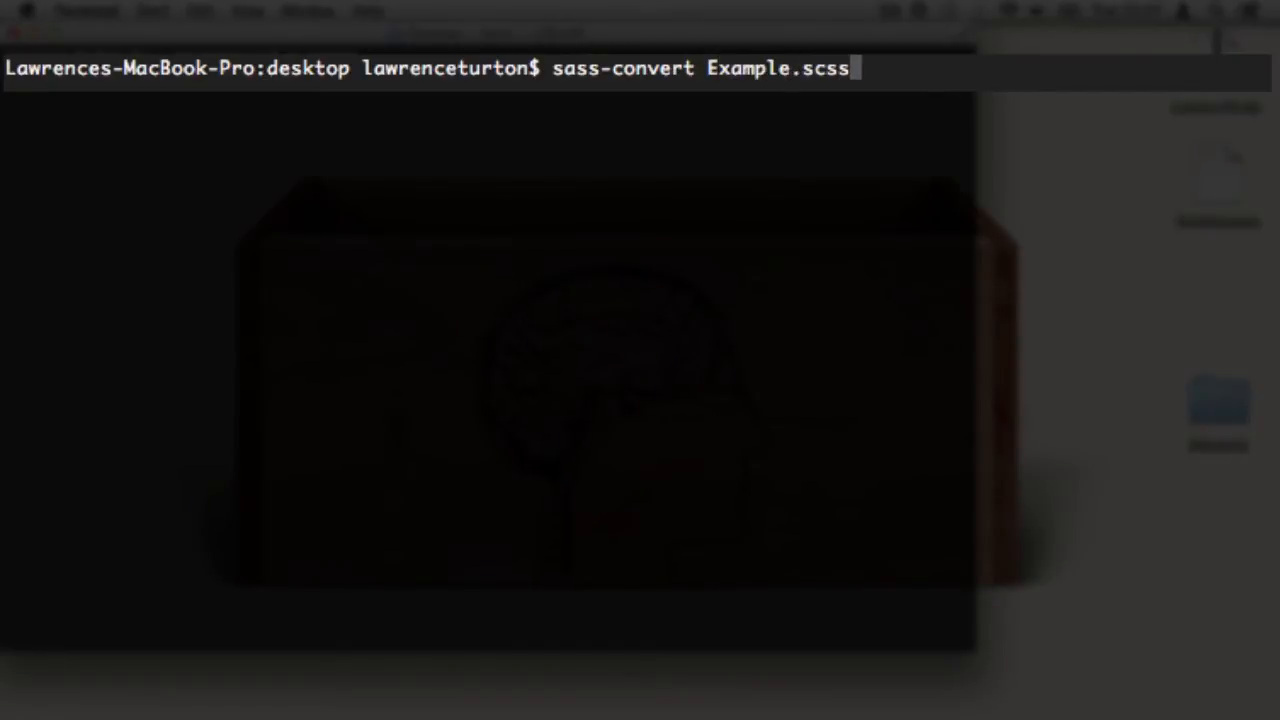
text(E)
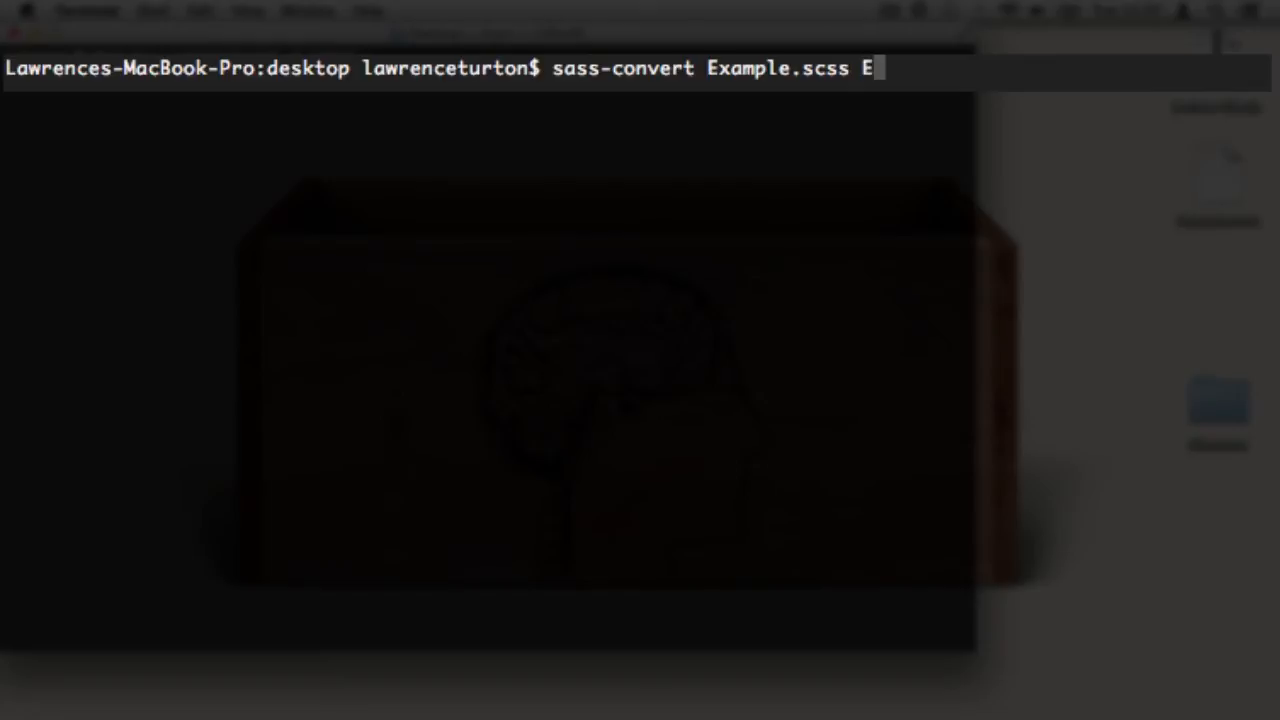
text(xample)
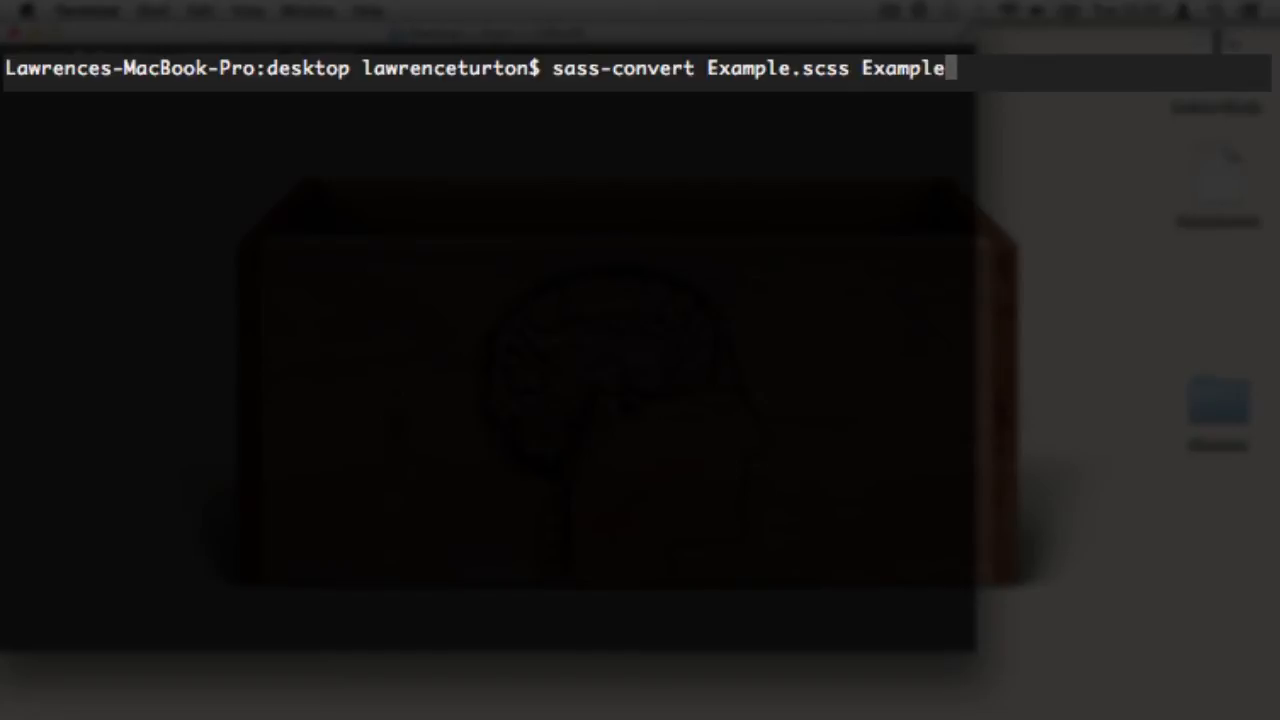
text(.)
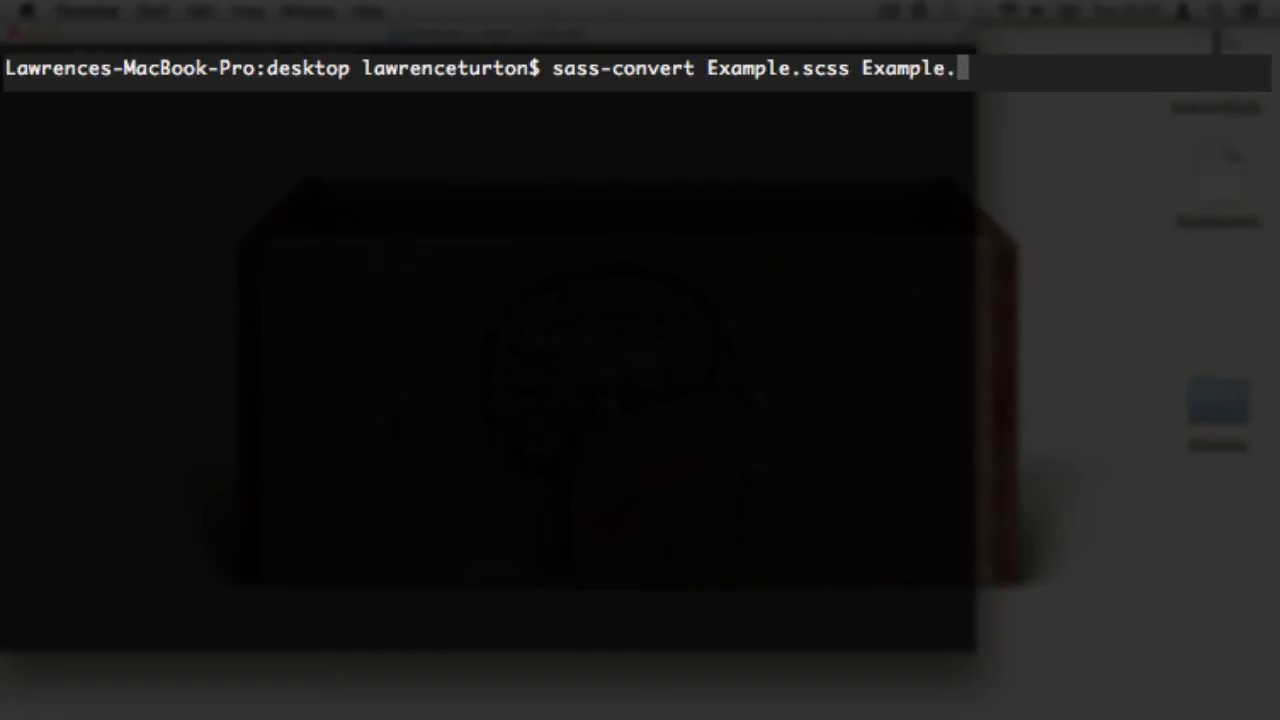
text(sass)
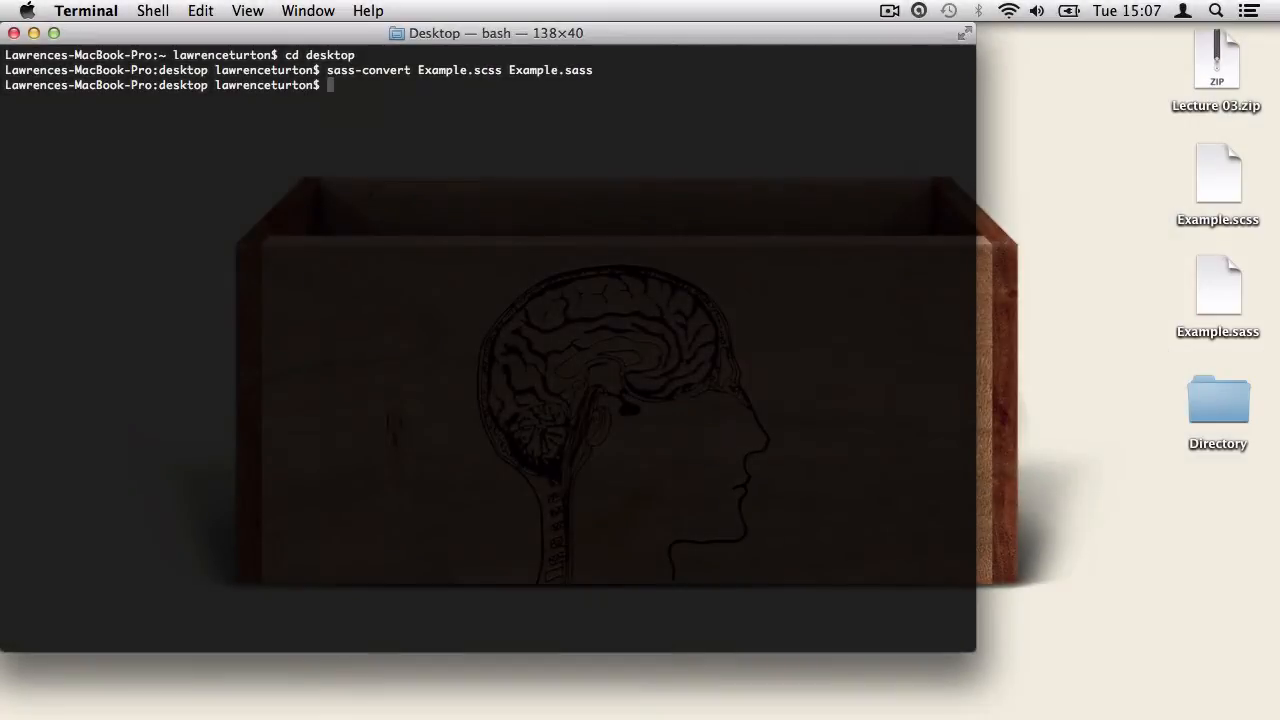
mouse_move(1238, 302)
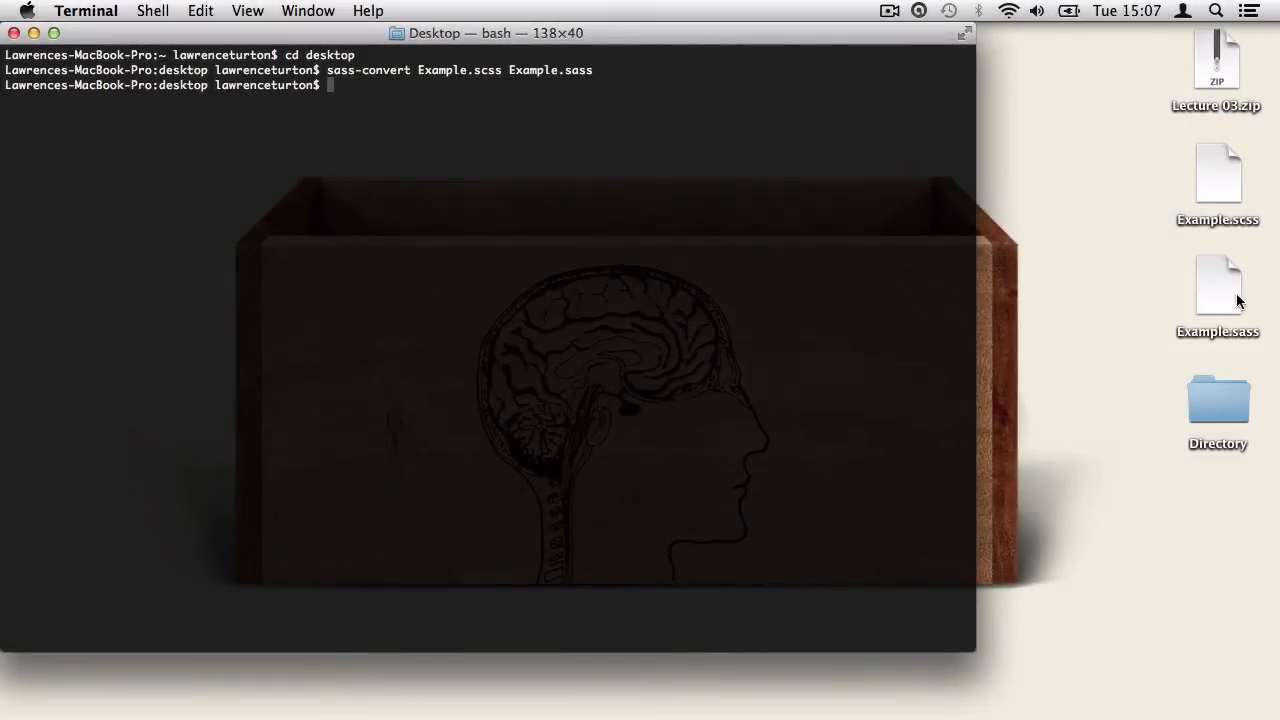
- Delete Example.scss in Finder, then run sass-convert Example.sass Example.scss to regenerate it
click(1216, 176)
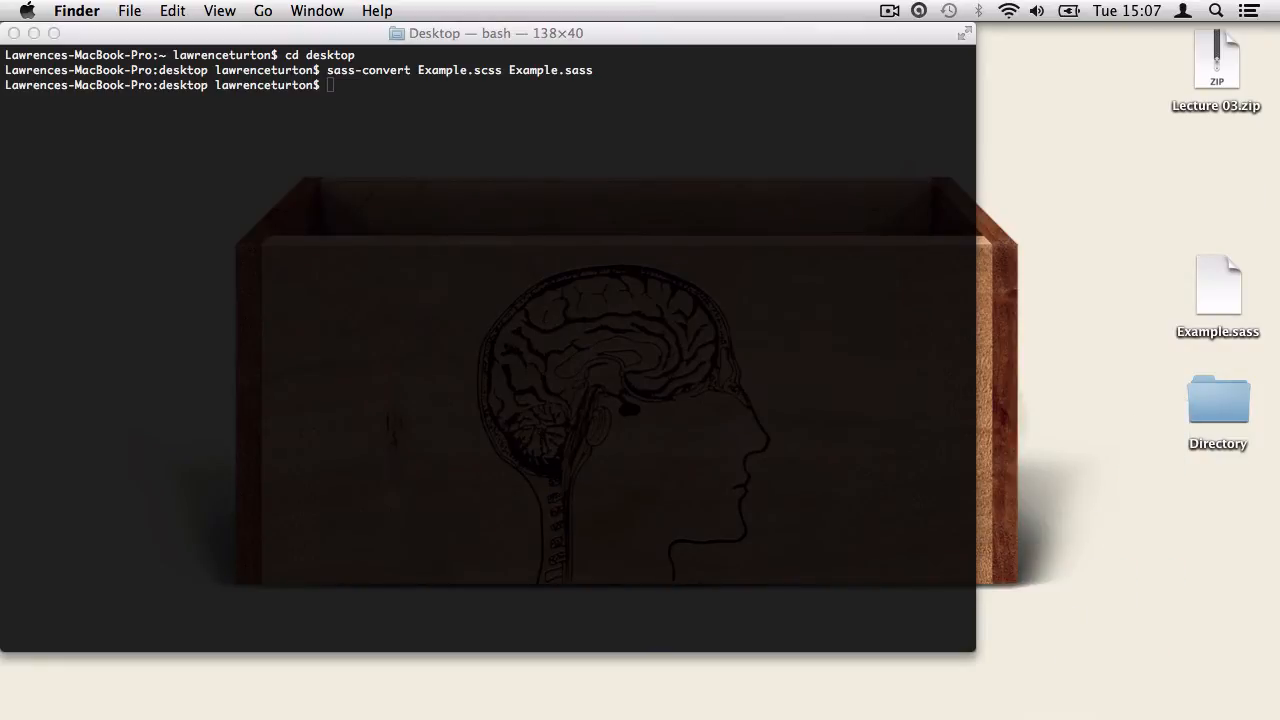
text(s)
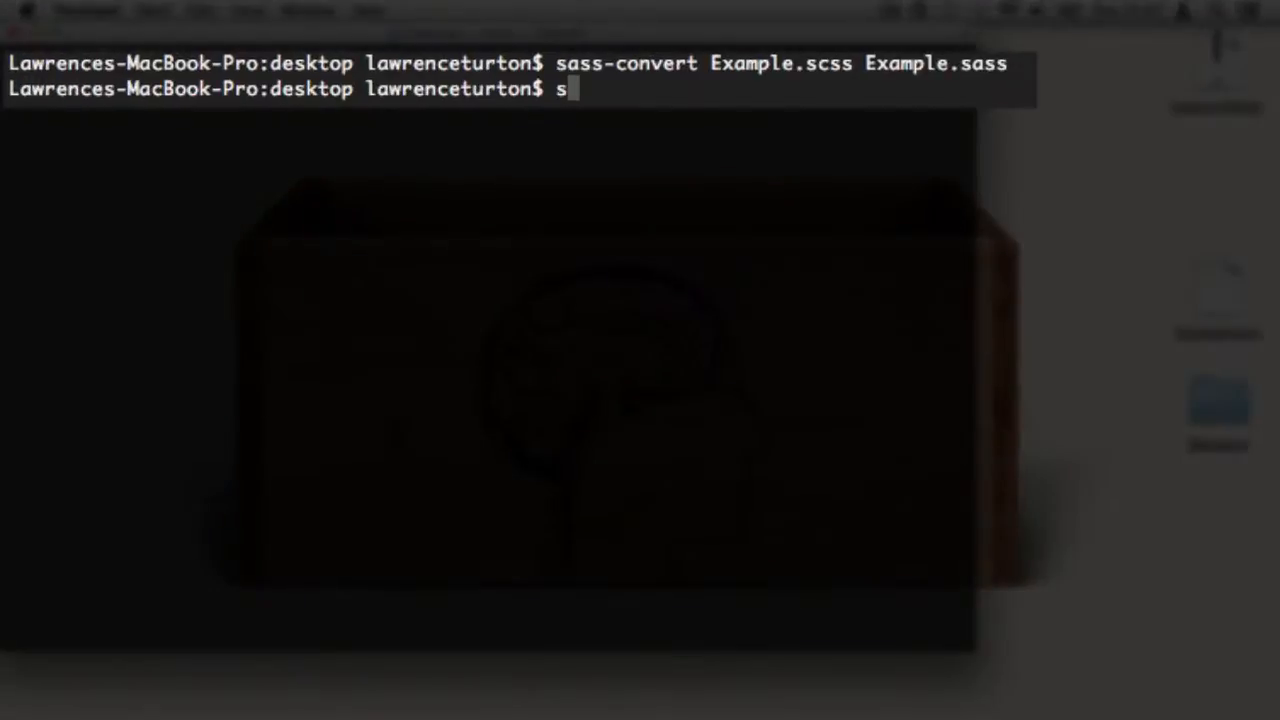
text(ass-)
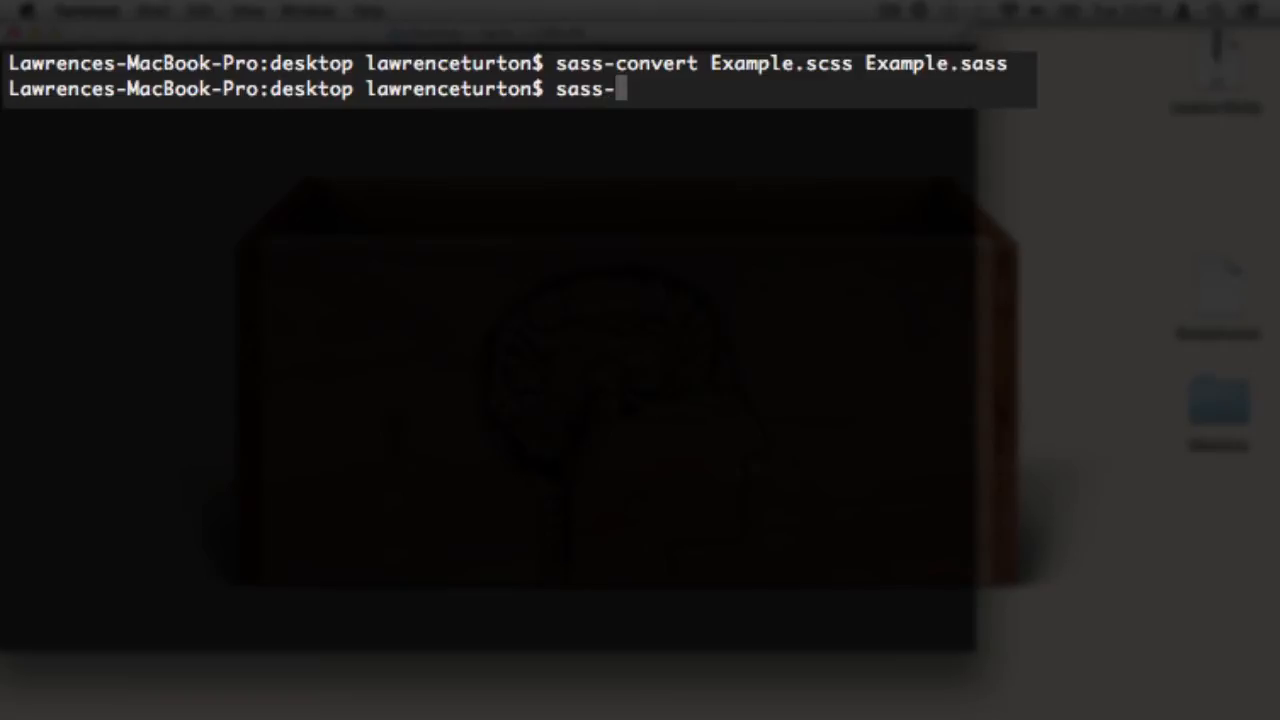
text(convert)
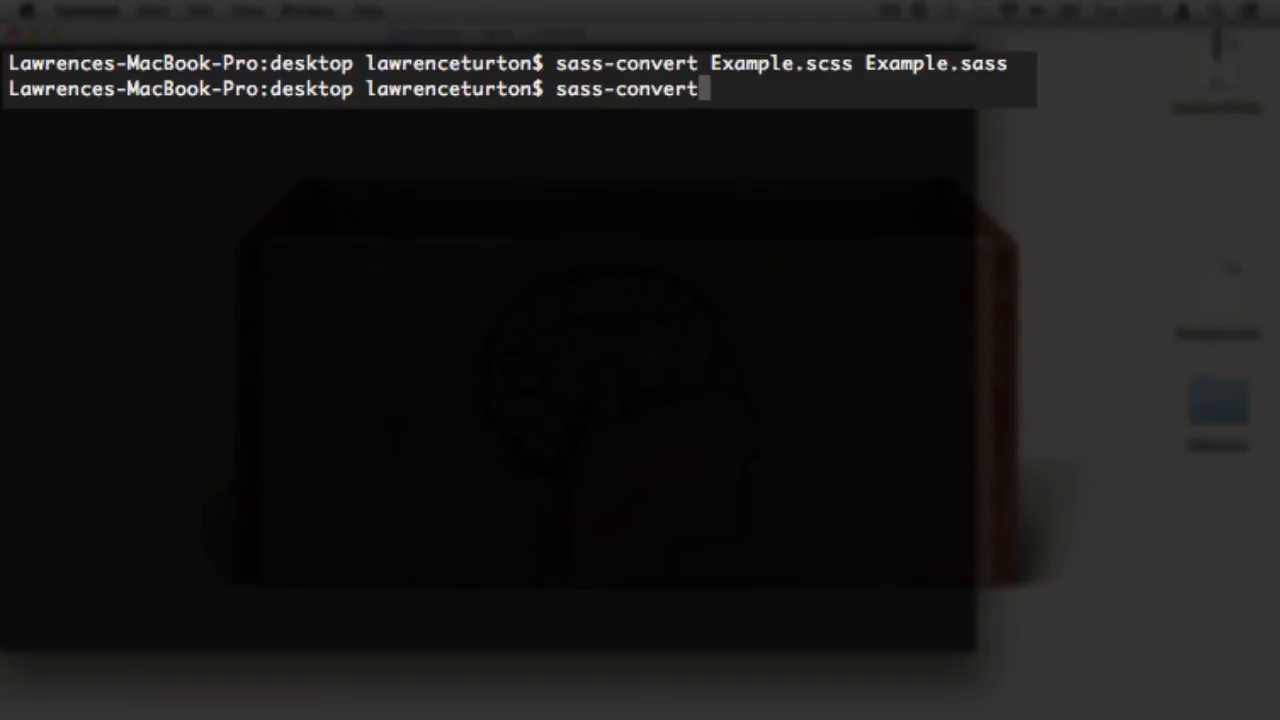
text(Example)
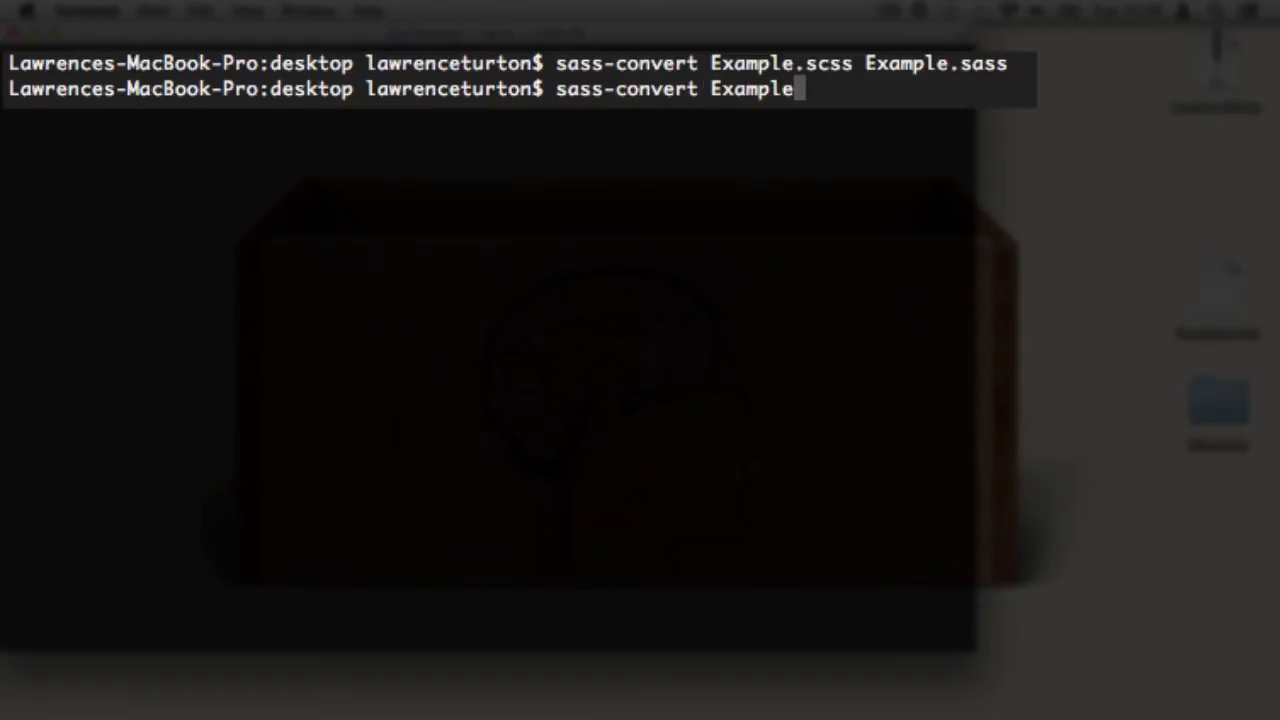
text(.sass)
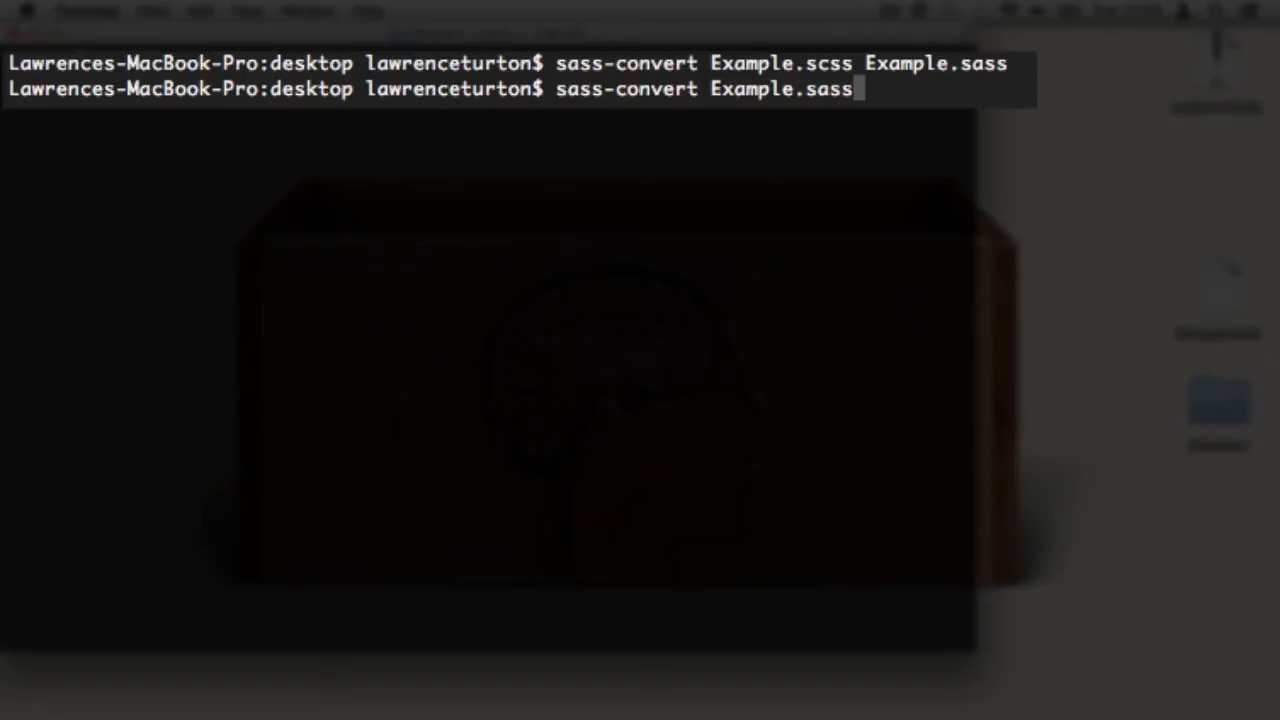
text(Example)
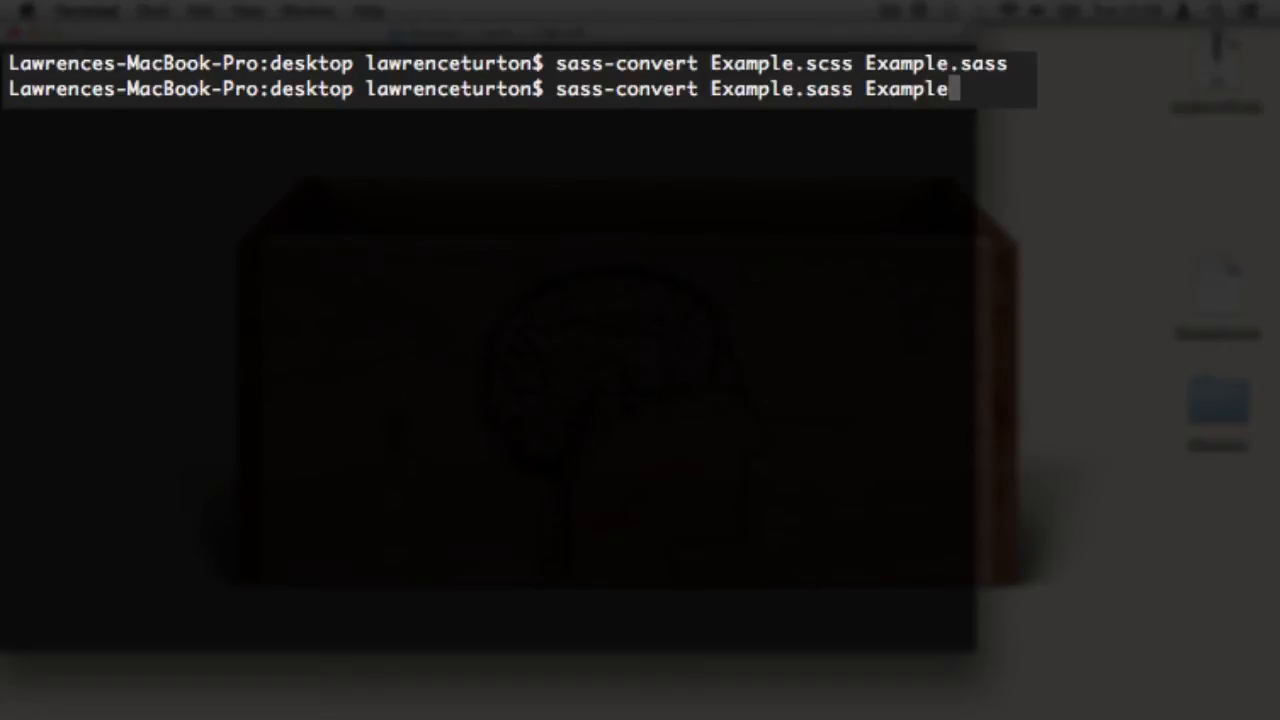
text(.scss)
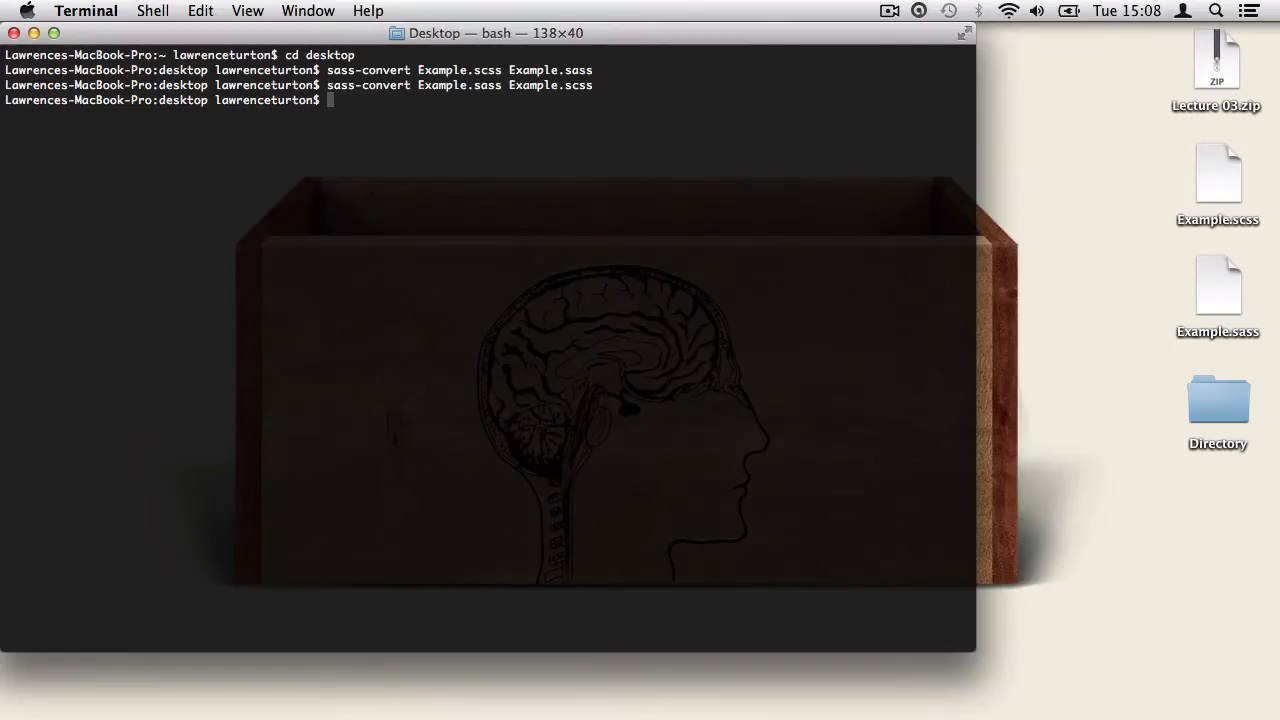
- Delete Example.sass in Finder, then run sass Example.scss:Example.css to compile the CSS
click(1216, 284)
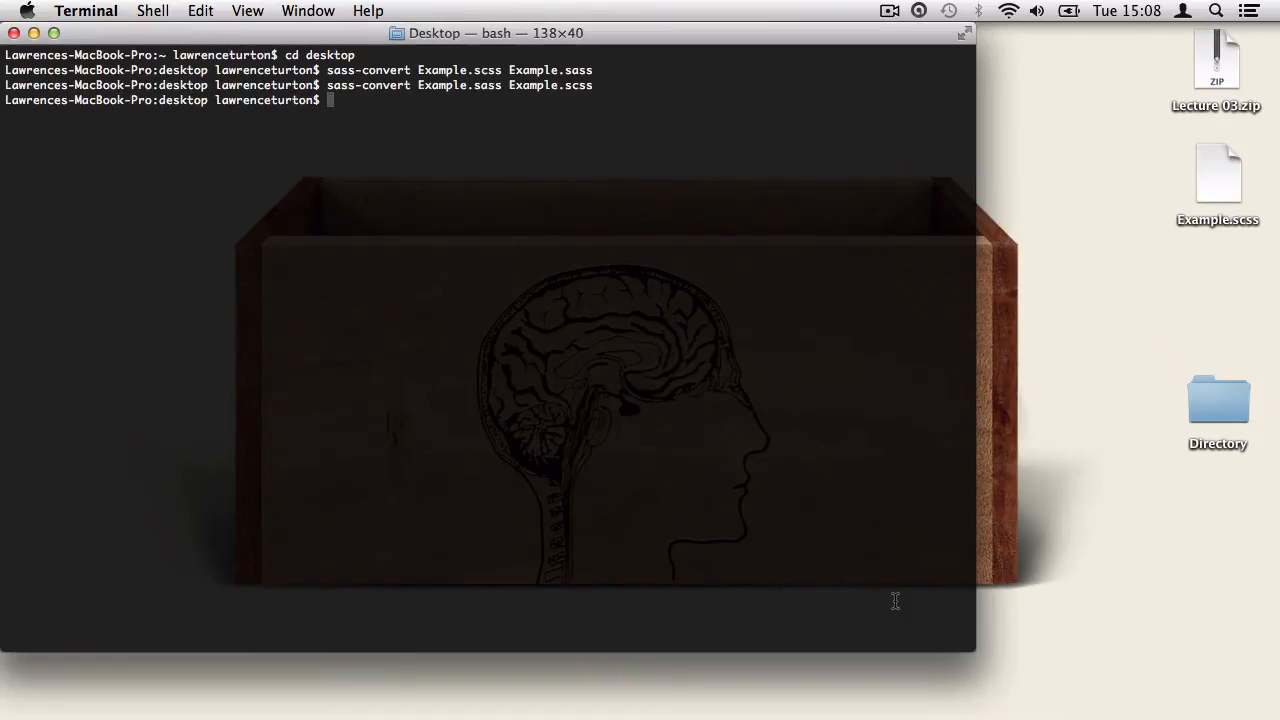
text(sass)
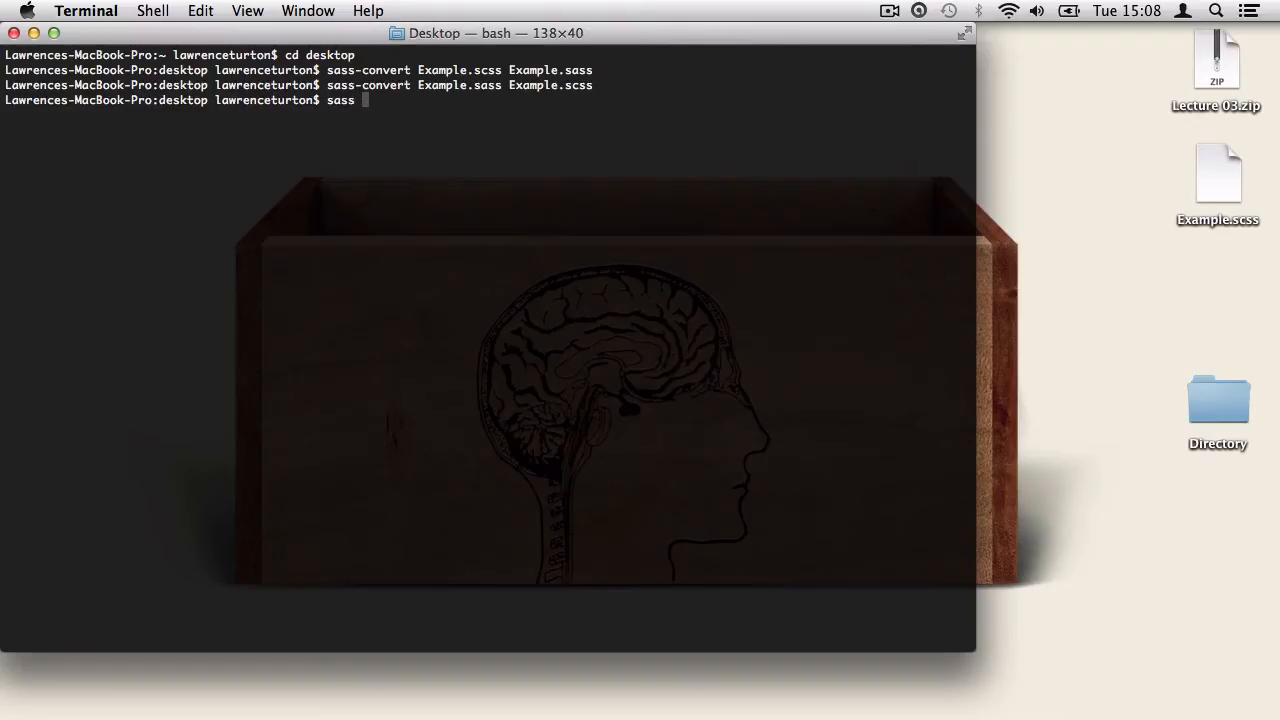
text(Example.scss:Example.css)
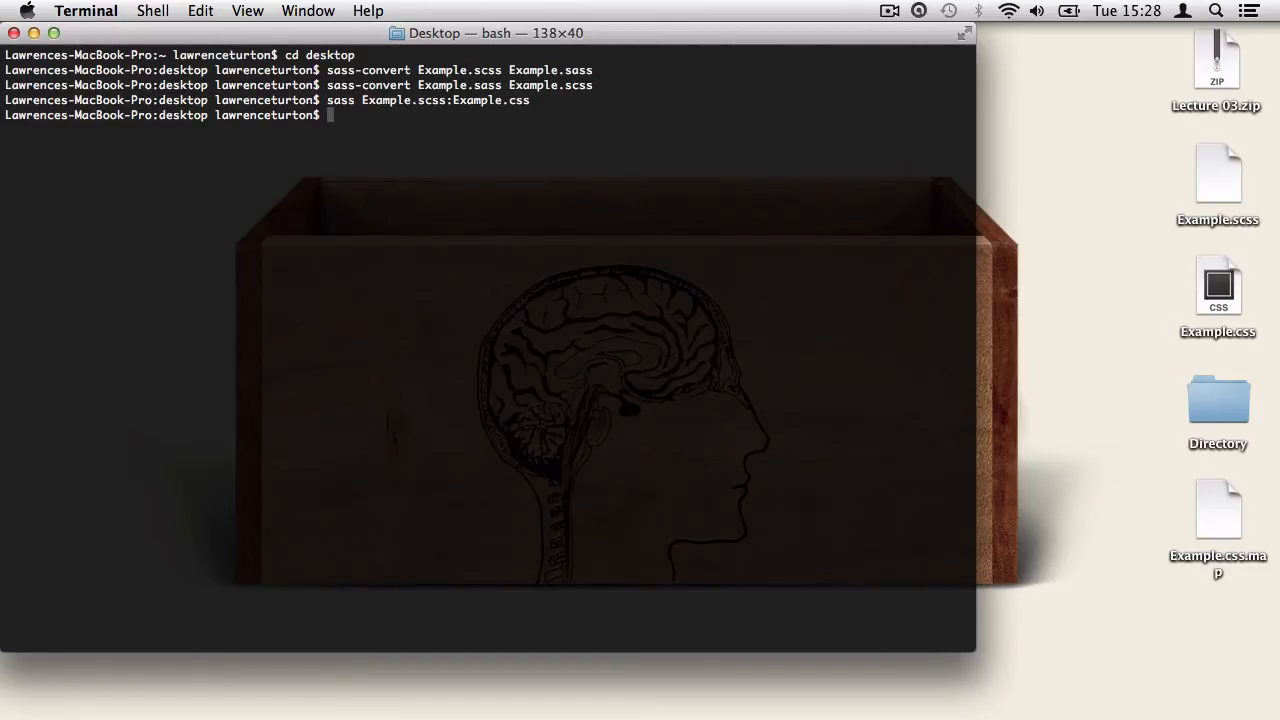
- Select Example.css.map and Example.css on the Desktop and move them to the Trash
click(1216, 510)
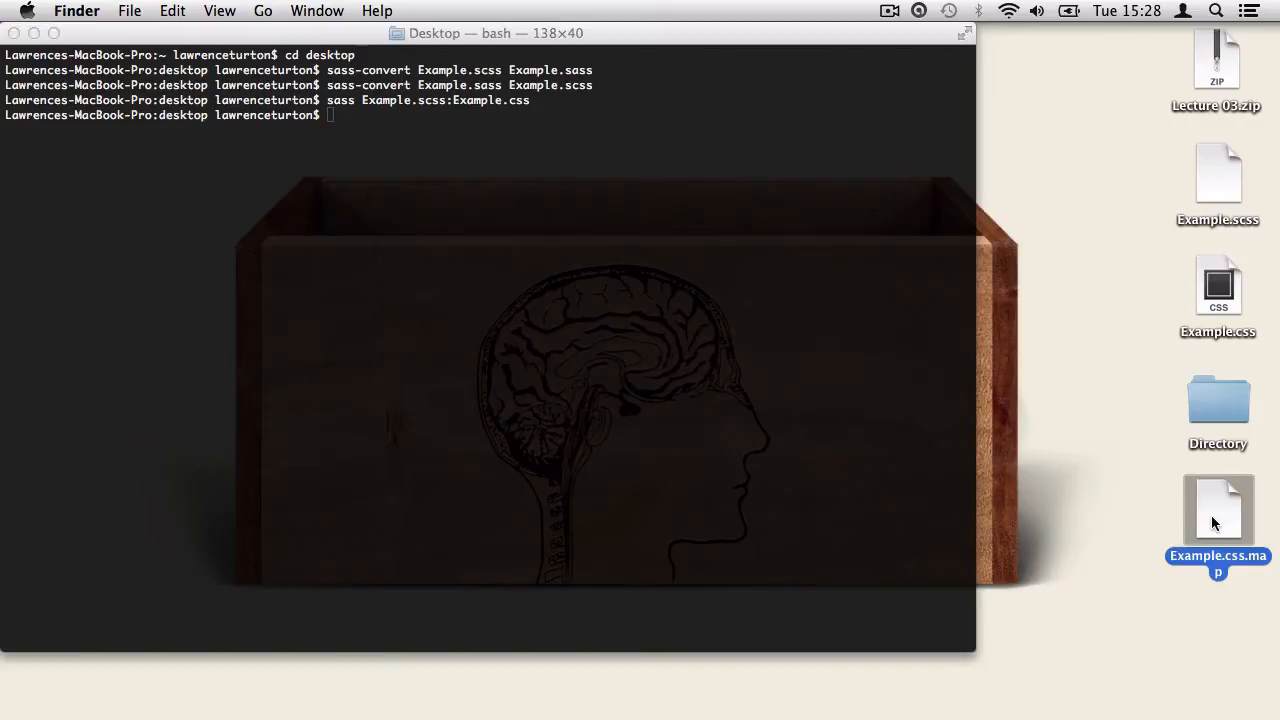
click(1216, 288)
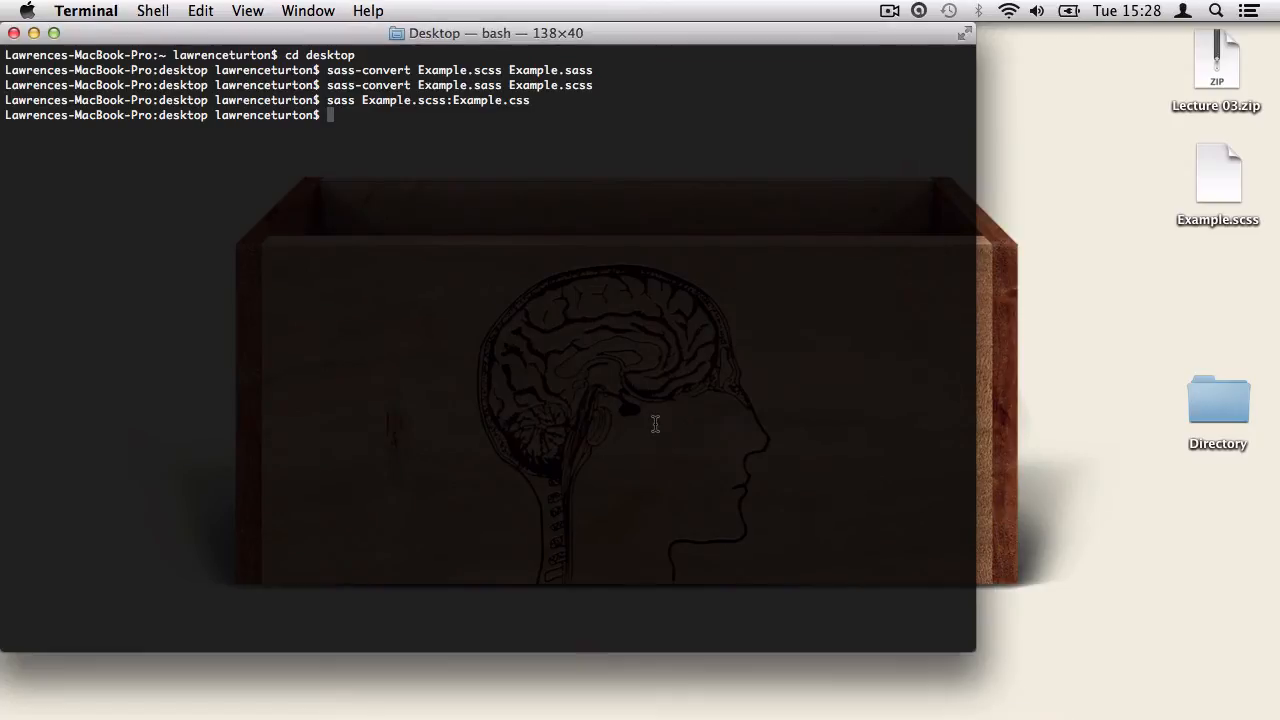
- Run sass --watch Example.scss:Example.css so Sass regenerates the CSS and source map
text(sass --)
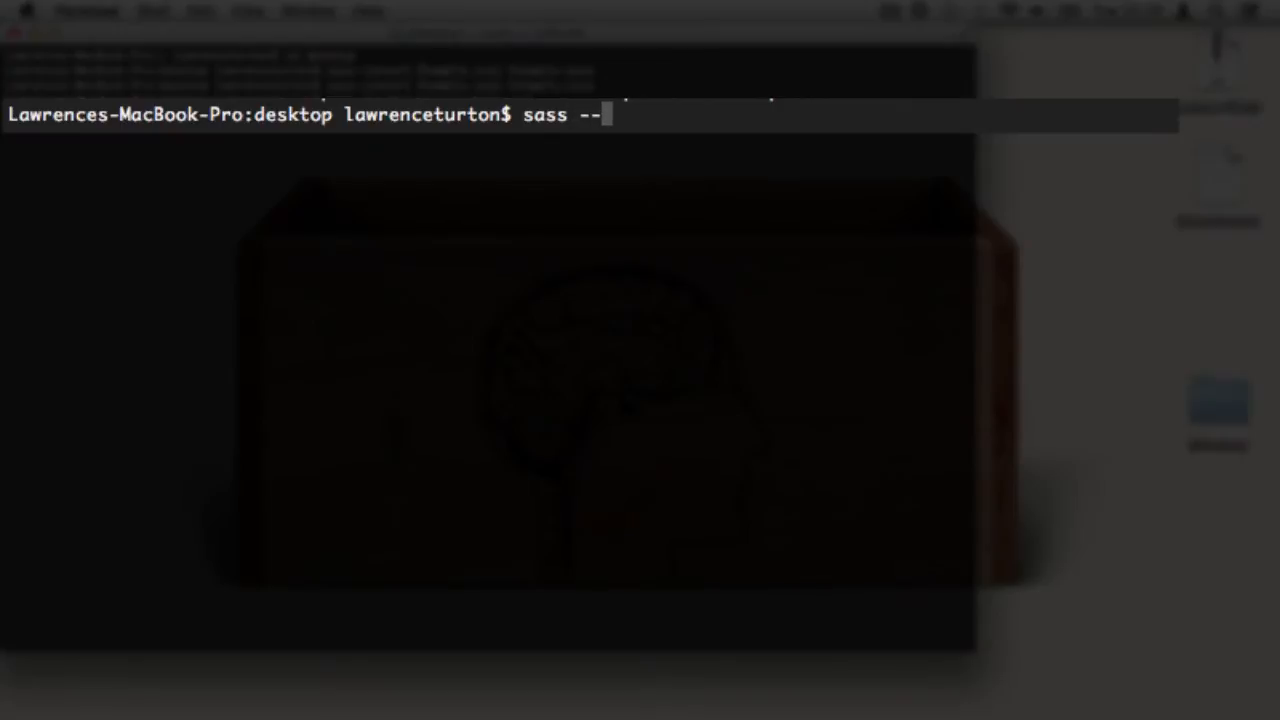
text(watch)
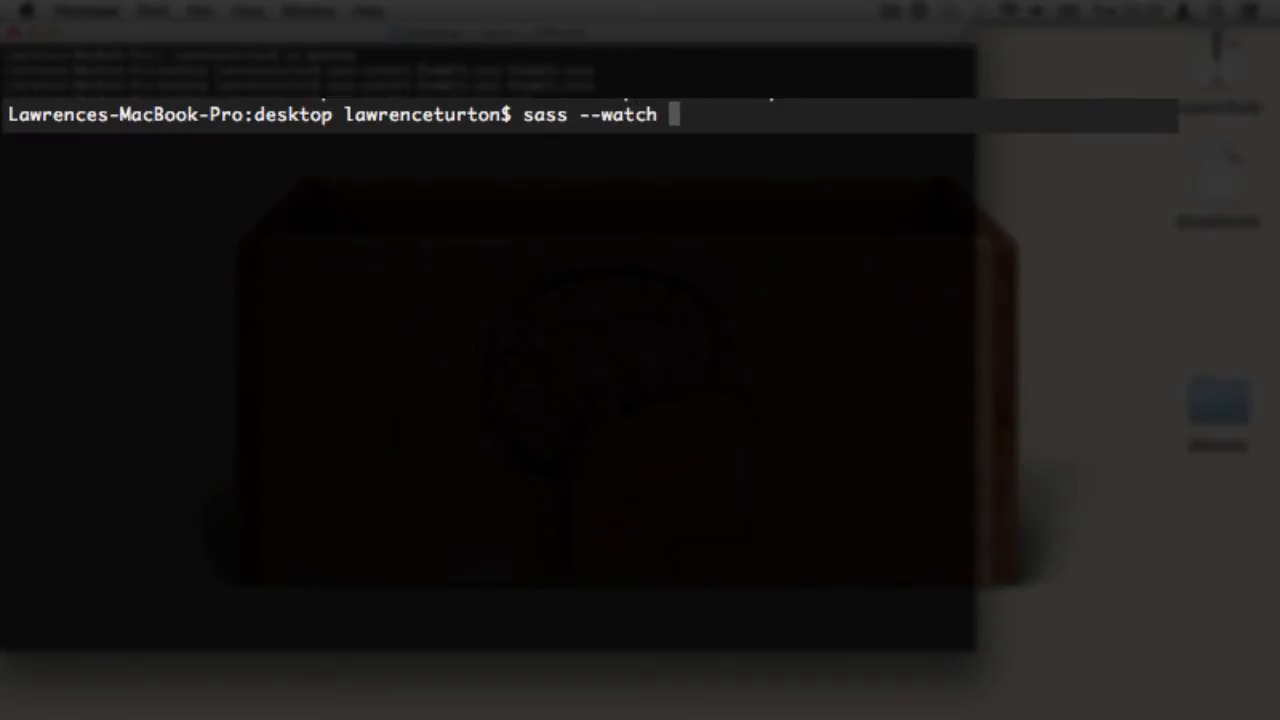
text(Examp)
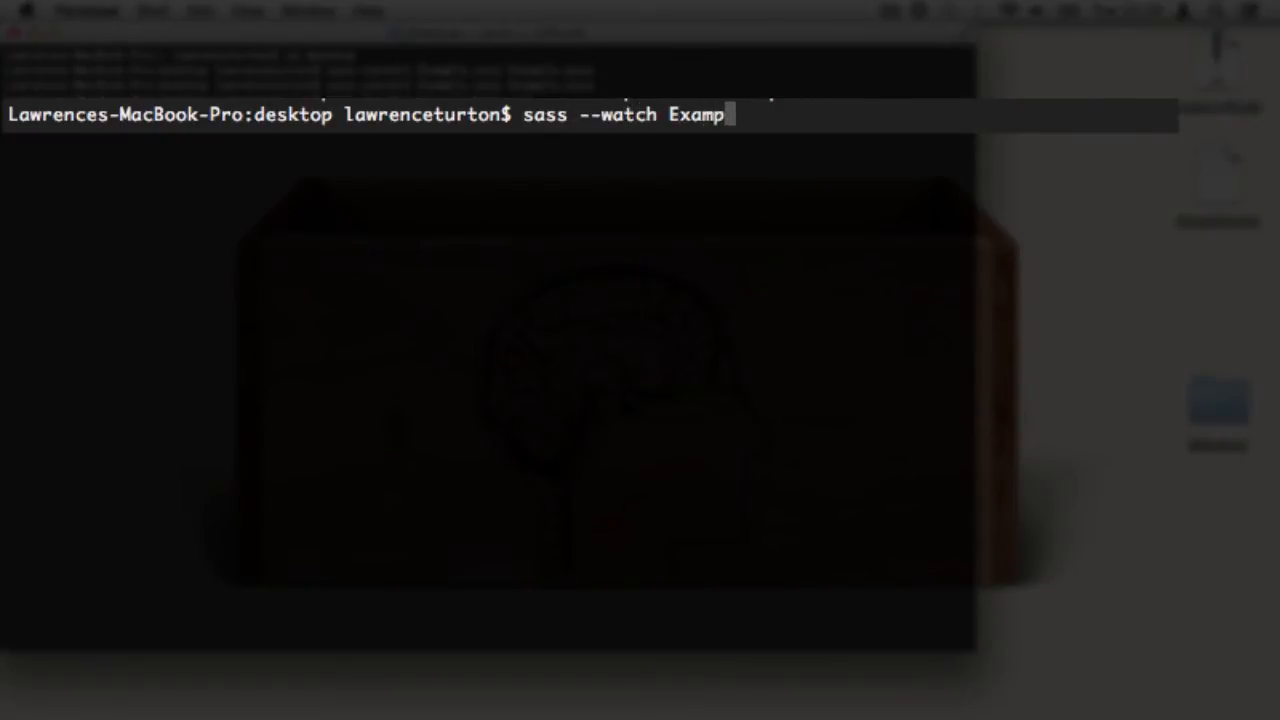
text(le.sc)
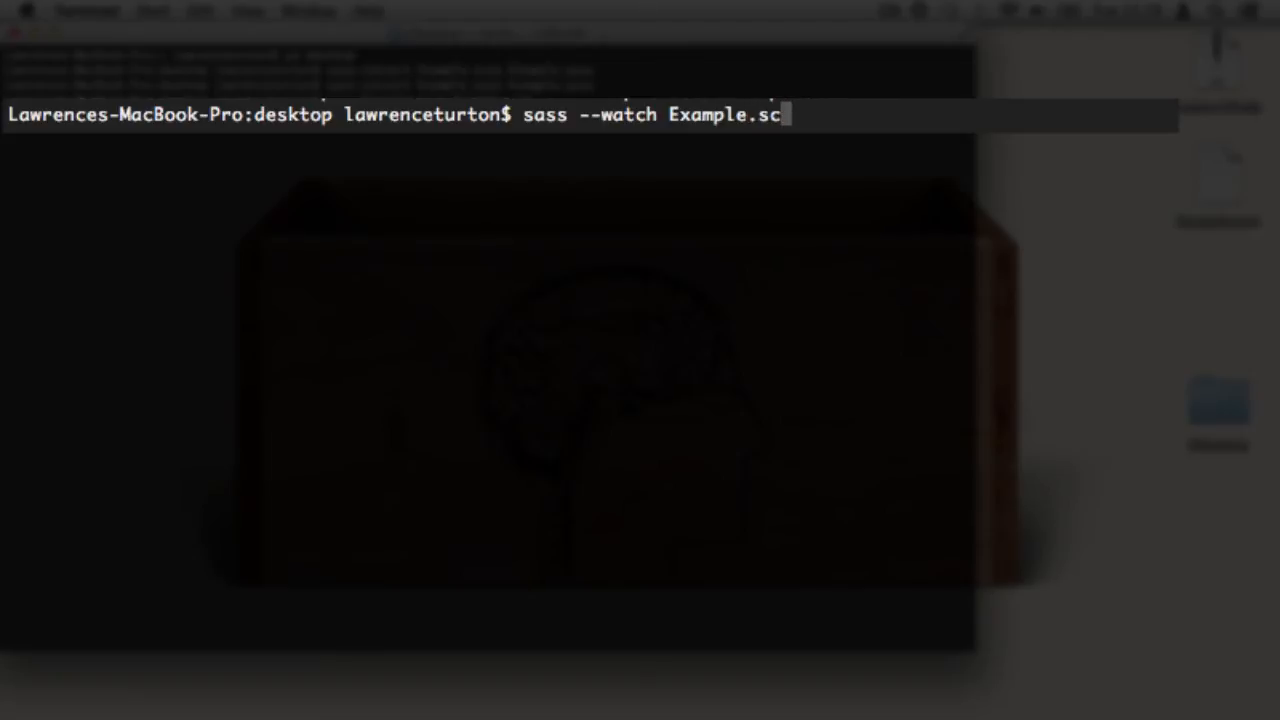
text(ss)
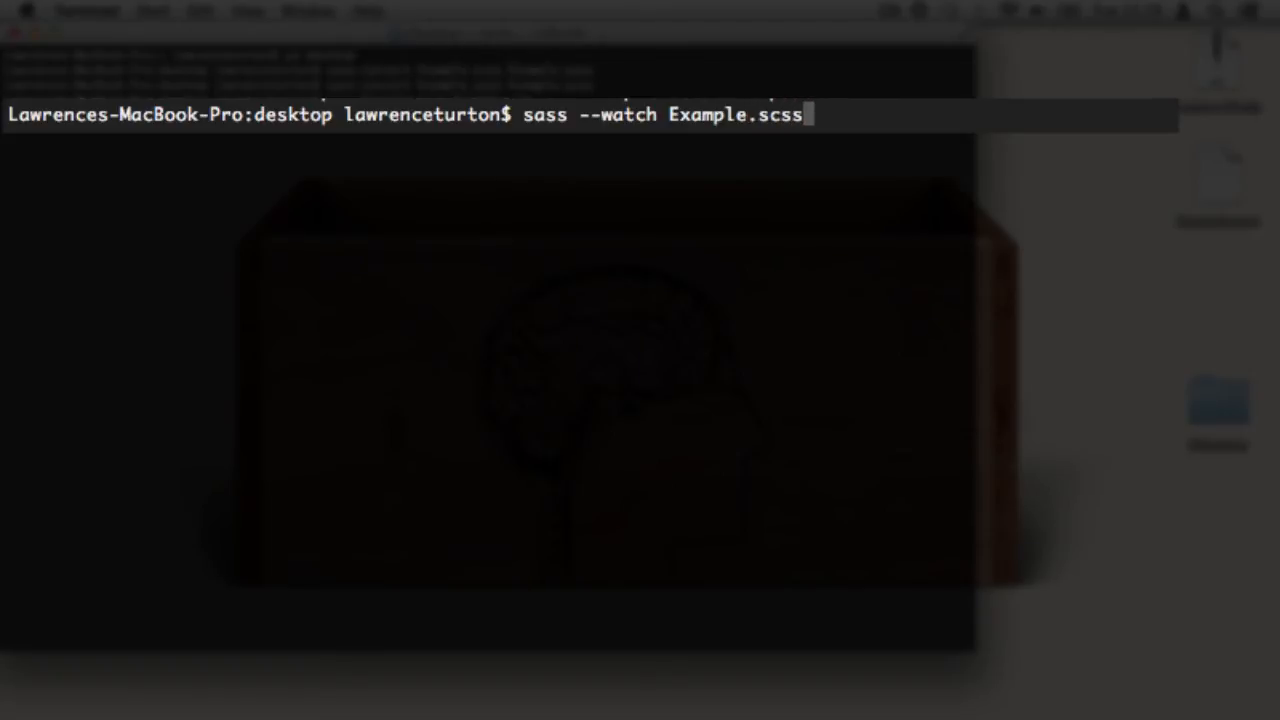
text(:Exampl)
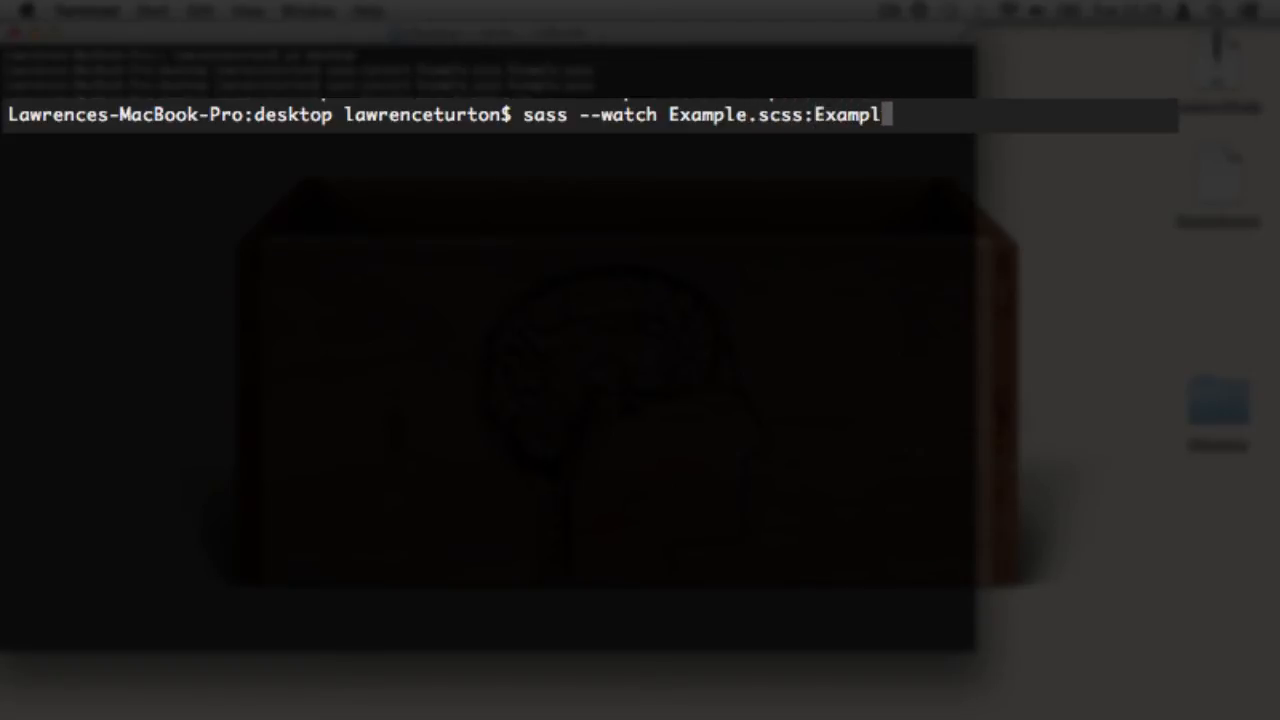
text(e.css)
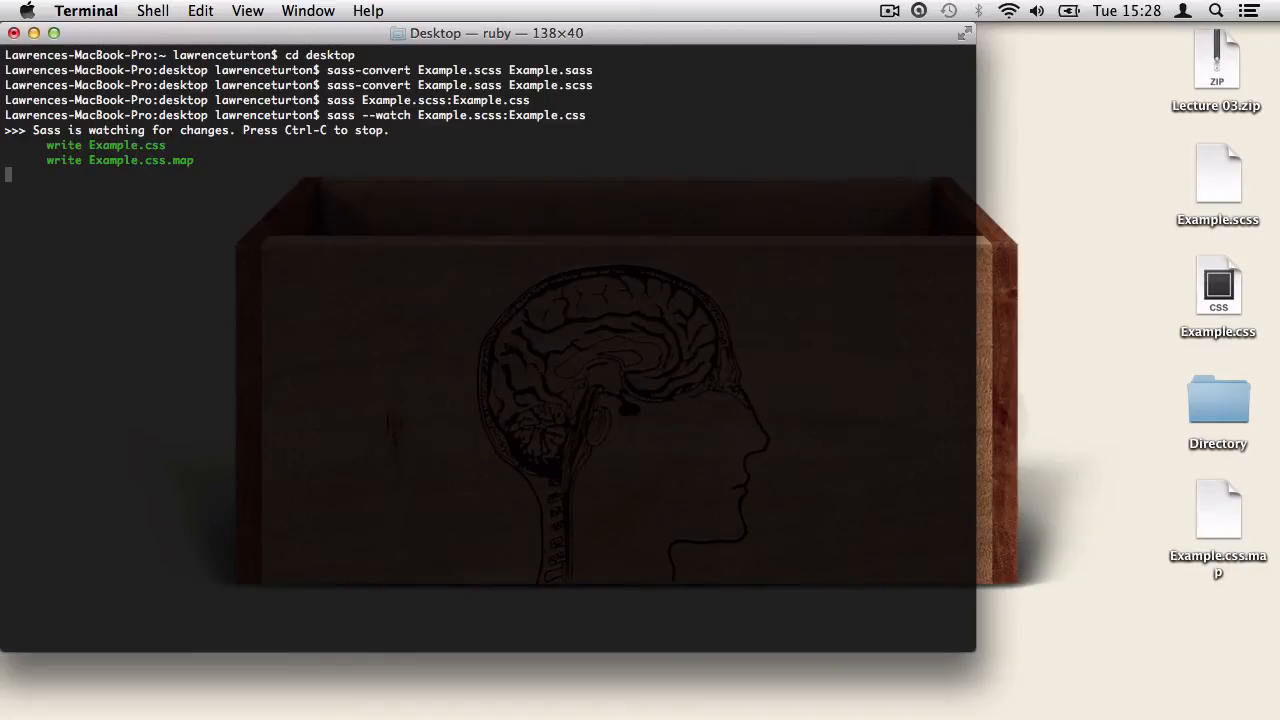
mouse_move(1212, 188)
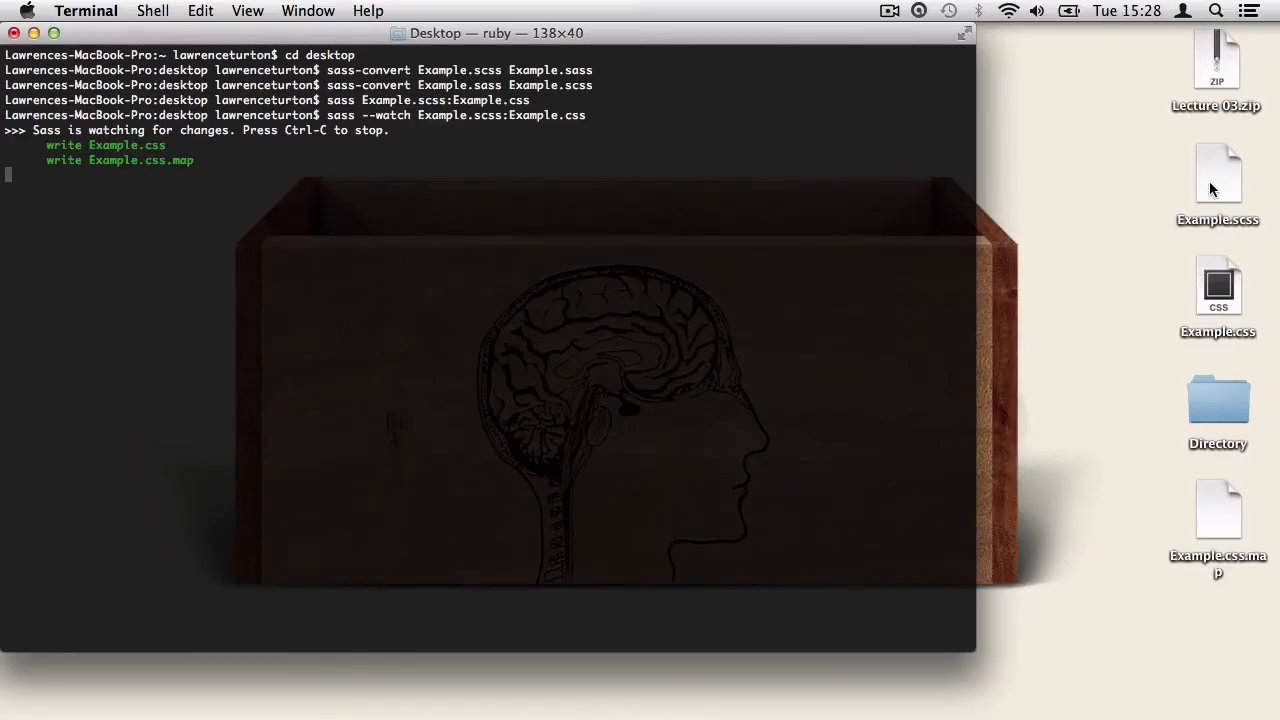
- Edit Example.scss in TextEdit so Sass recompiles, then stop the watch with Ctrl+C
click(1216, 176)
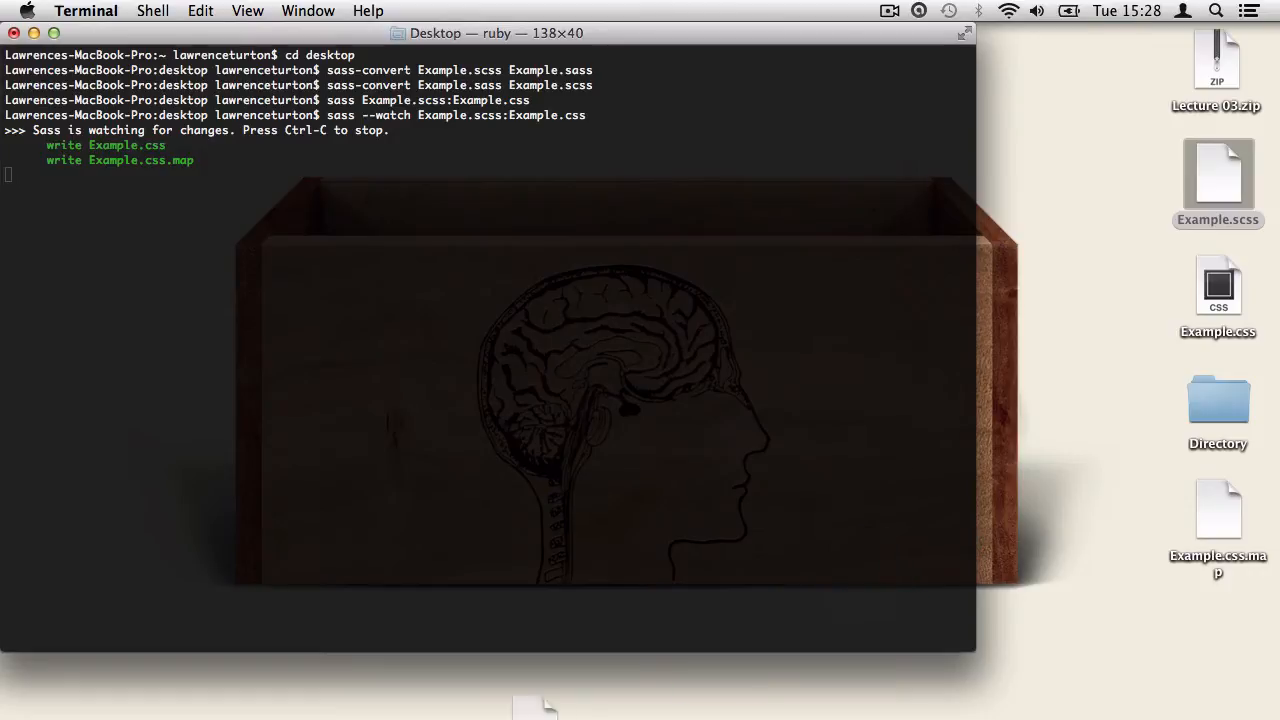
double_click(1216, 176)
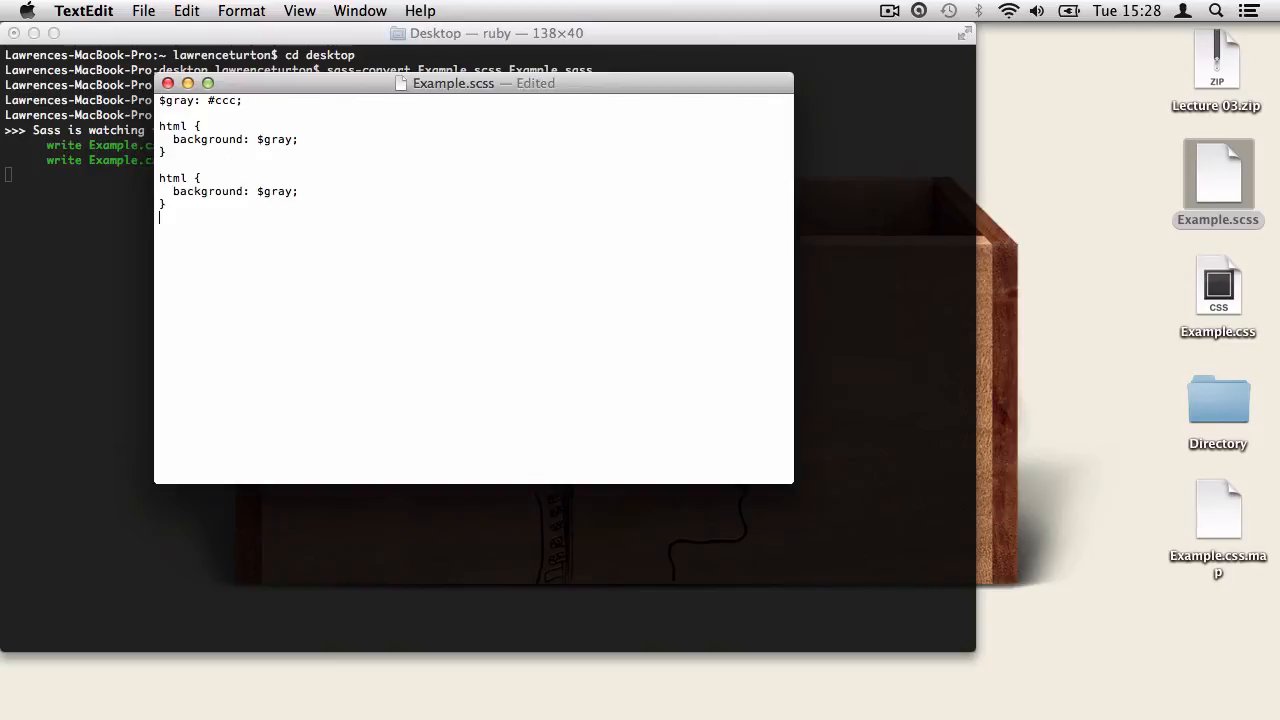
click(144, 12)
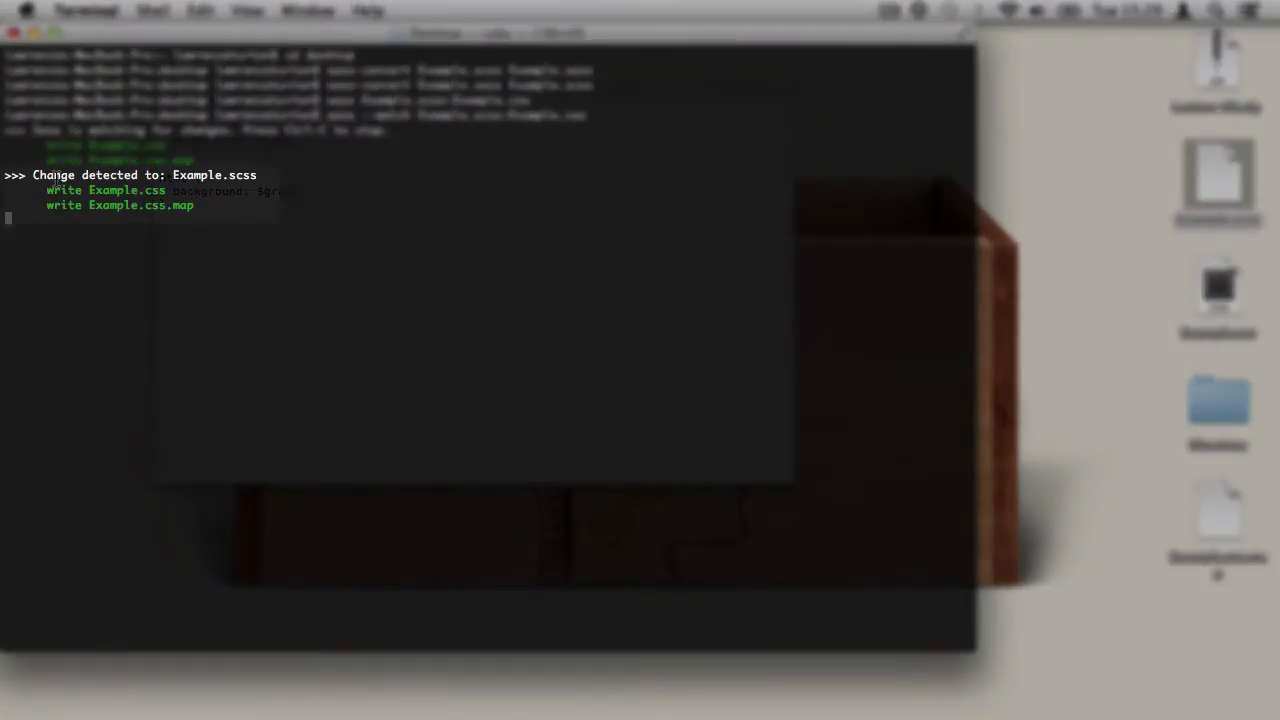
mouse_move(344, 712)
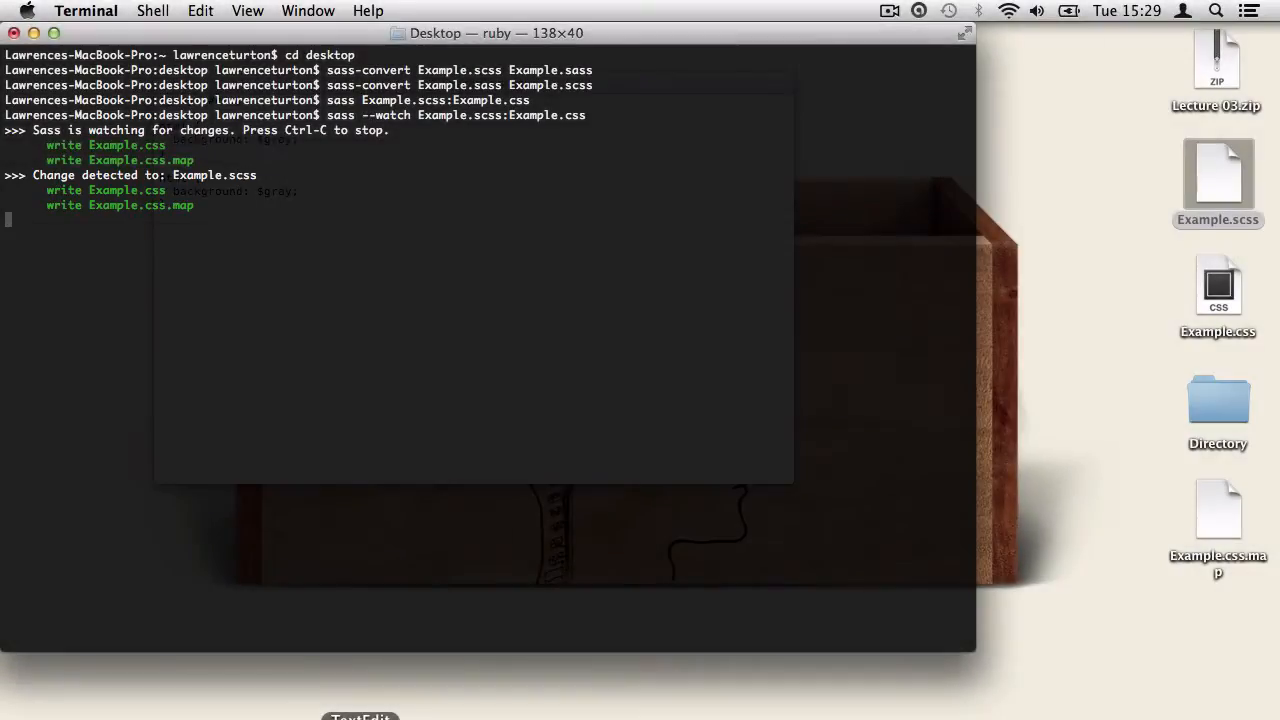
key(ctrl+c)
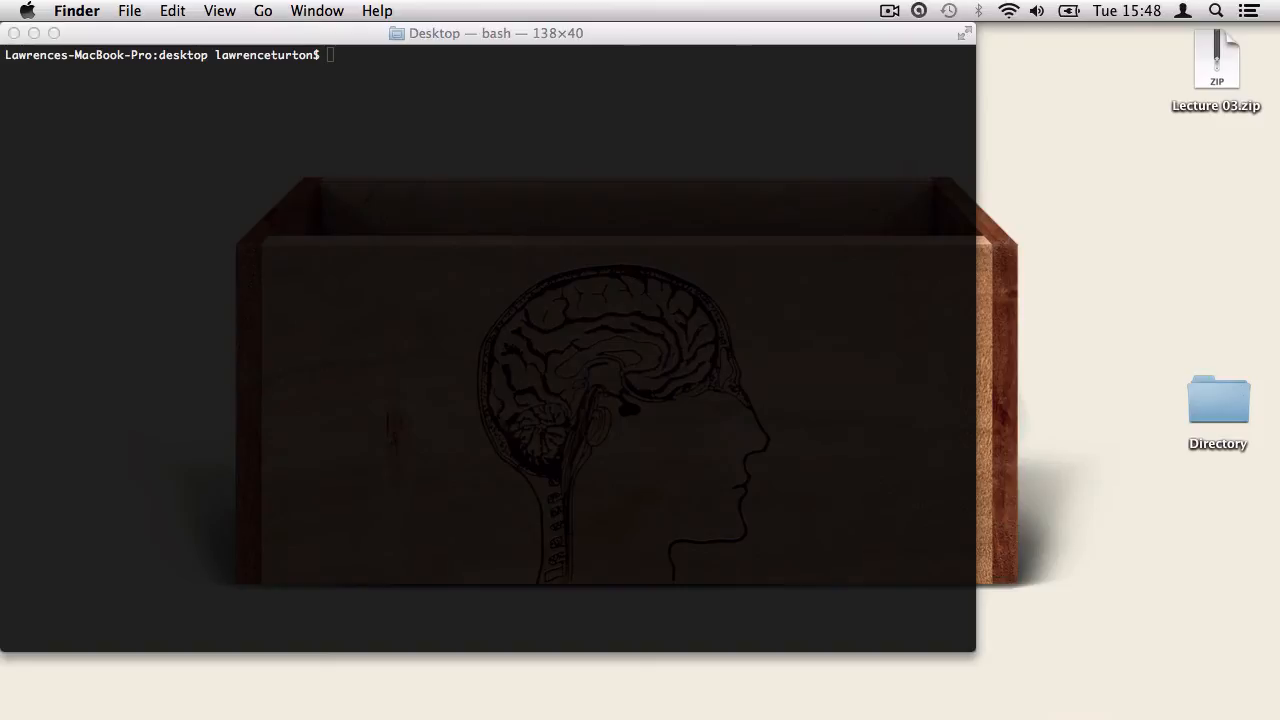
mouse_move(1204, 418)
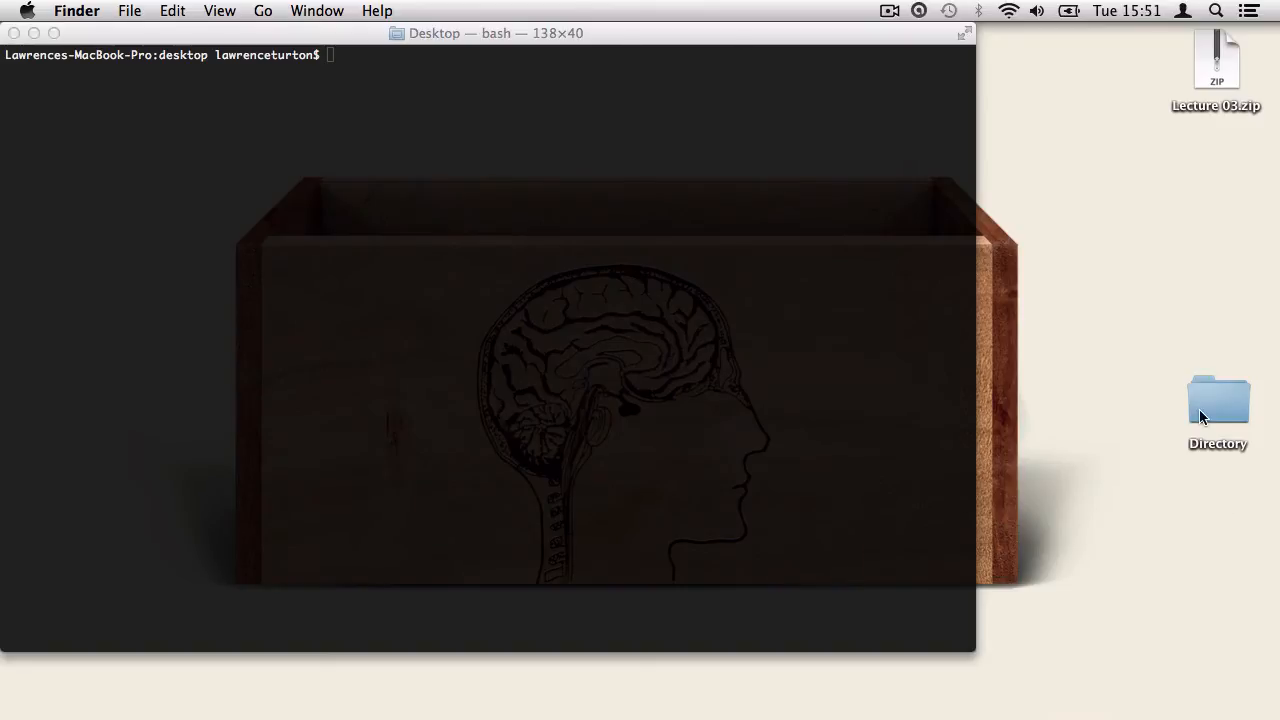
- Run sass --watch Directory:CSS to compile the folder's stylesheets into a new CSS folder
double_click(1216, 400)
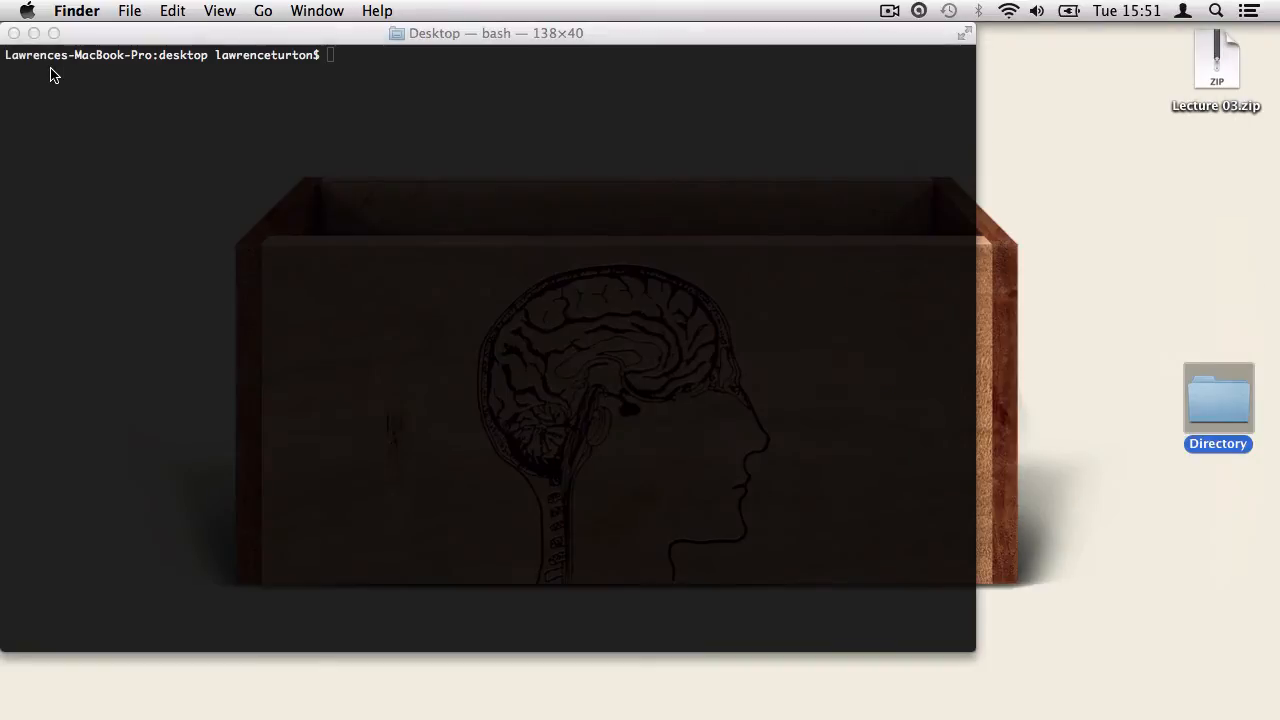
text(sass)
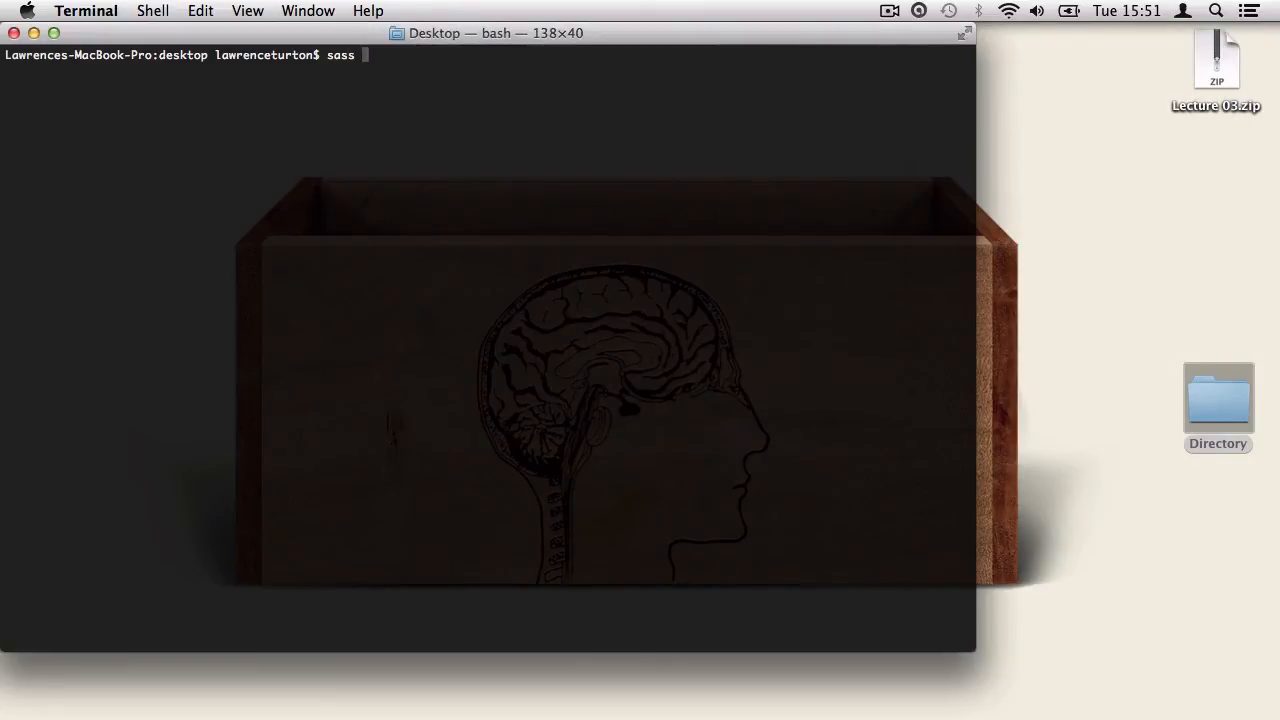
text(--watch D)
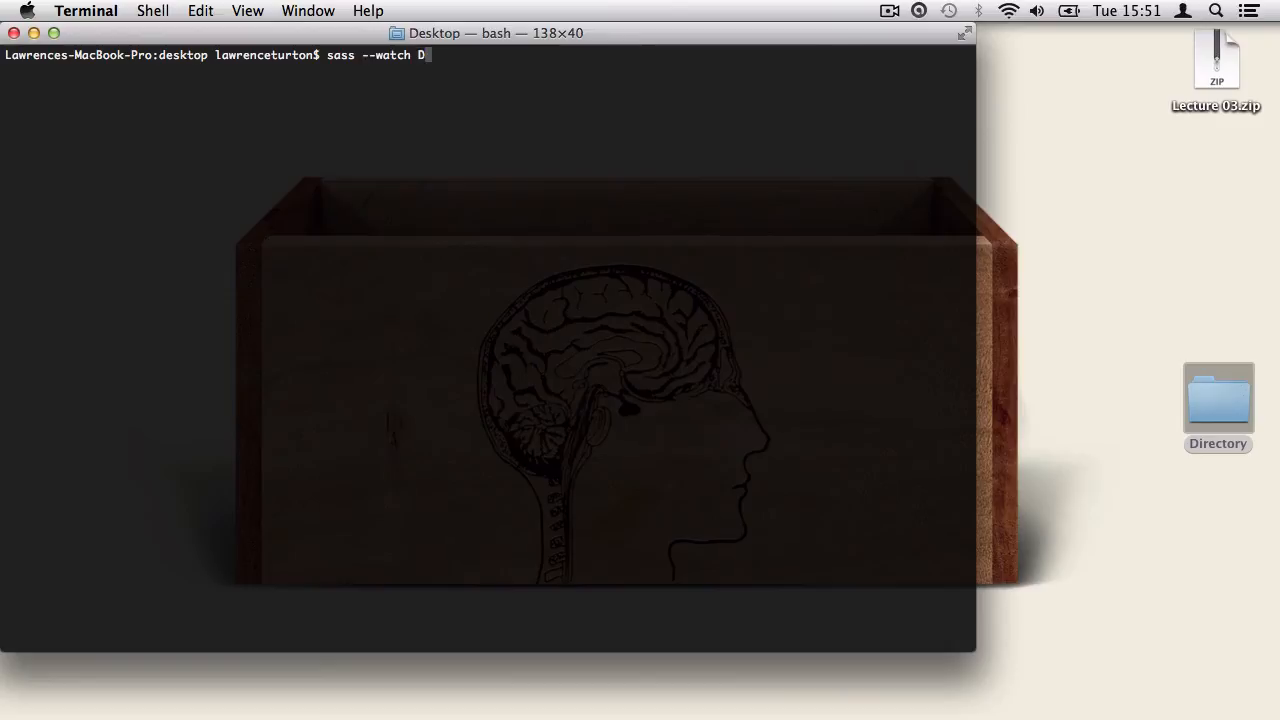
text(irectory)
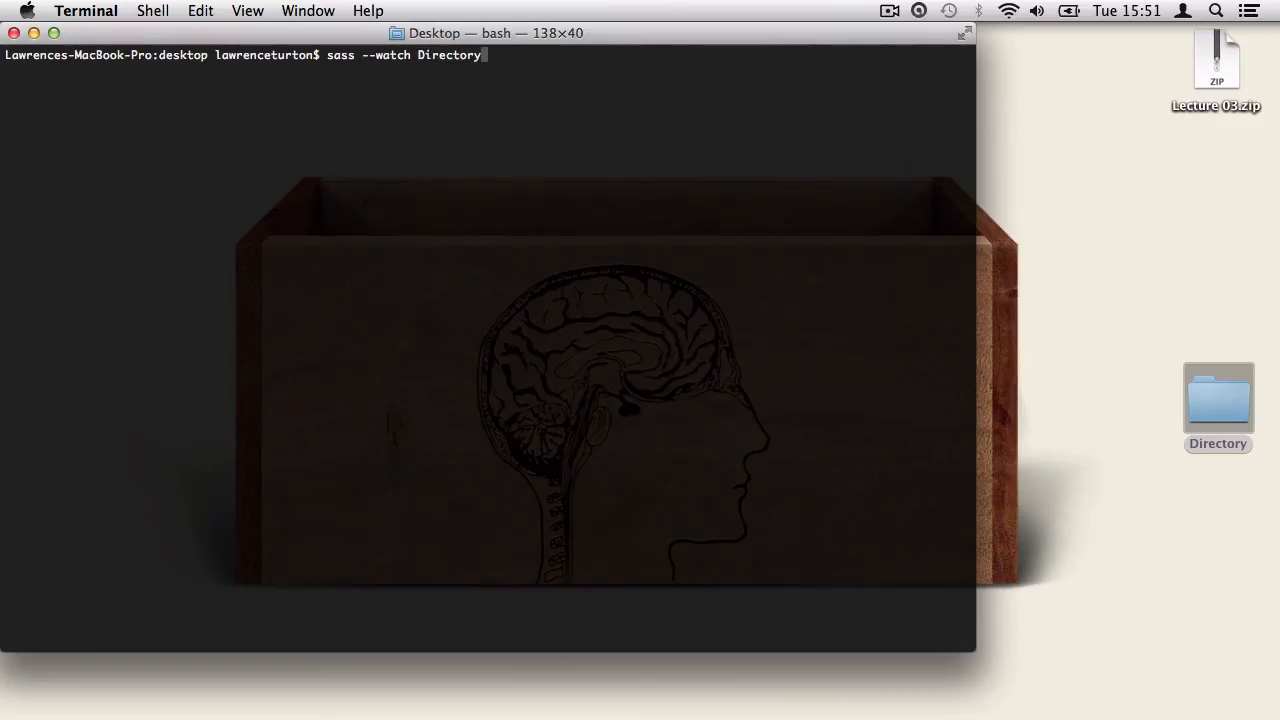
text(:C)
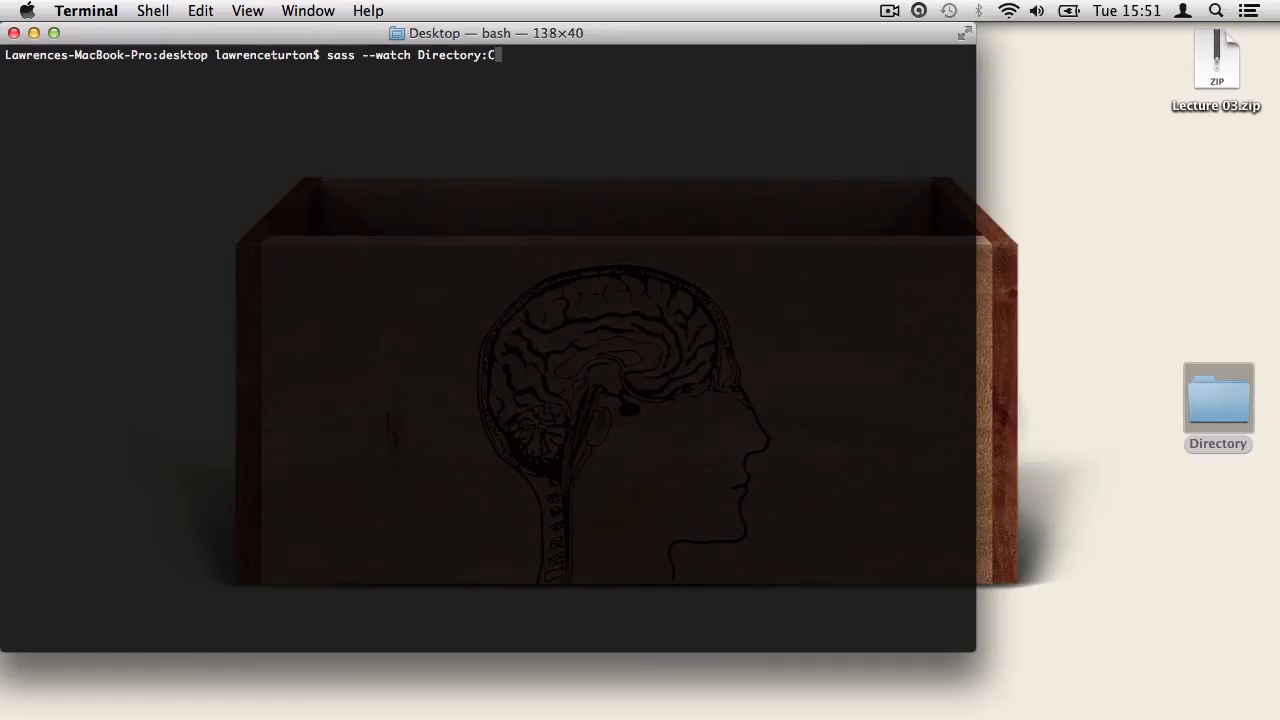
text(SS)
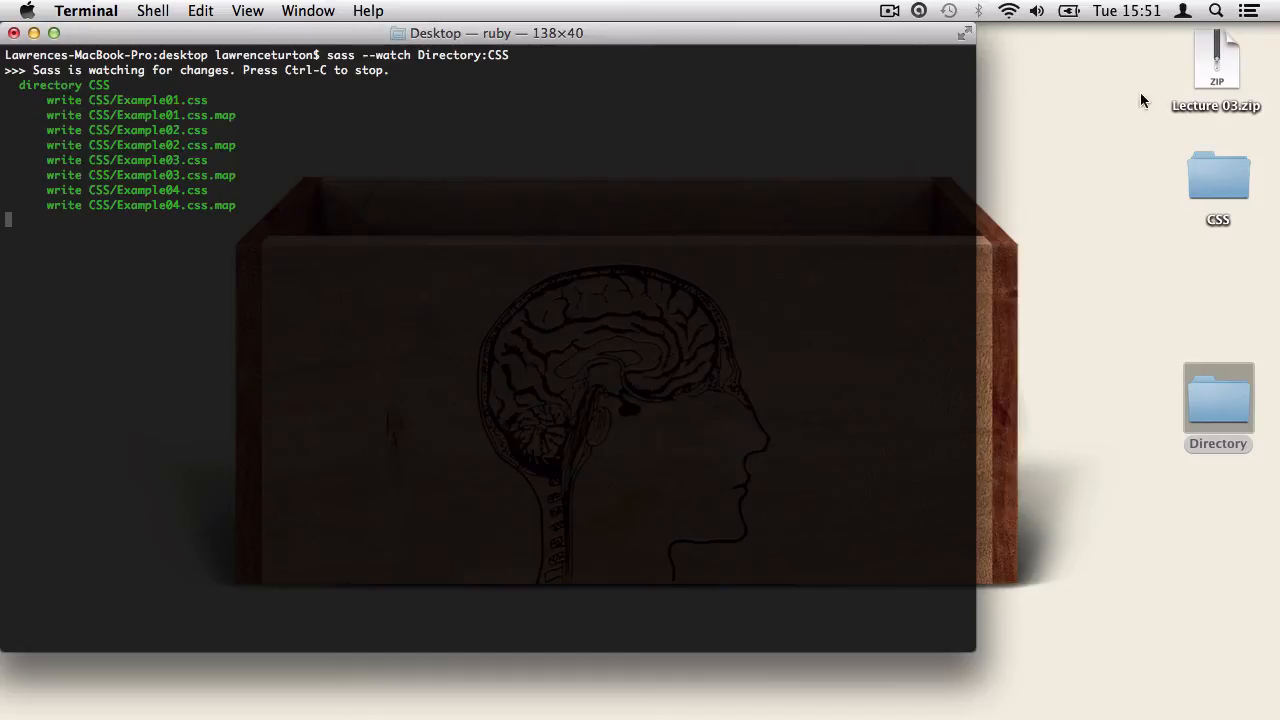
- View the compiled Example01–04 files in the CSS folder, then navigate to the Directory folder
click(1218, 176)
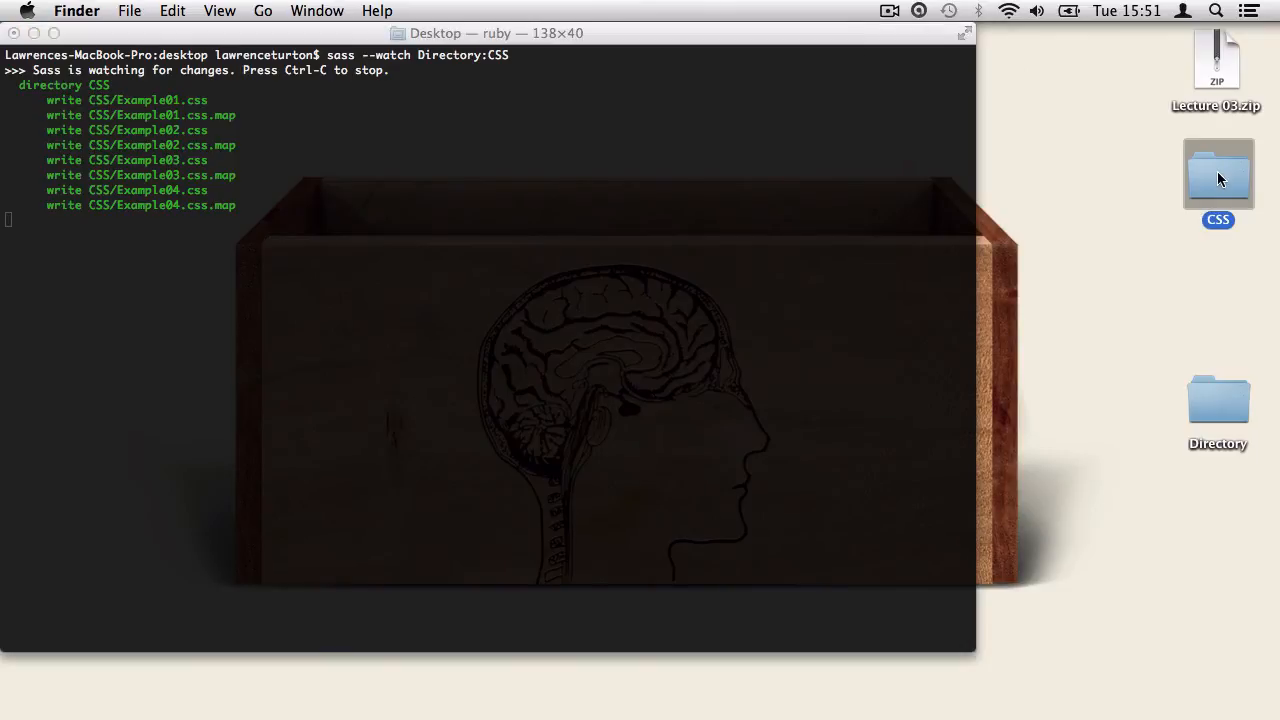
double_click(1216, 172)
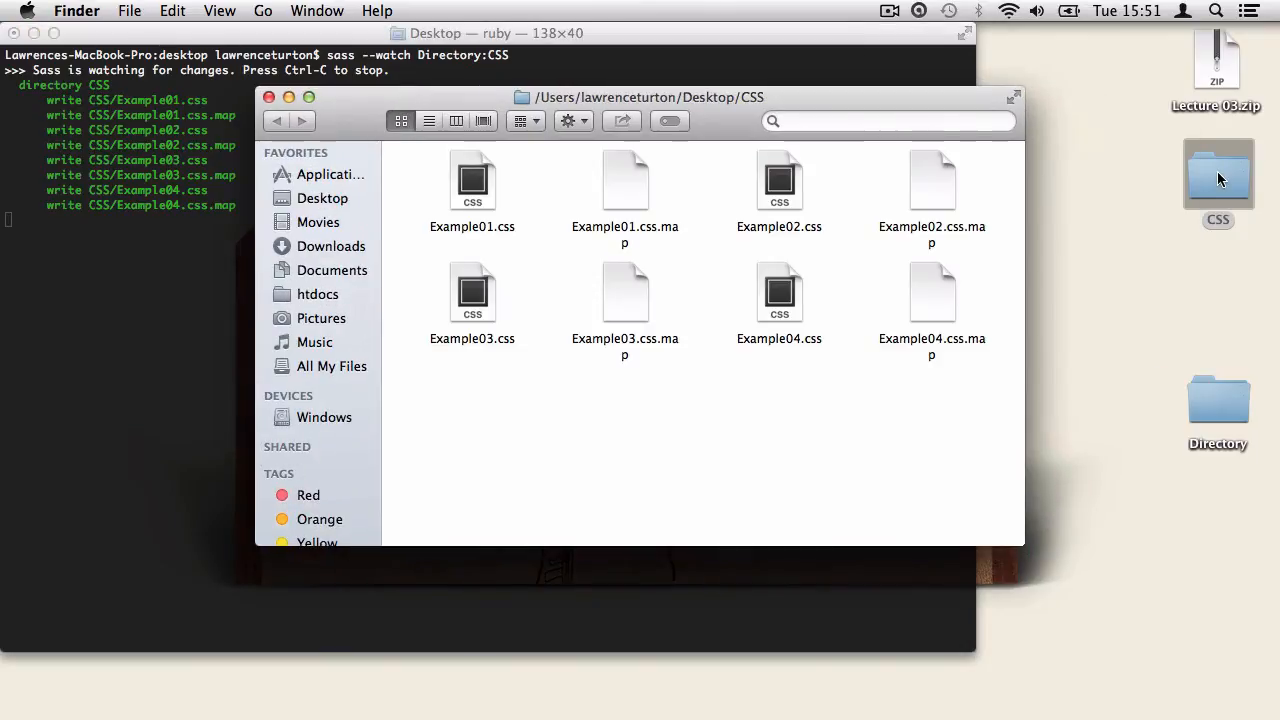
key(cmd+a)
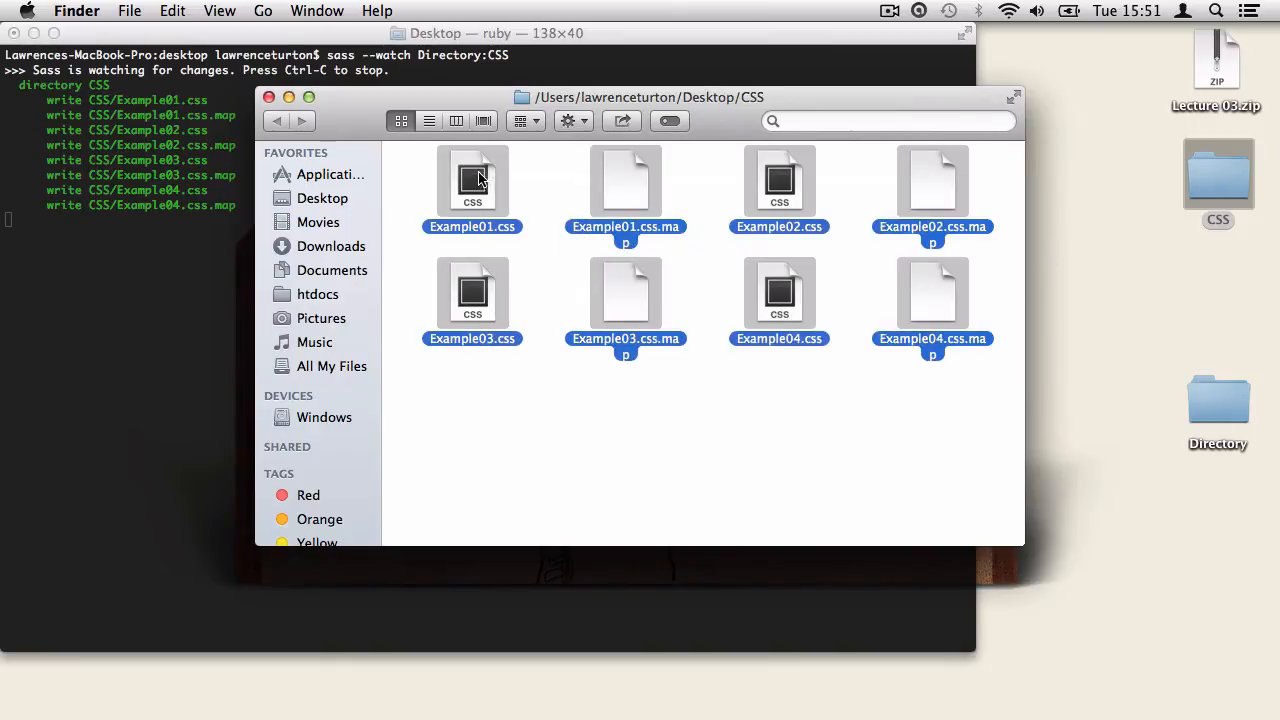
click(652, 416)
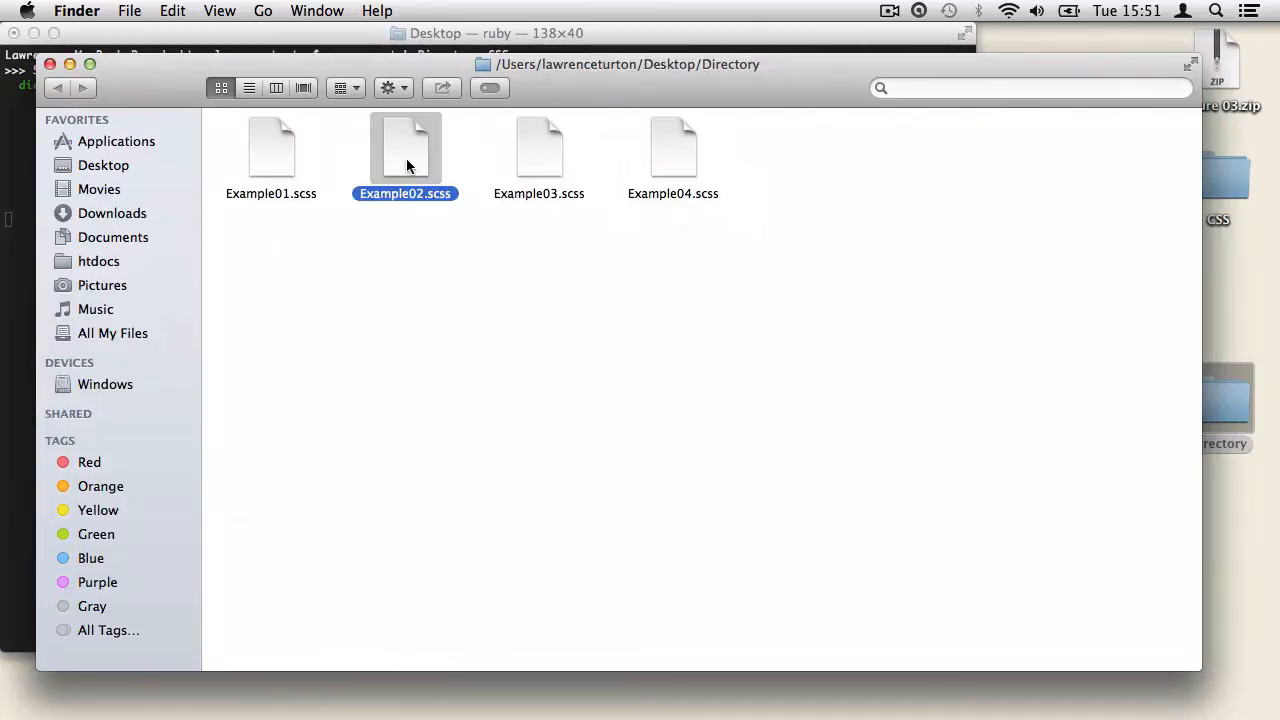
- Edit and save Example02.scss so Sass recompiles it, close it, then stop the watch with Ctrl+C
double_click(404, 150)
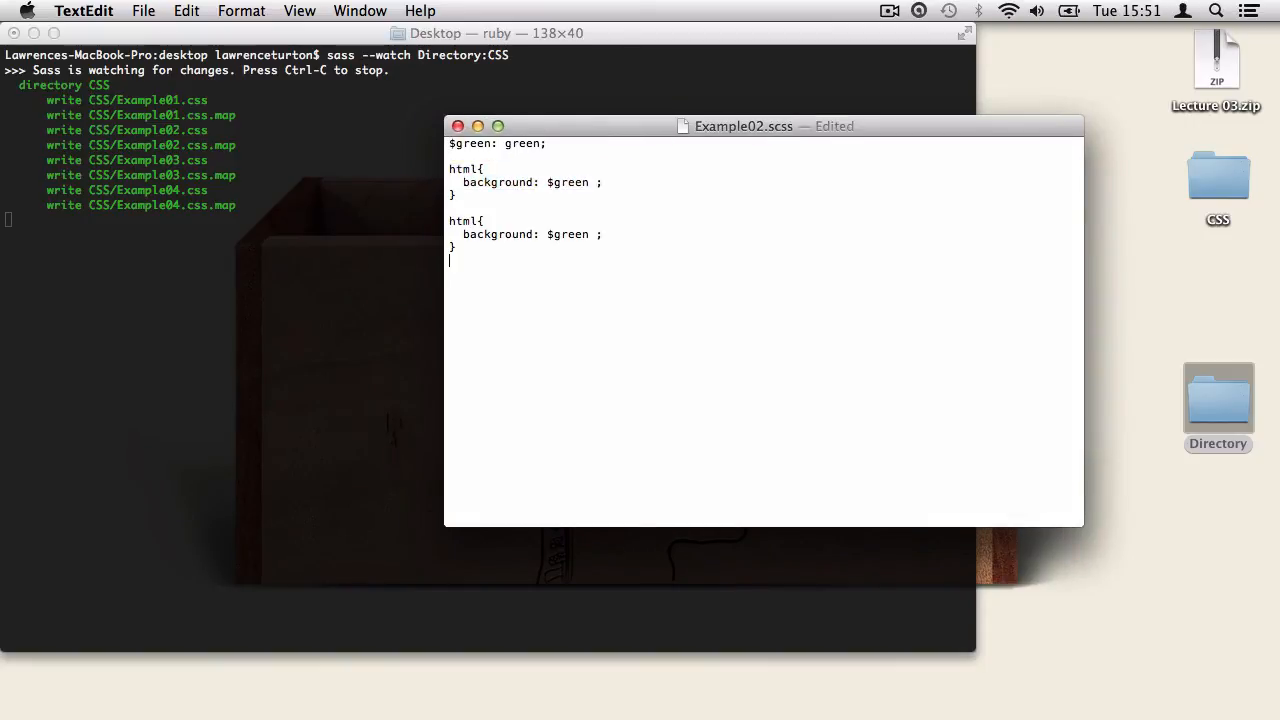
key(cmd+s)
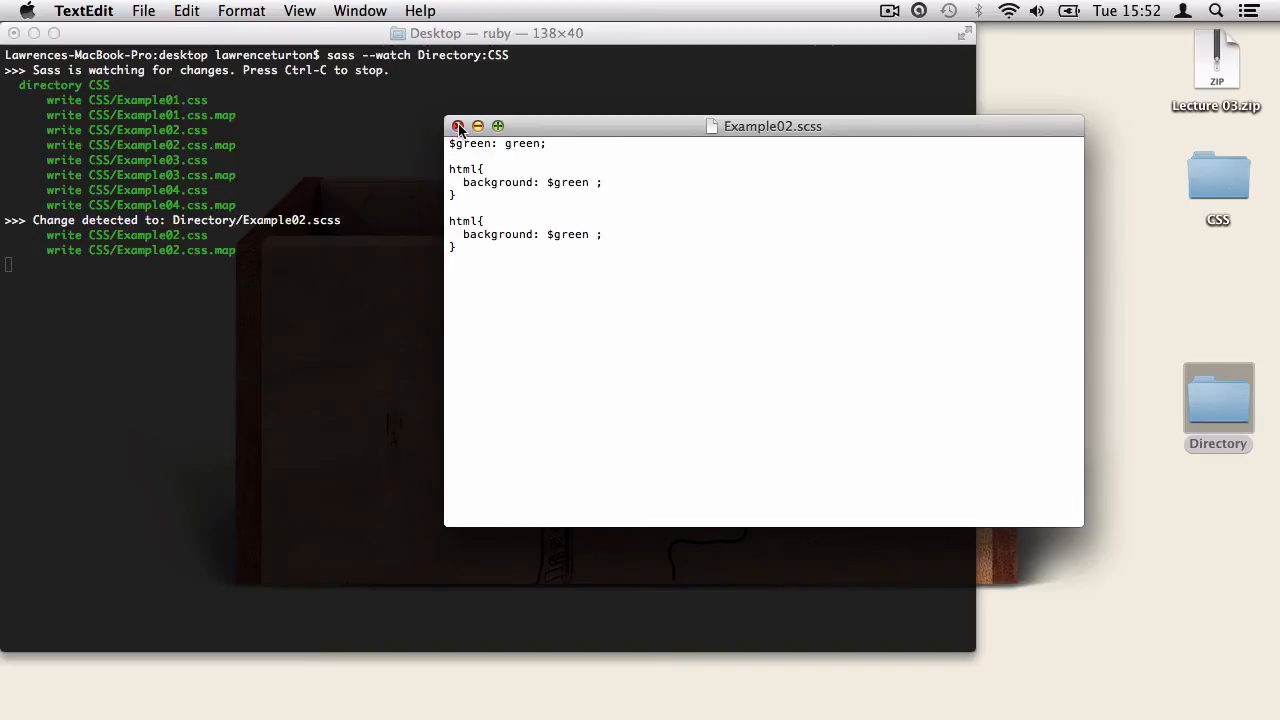
click(460, 126)
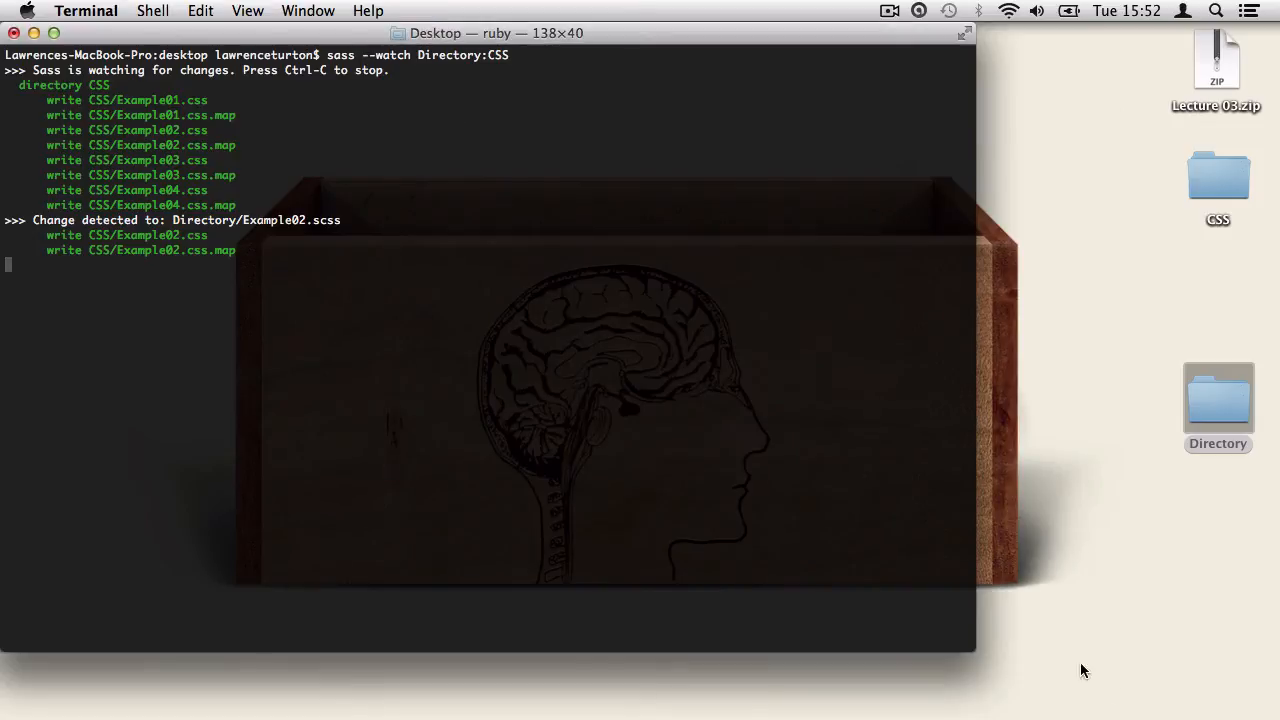
key(ctrl+c)
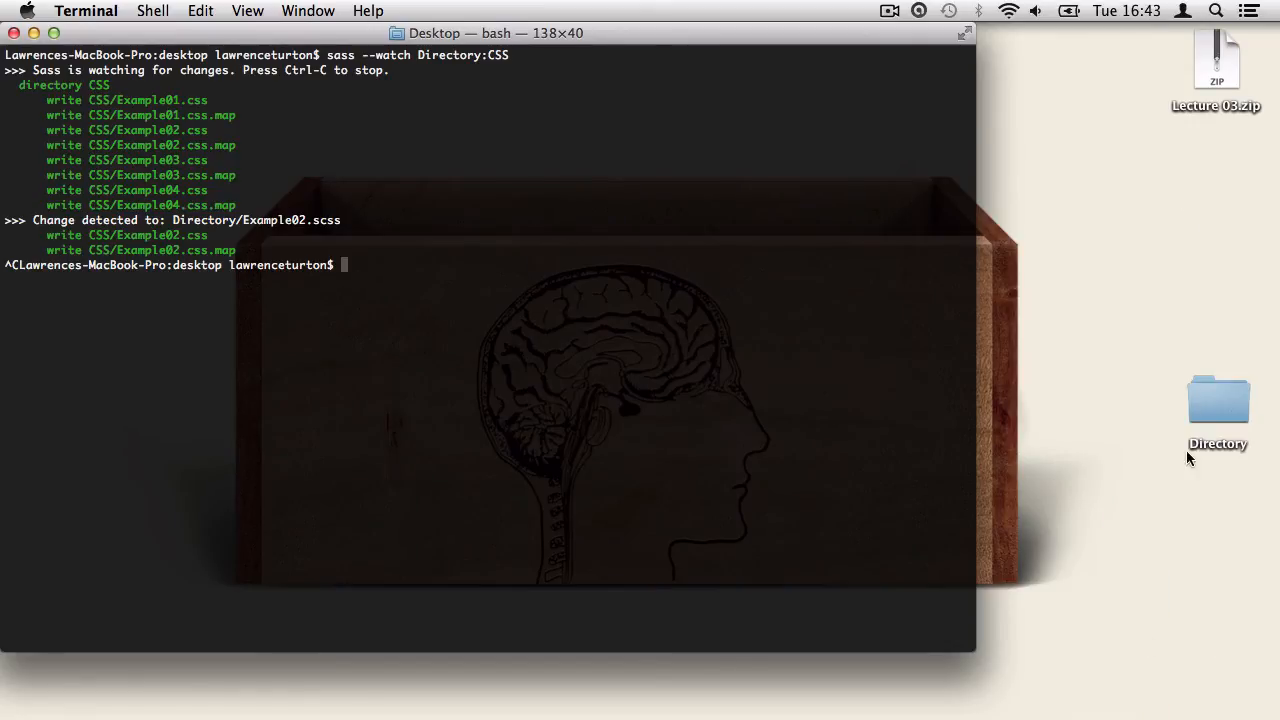
- Enter the sass command compiling Example.scss into Example.css in Terminal
double_click(1216, 400)
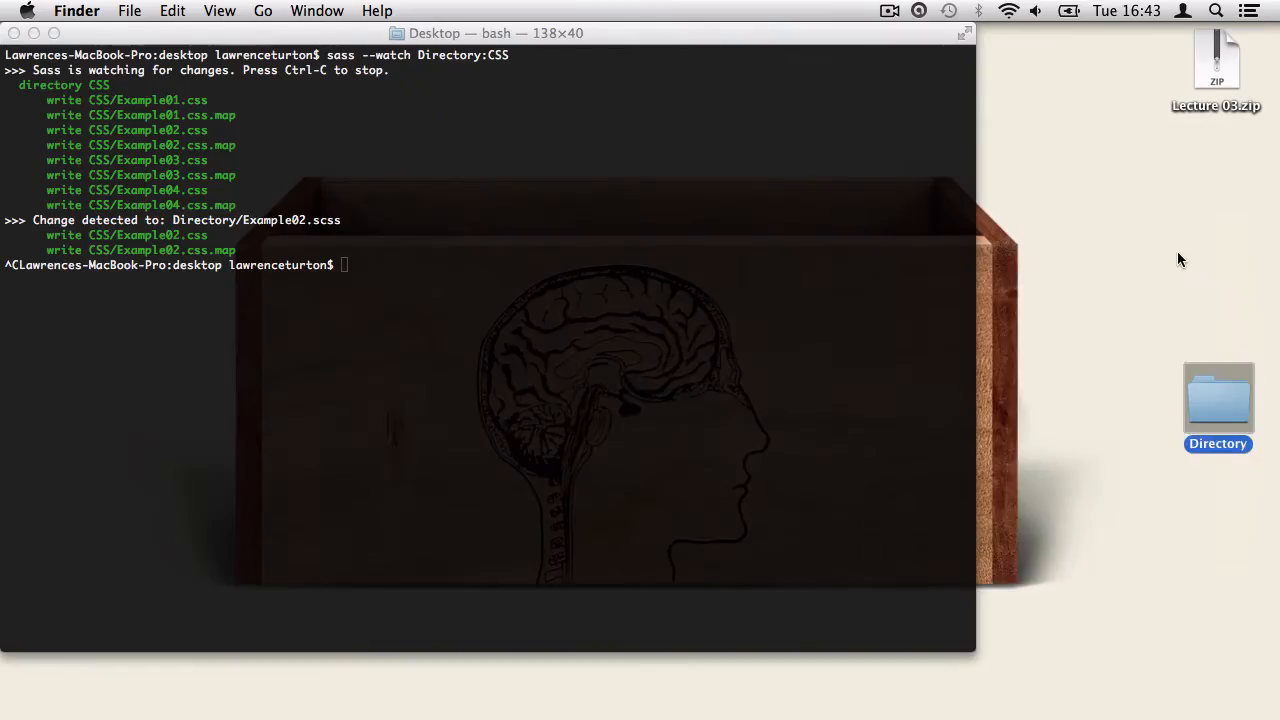
click(1218, 184)
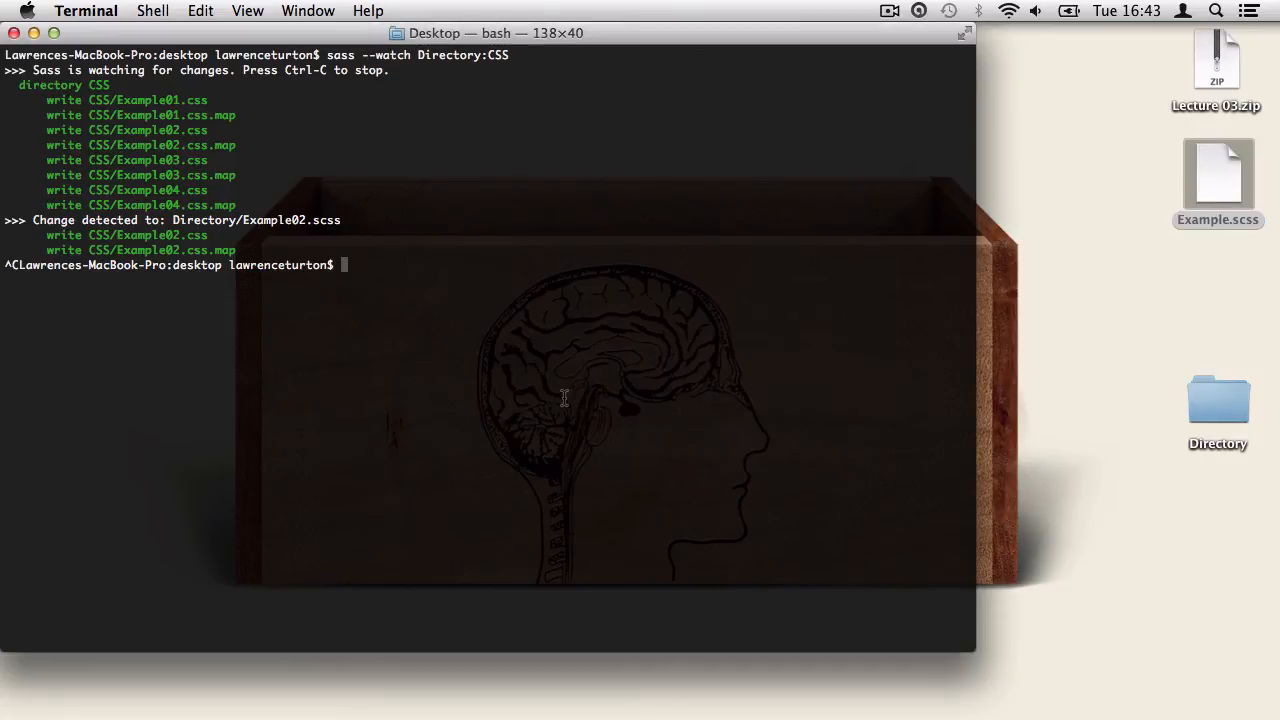
text(sass)
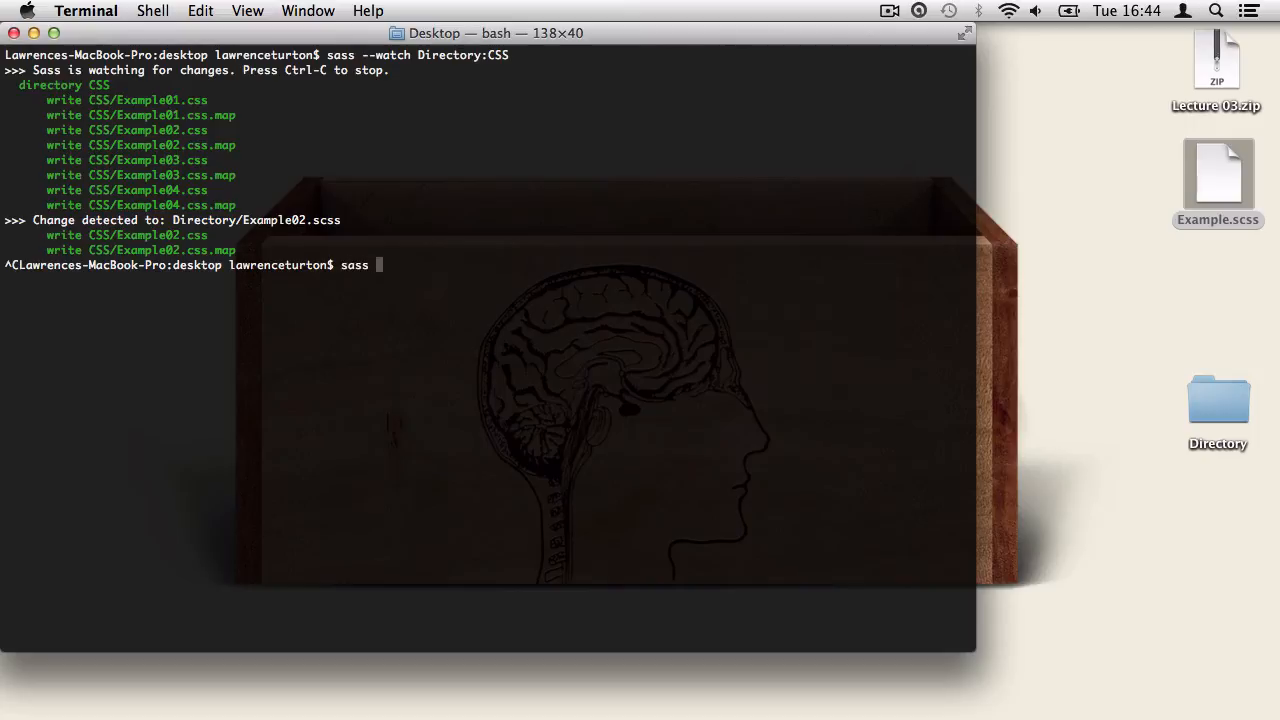
text(Example)
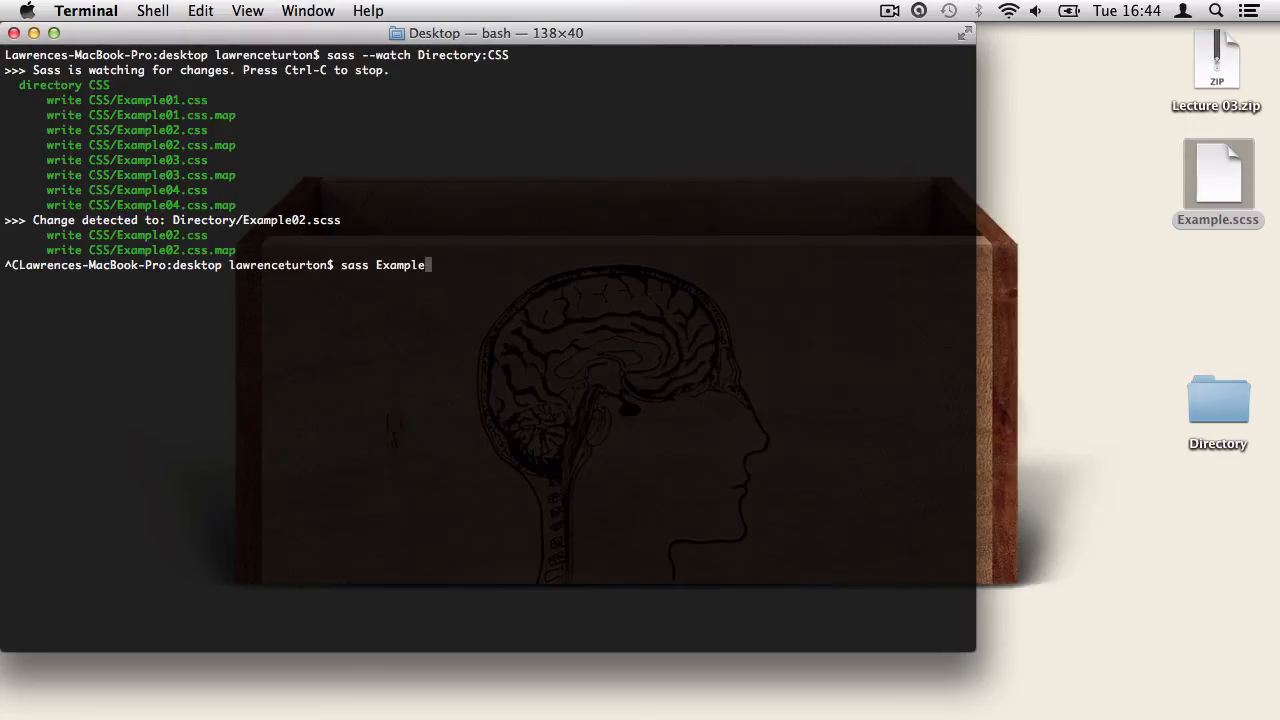
text(.scss:)
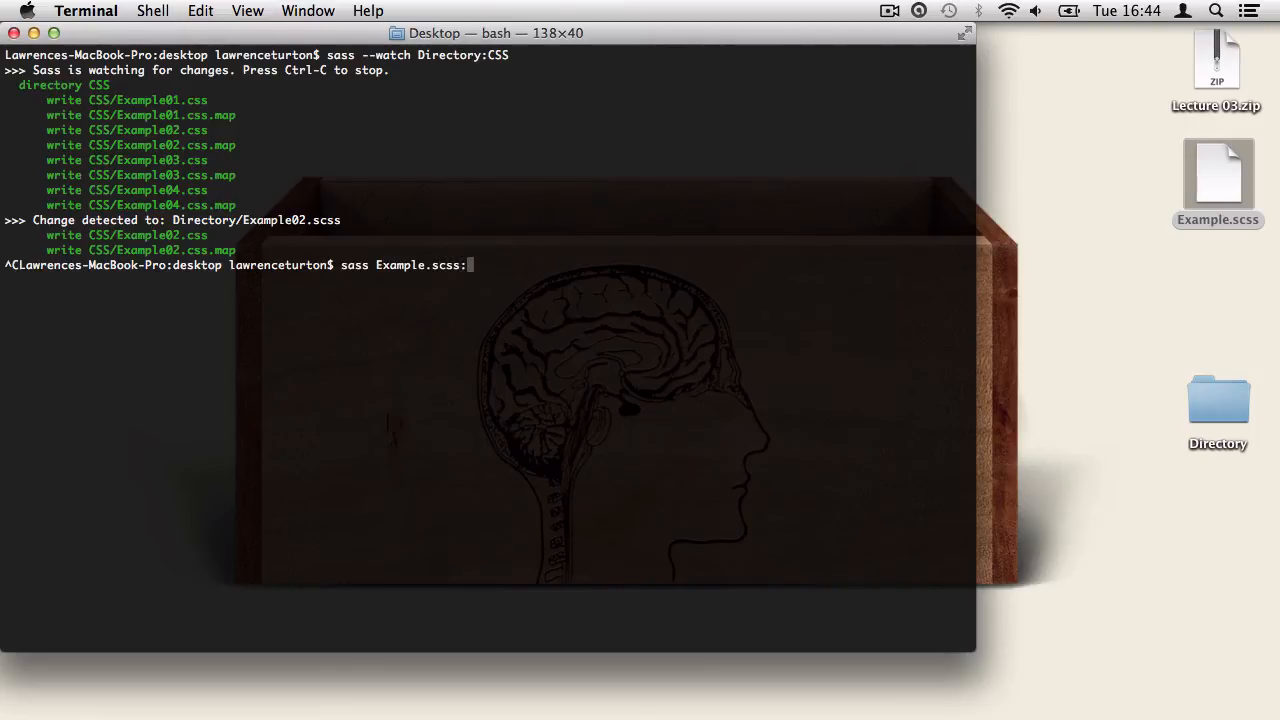
text(Example.css)
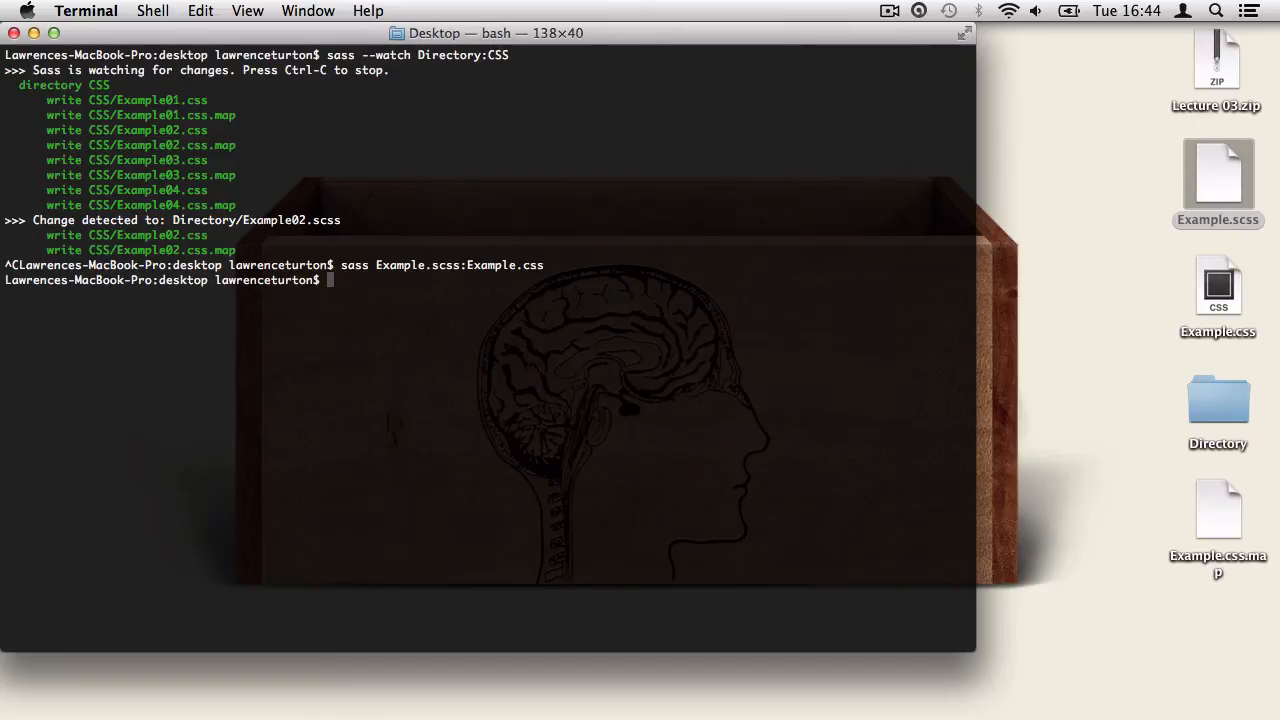
drag(1218, 284, 384, 684)
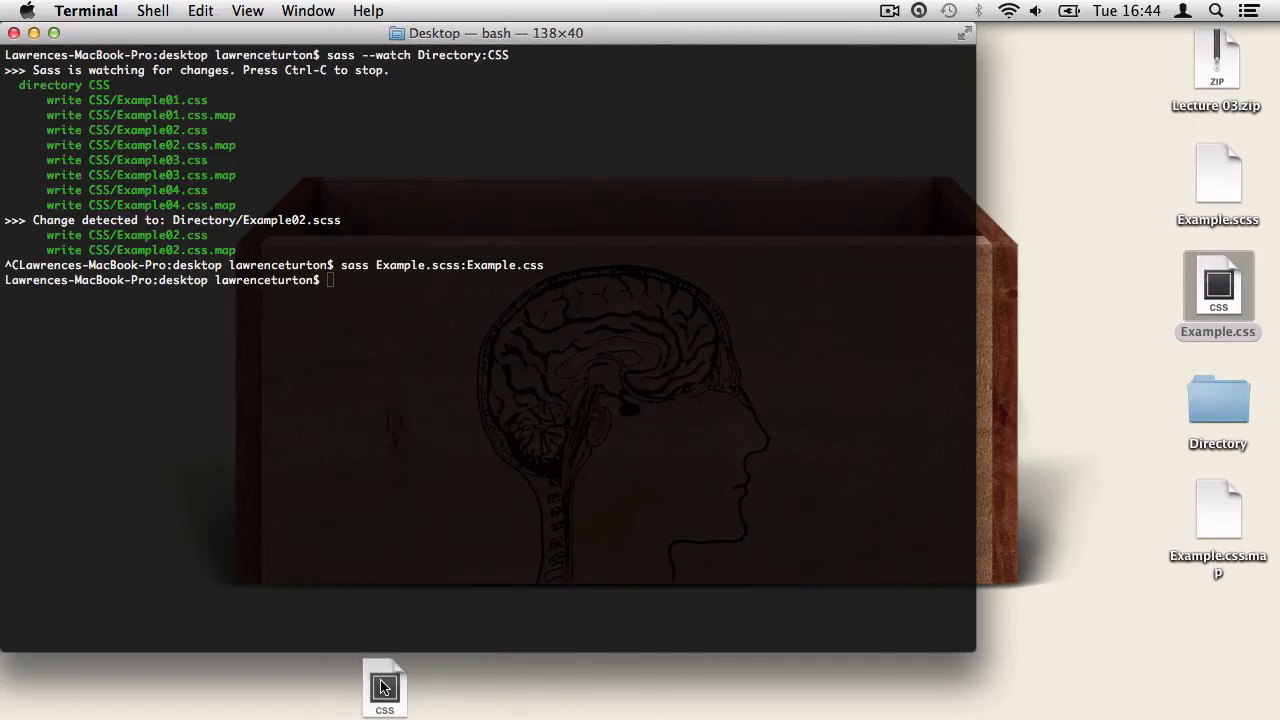
double_click(384, 688)
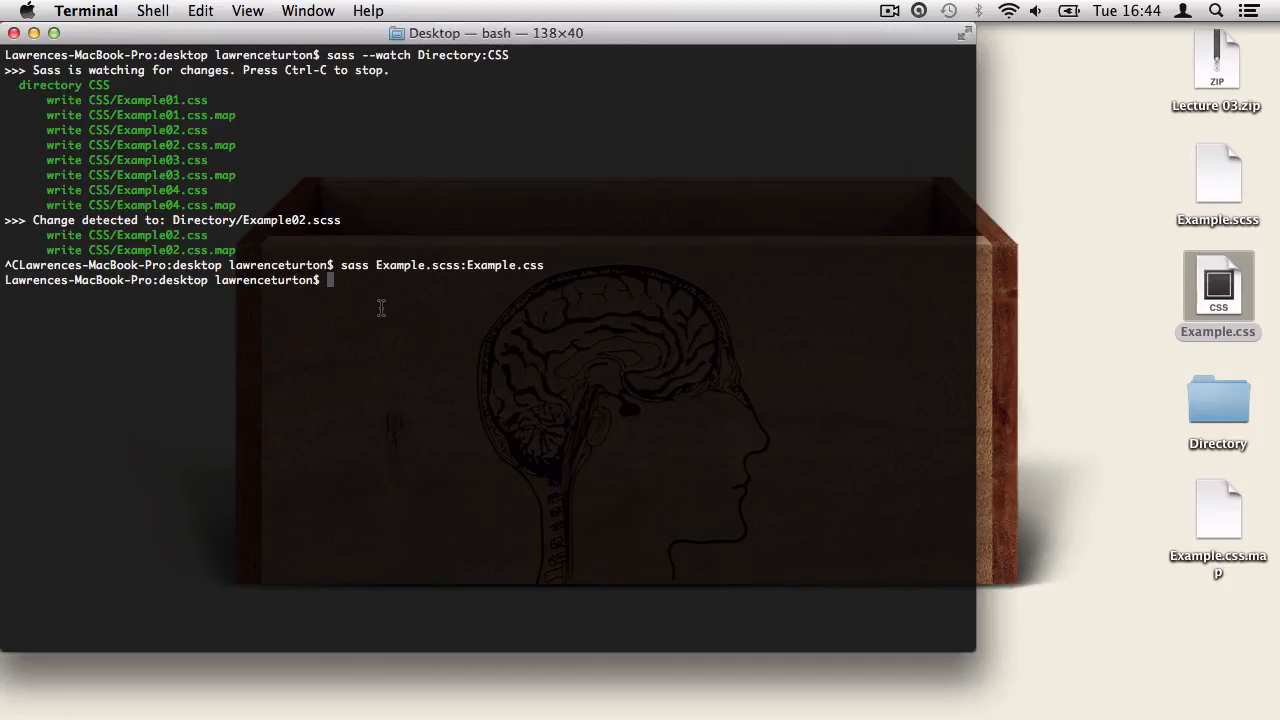
- Run sass Example.scss:Example.css --style compact and view the one-line html rule in Example.css
text(sass Example.scss:Example.css)
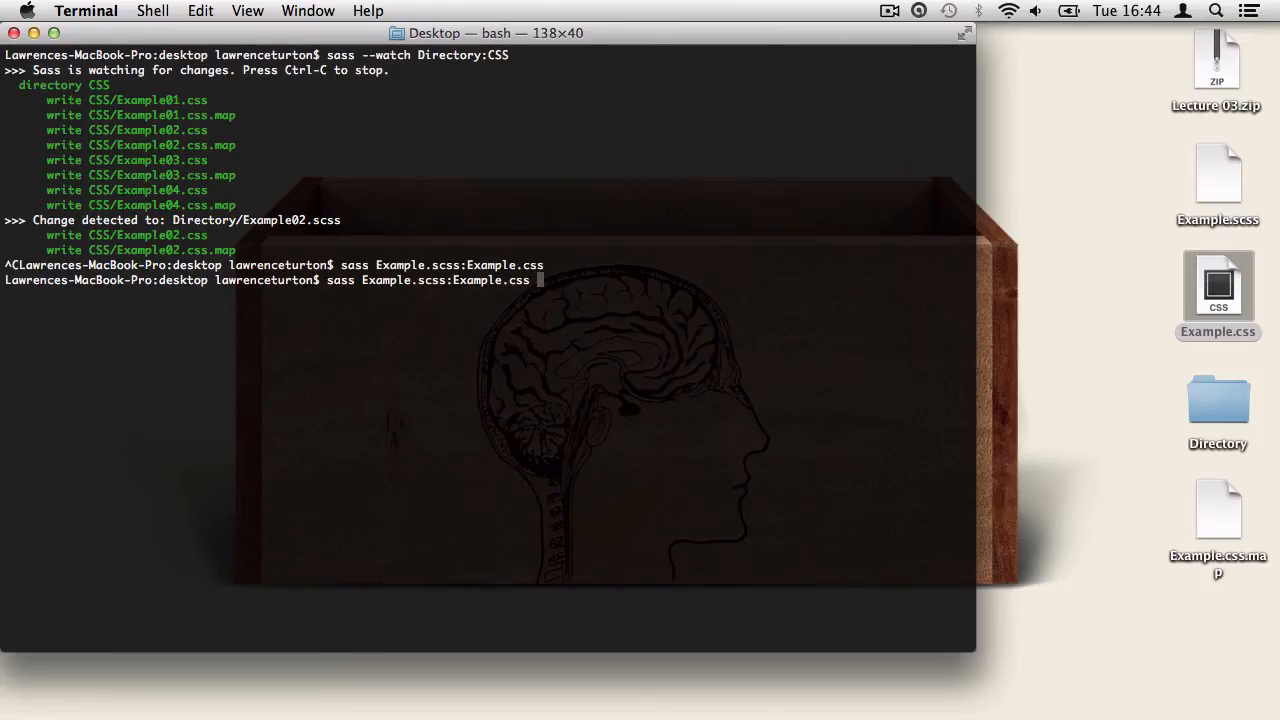
text(--style)
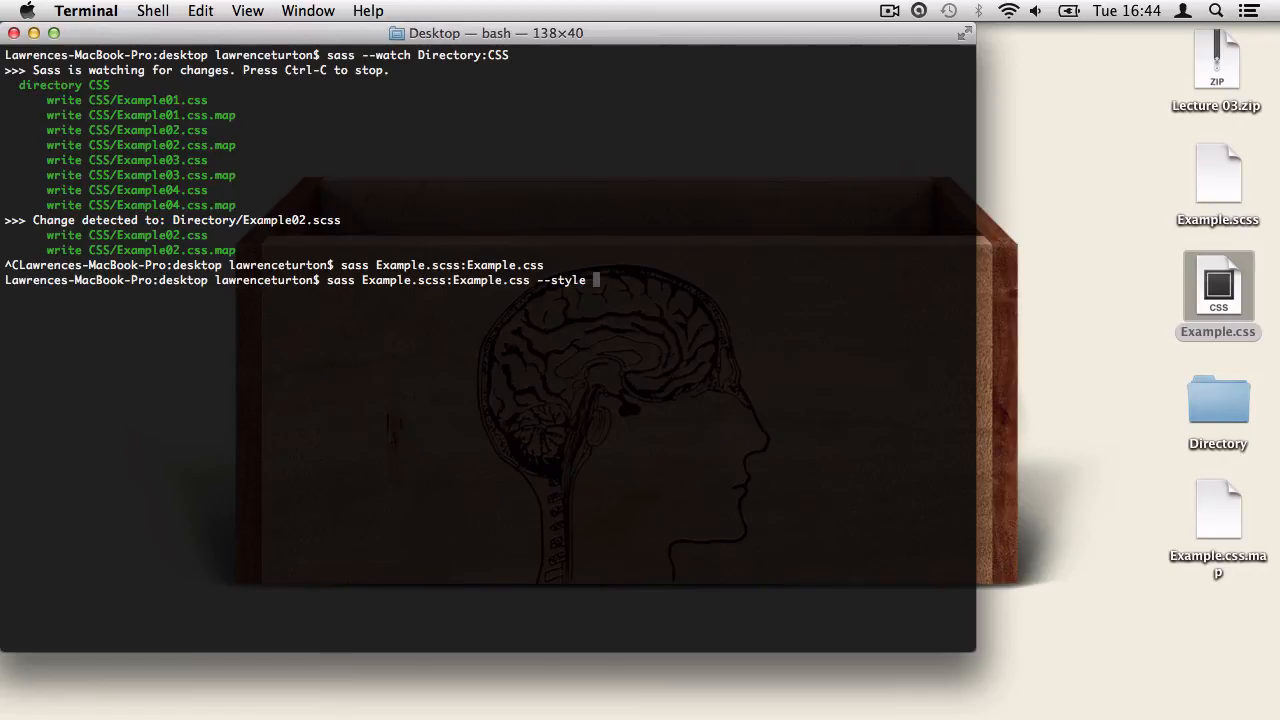
text(com)
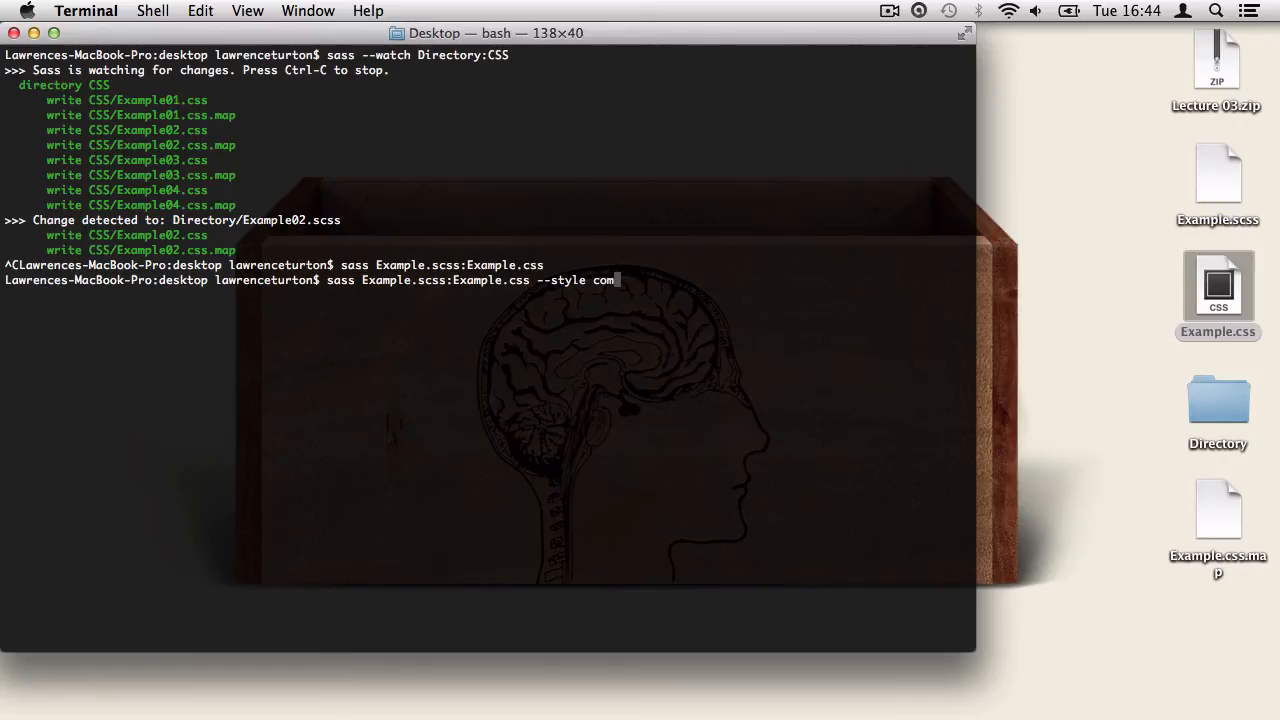
text(pact)
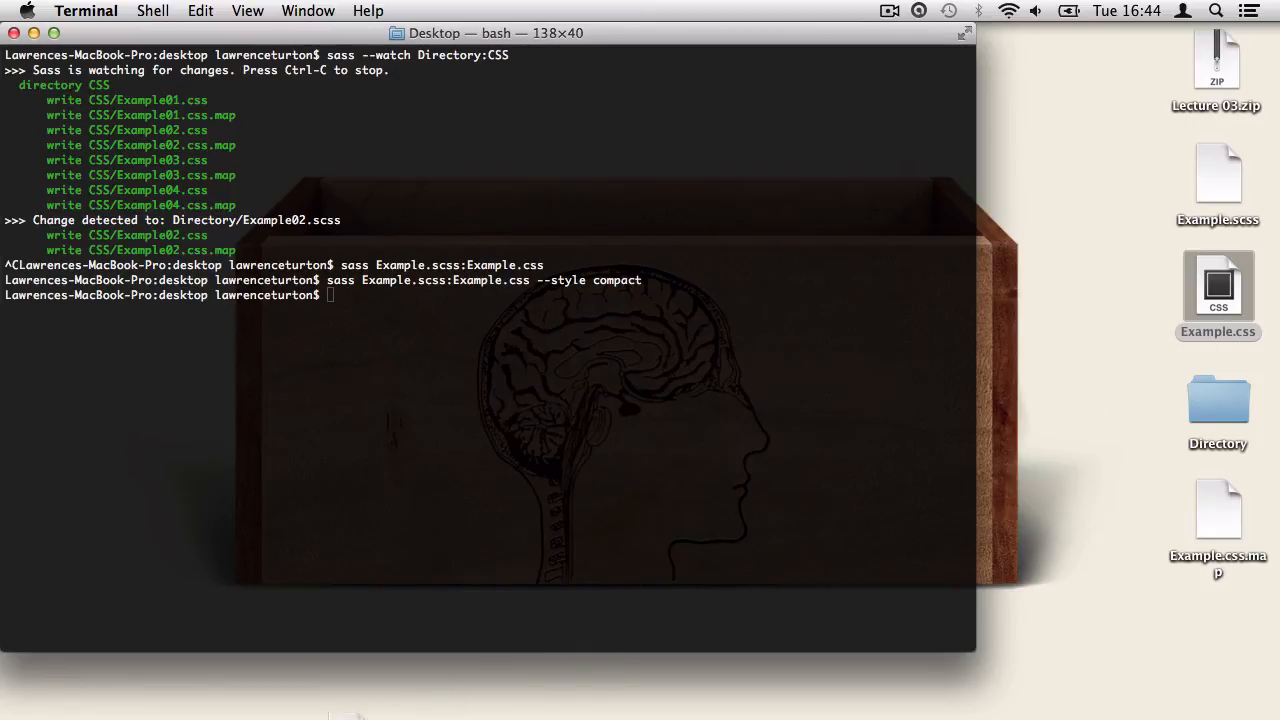
double_click(1216, 284)
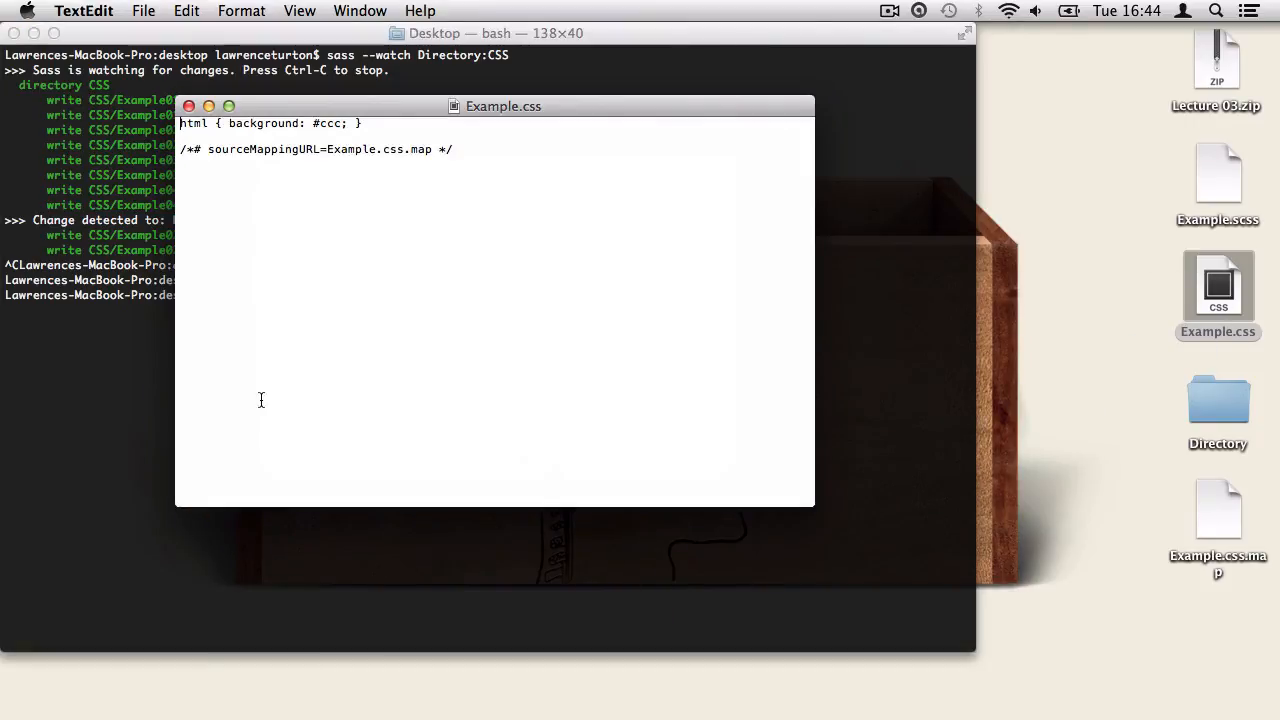
triple_click(300, 122)
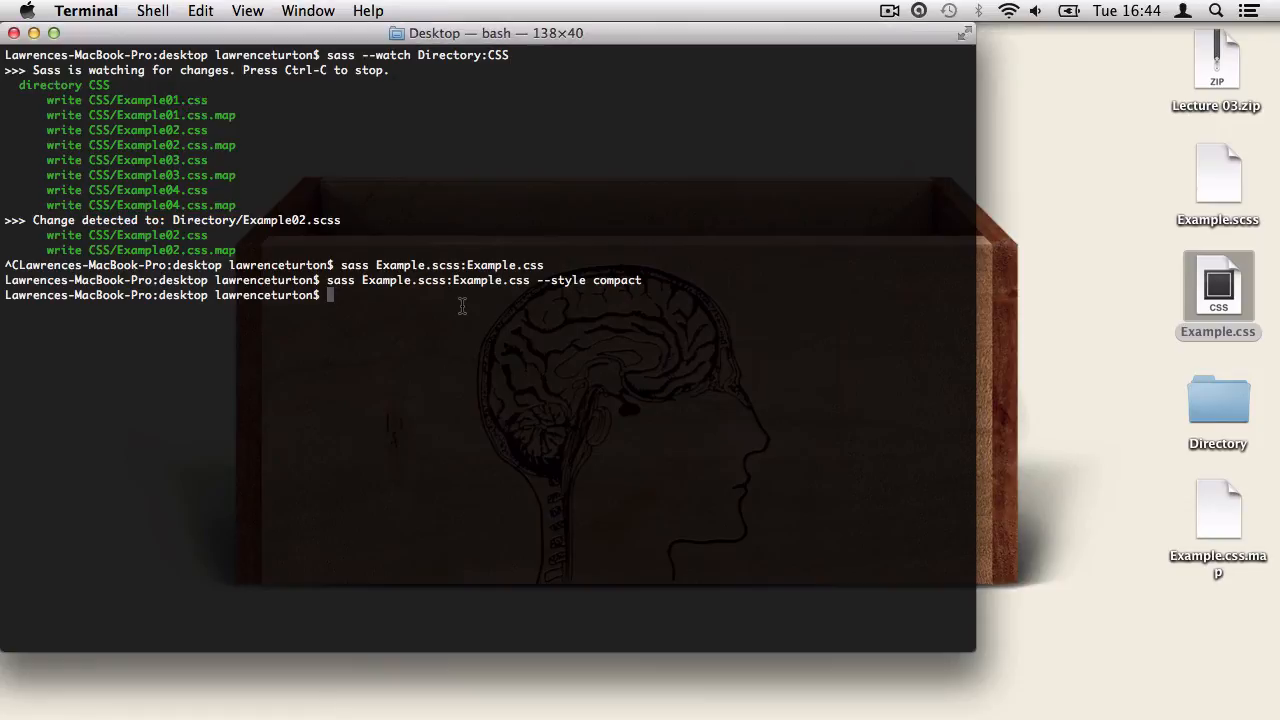
- Run sass Example.scss:Example.css --style compressed and view html{background:#ccc} in Example.css
text(sass Example.scss:Example.css --style c)
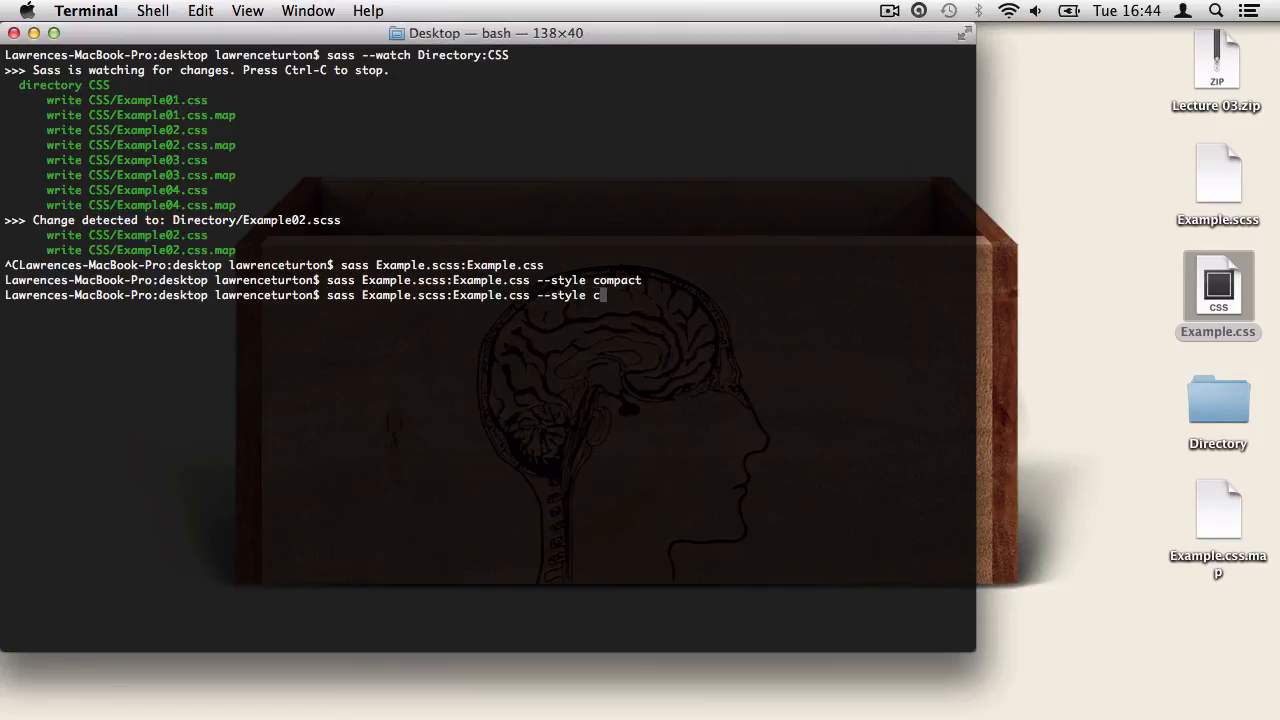
text(ompressed)
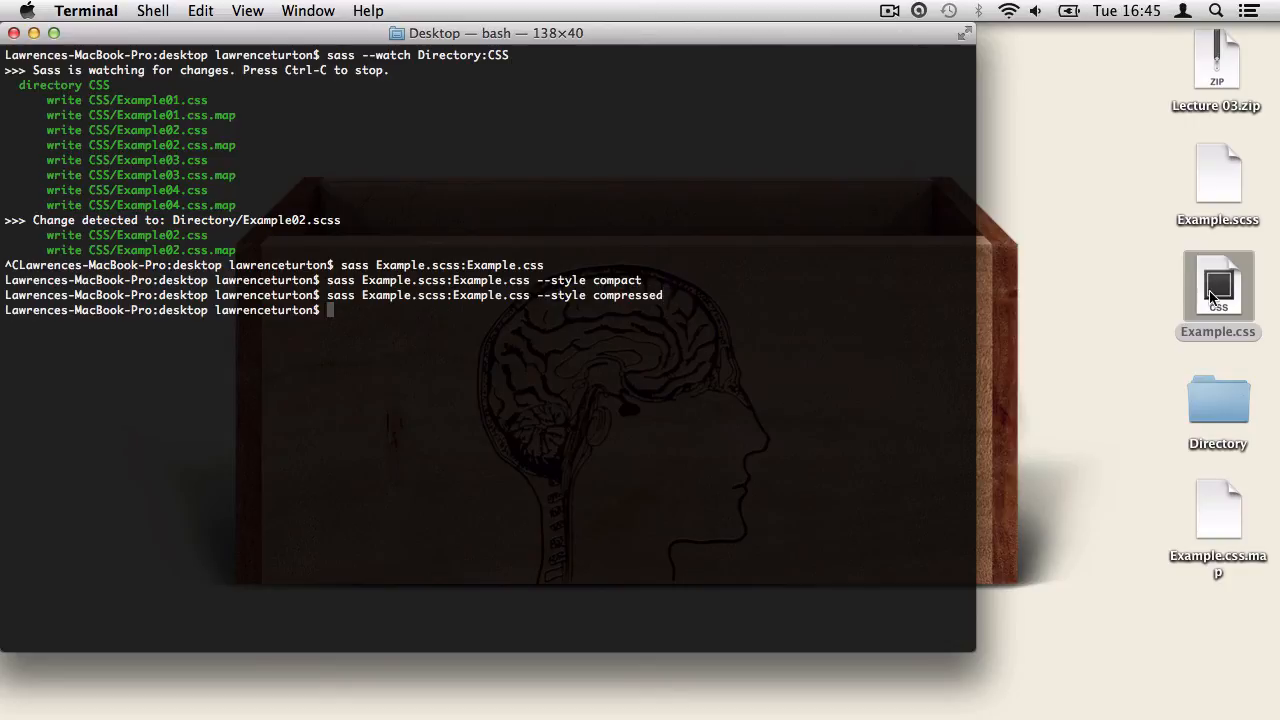
double_click(1216, 284)
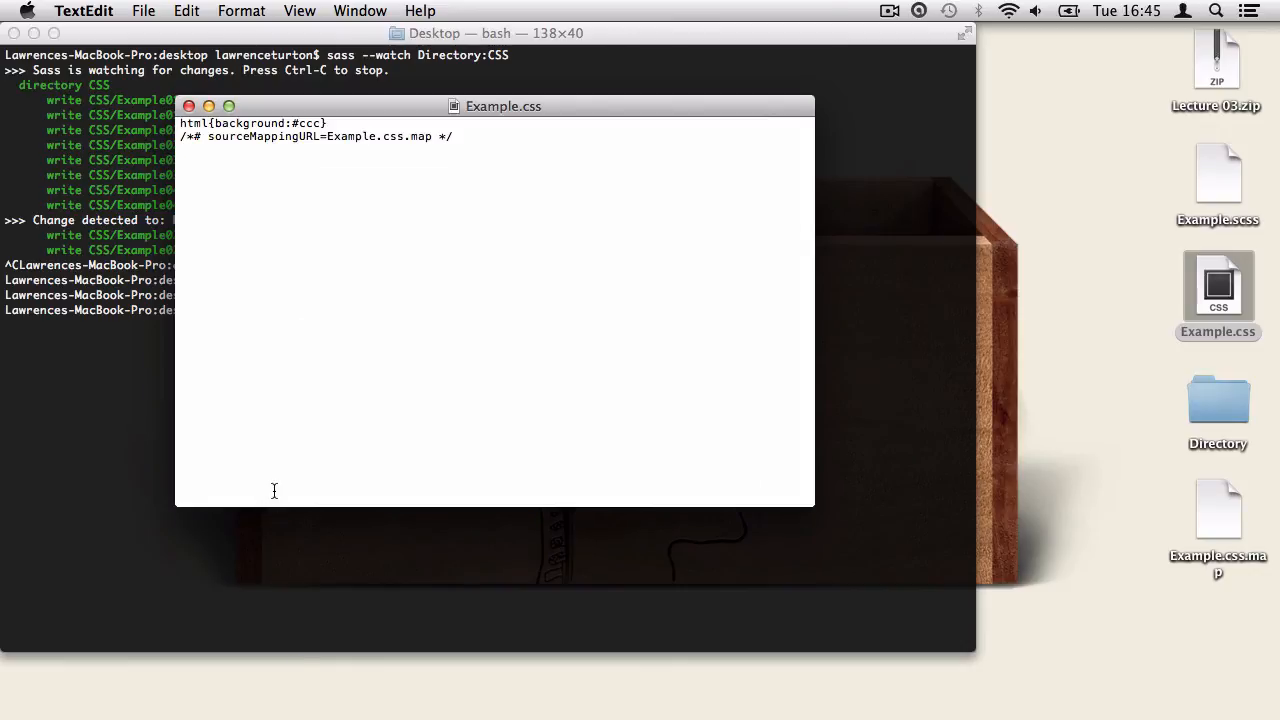
mouse_move(240, 194)
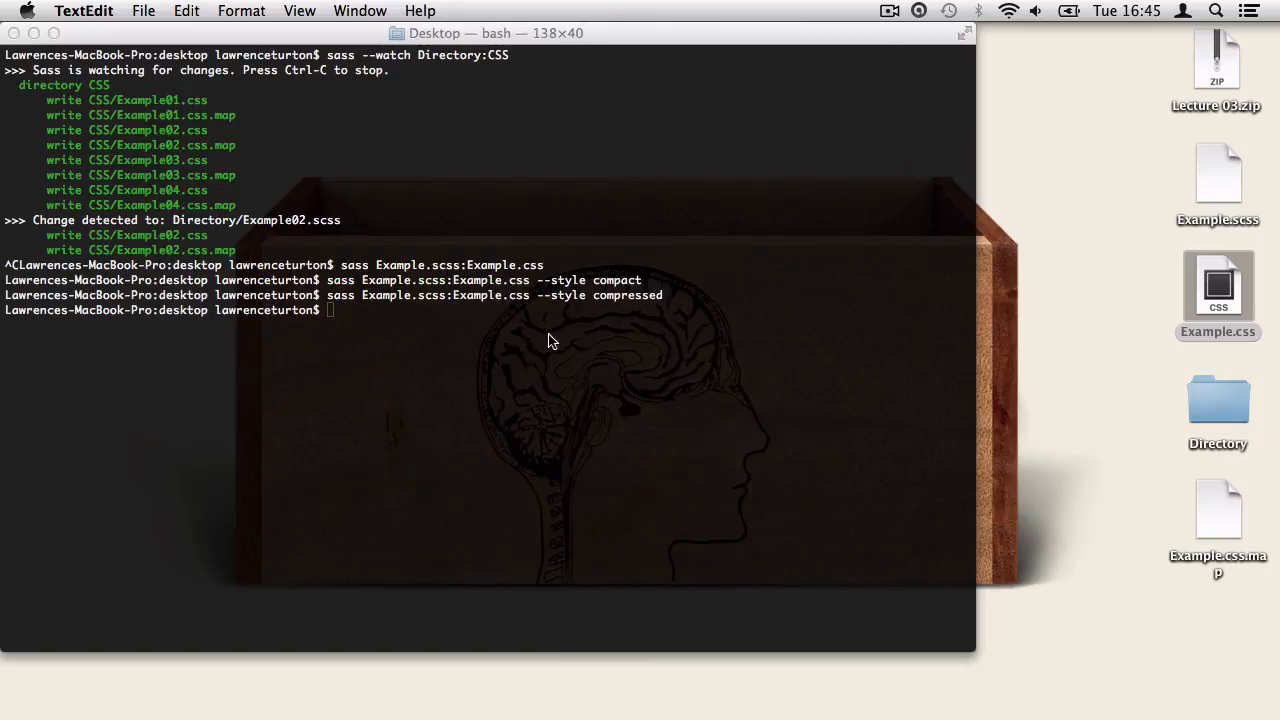
- Run sass Example.scss:Example.css --style expanded and view the multi-line html rule in Example.css
text(sass Example.scss:Example.css --style compressed)
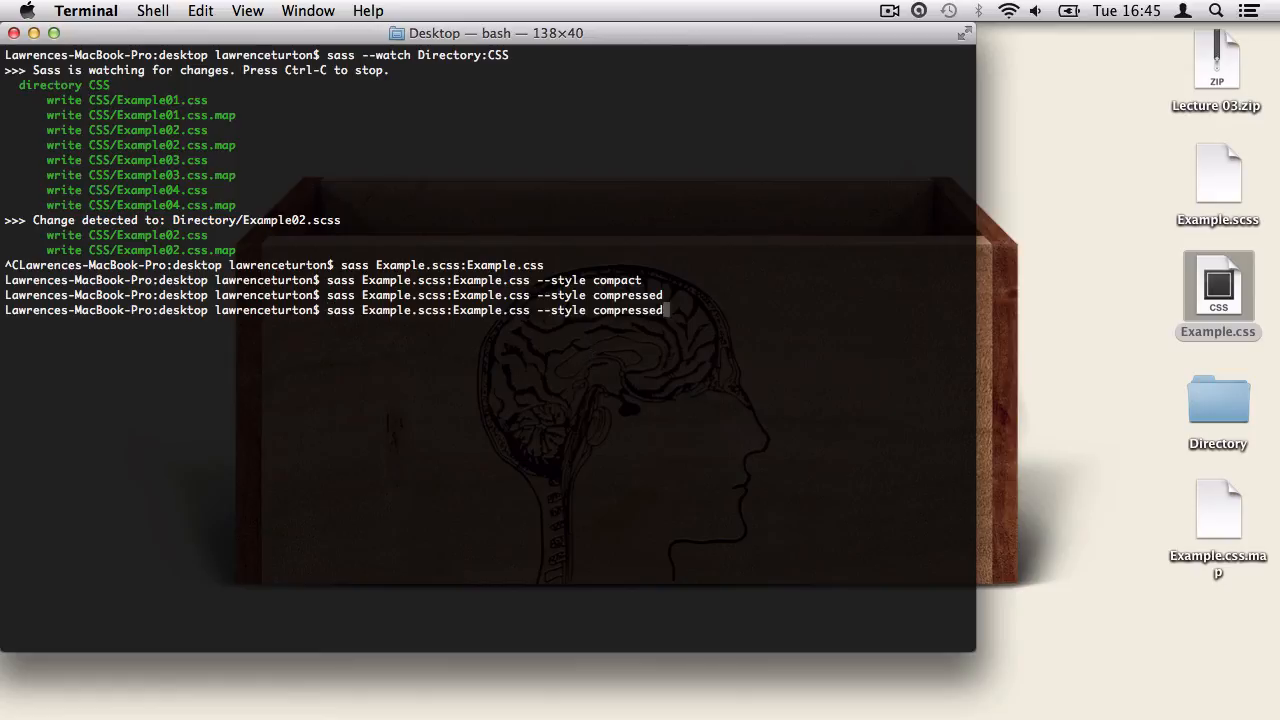
text(expanded)
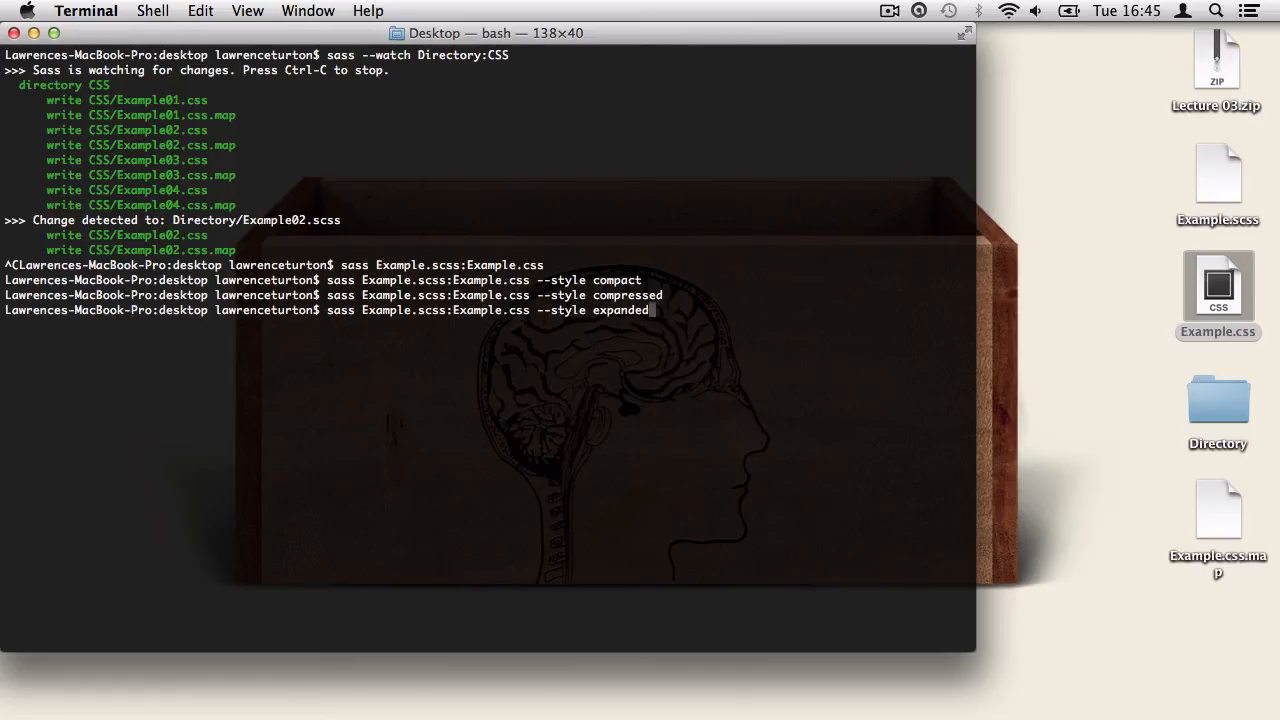
key(Return)
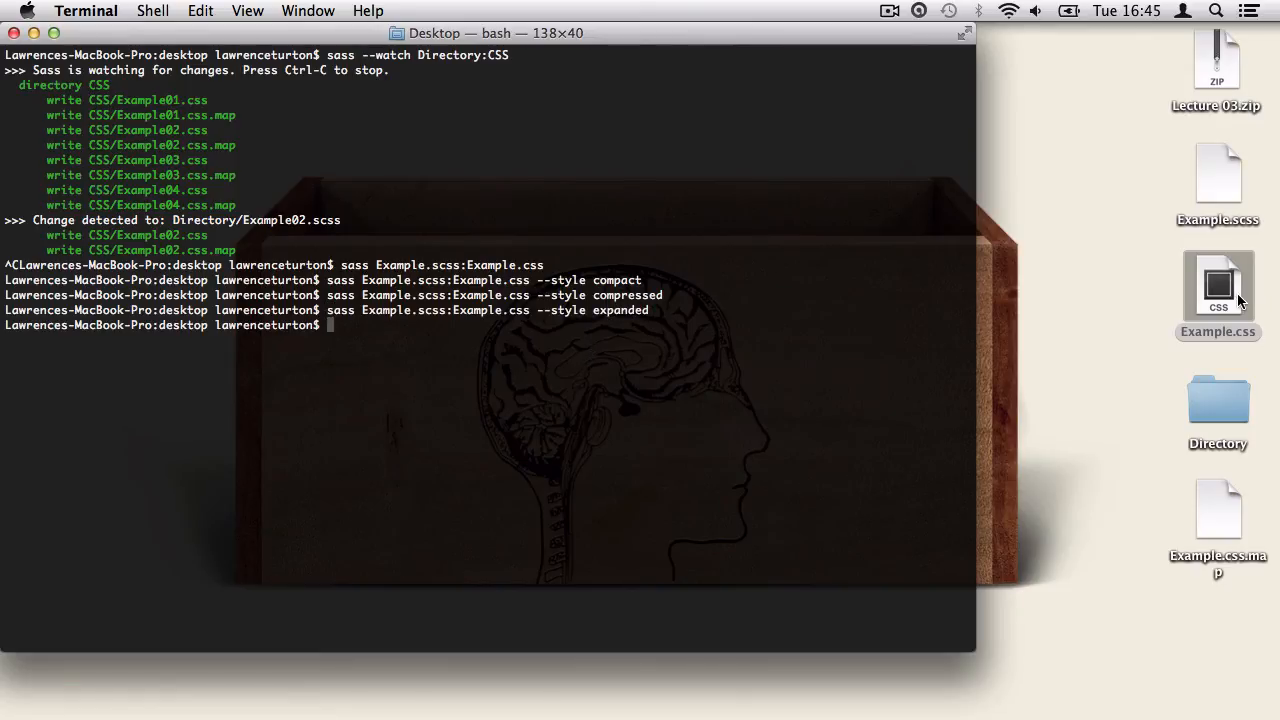
double_click(1216, 284)
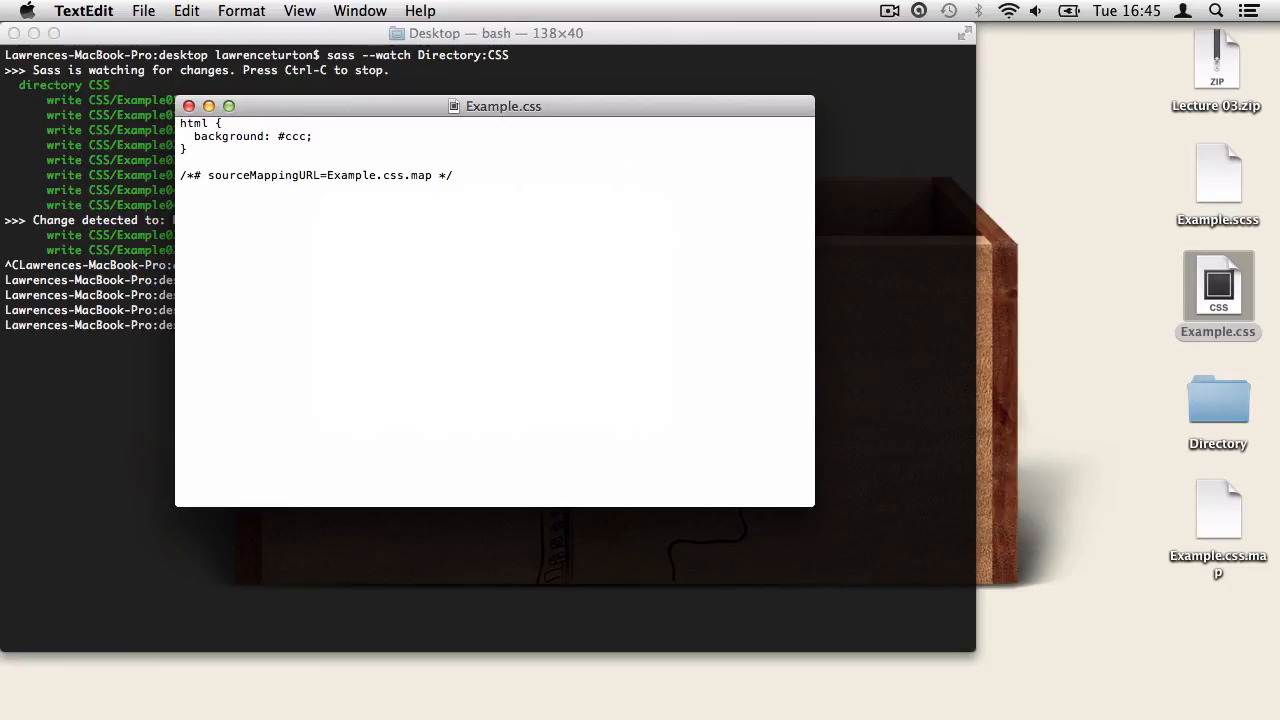
mouse_move(268, 464)
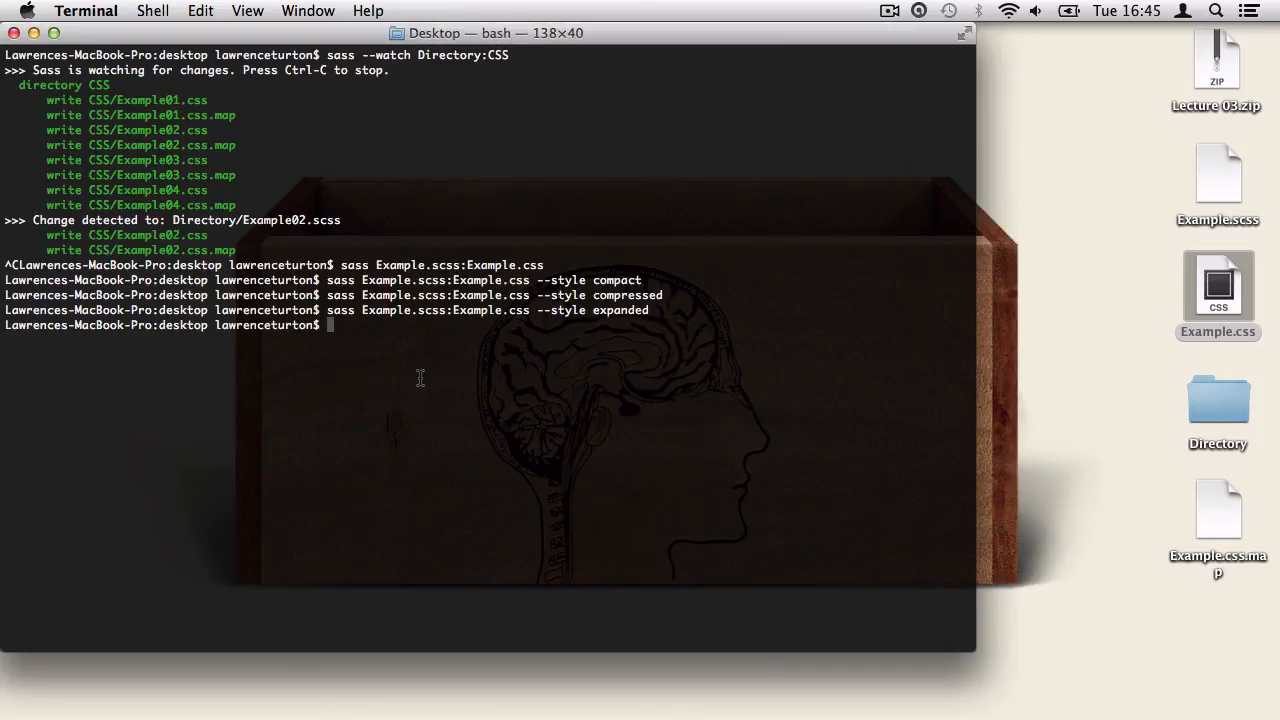
- Delete Example.css and Example.css.map, then prepare the expanded compile with --sourcemap=none
click(1218, 510)
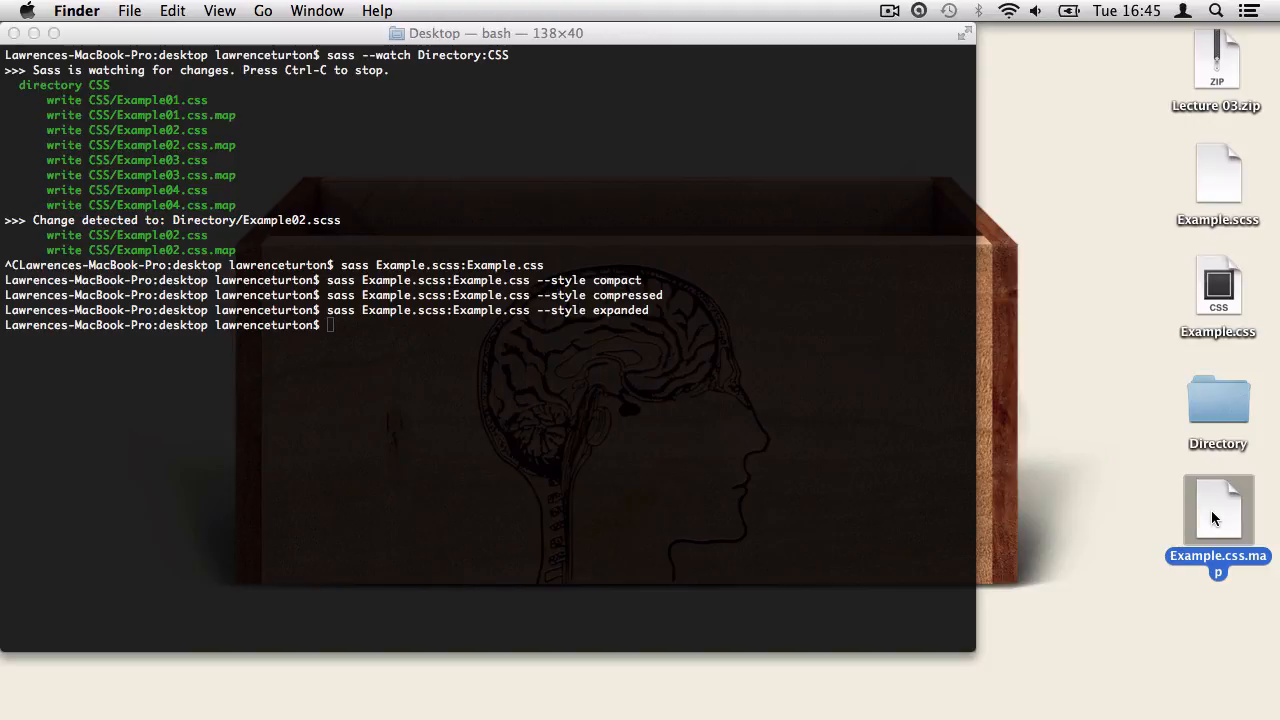
click(1216, 284)
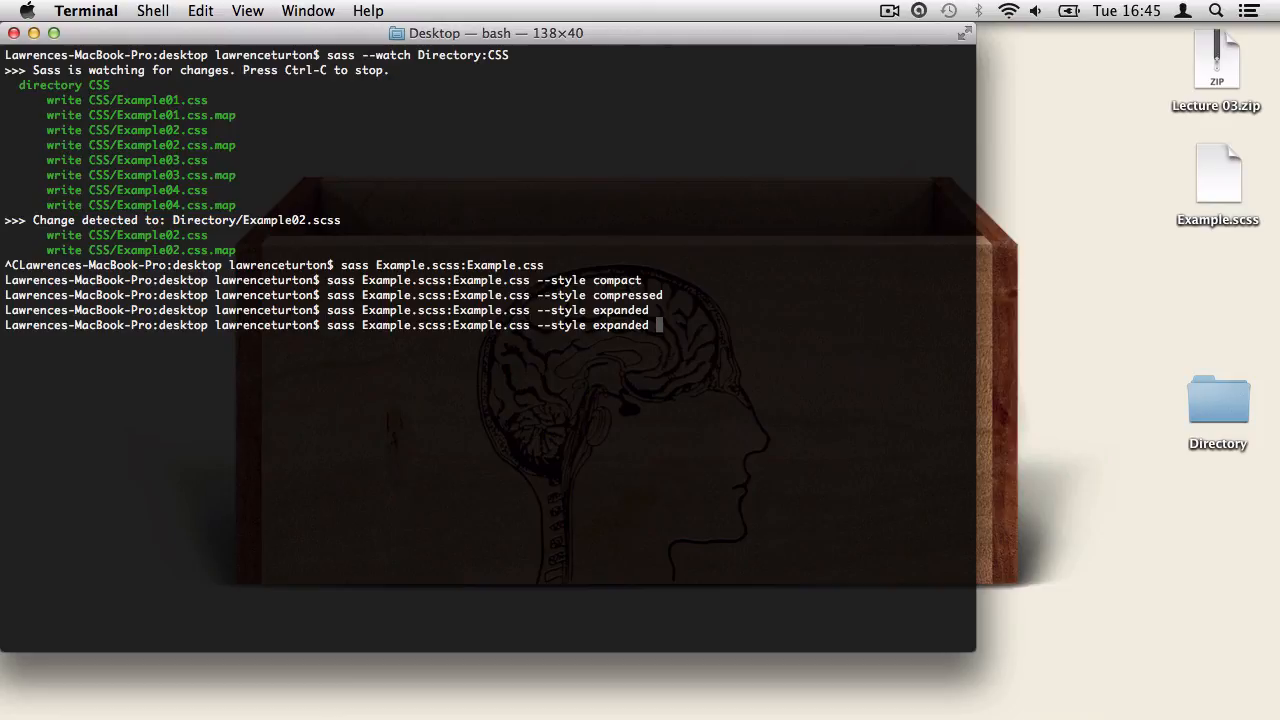
text(--)
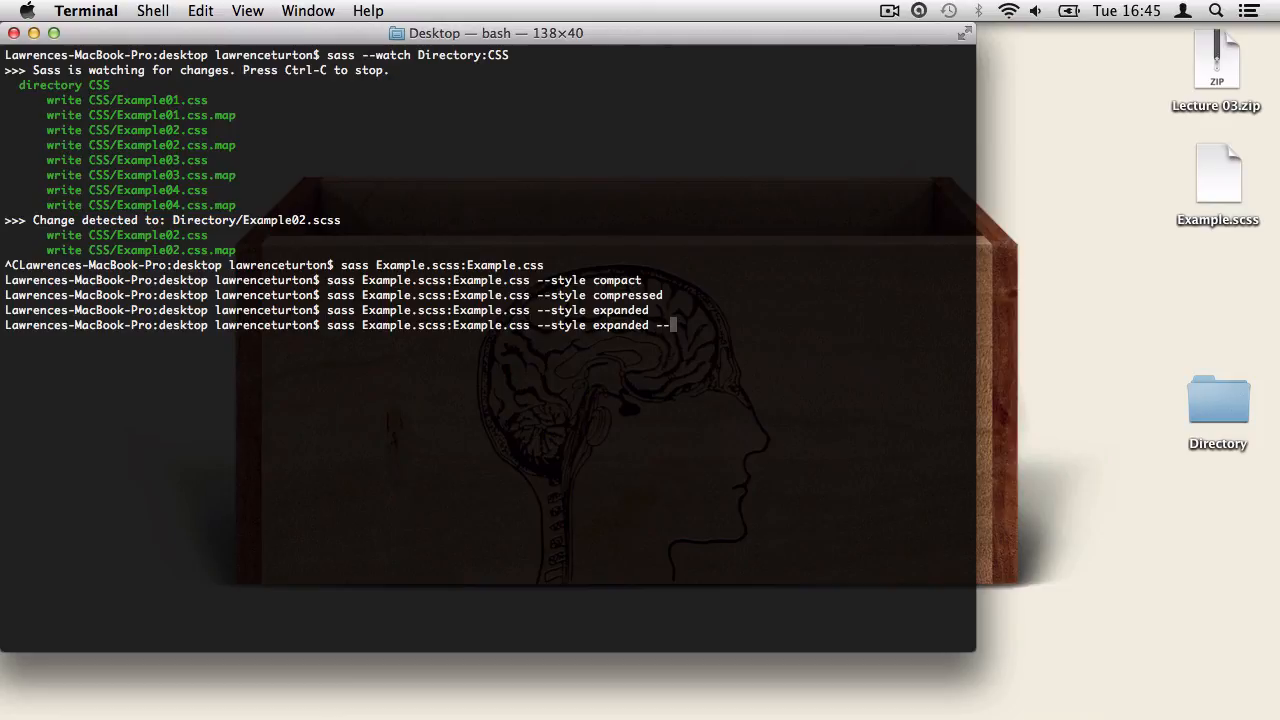
text(sourc)
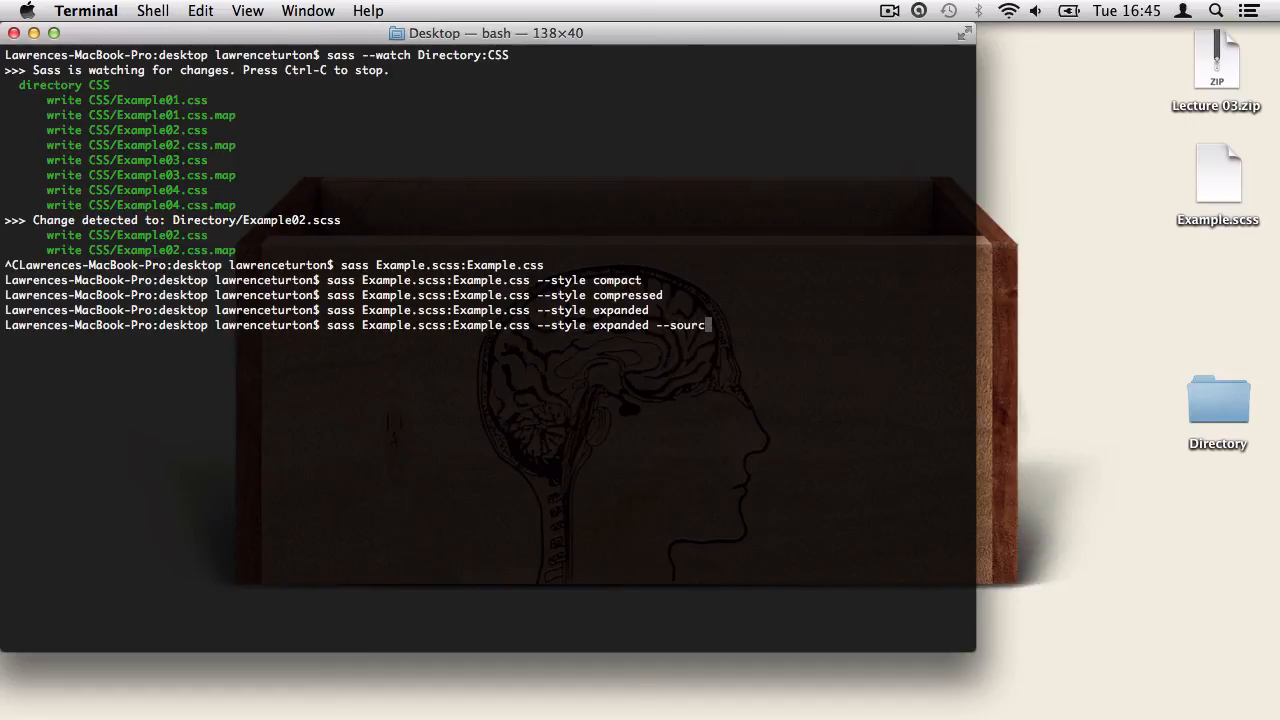
text(ema)
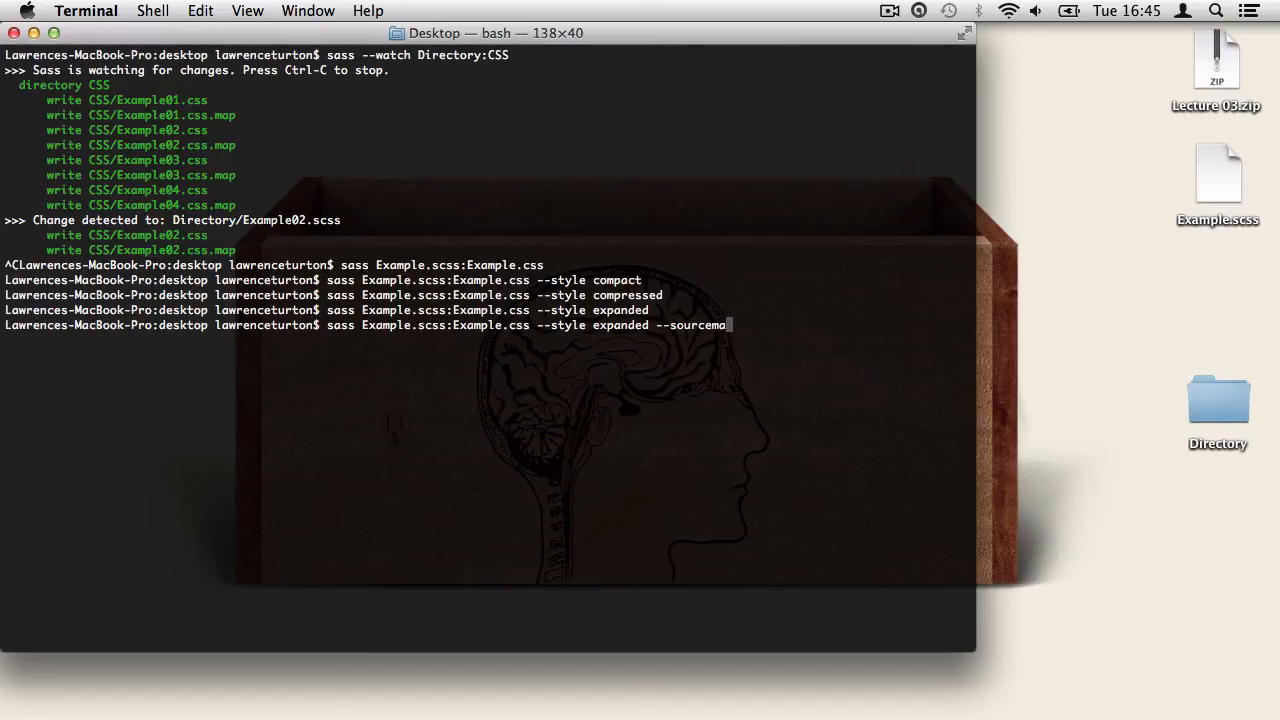
text(p=)
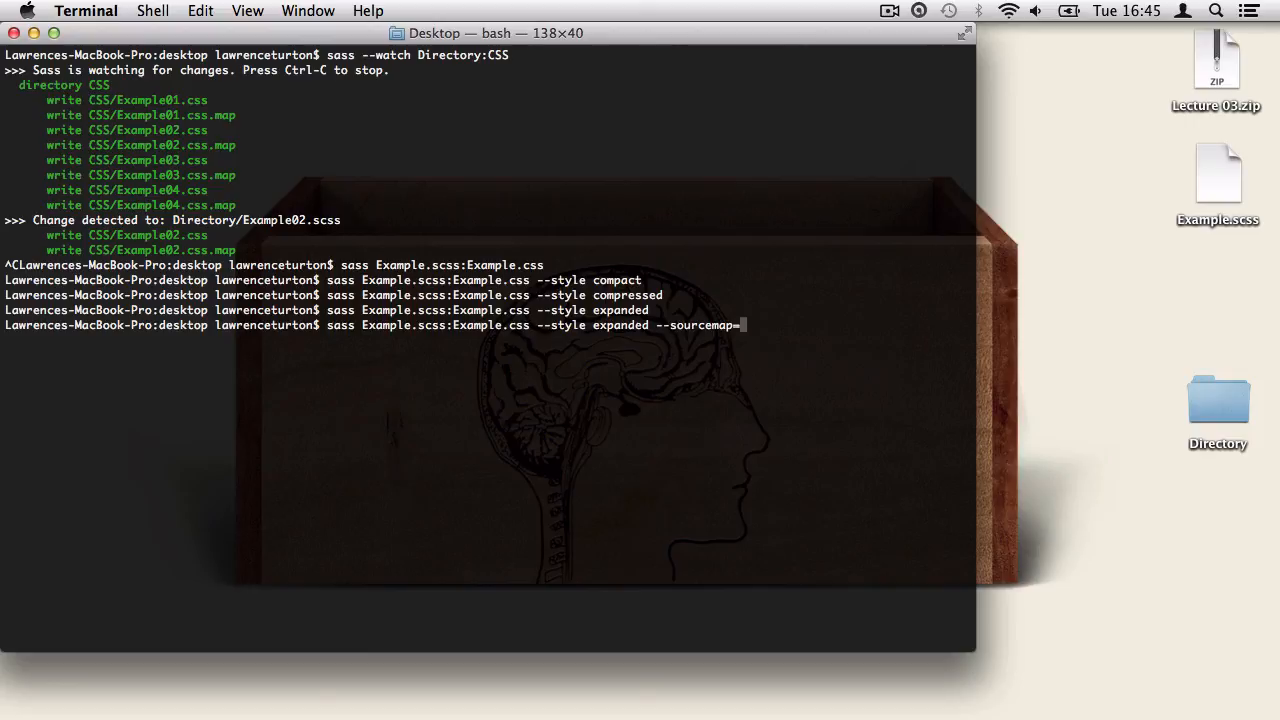
text(non)
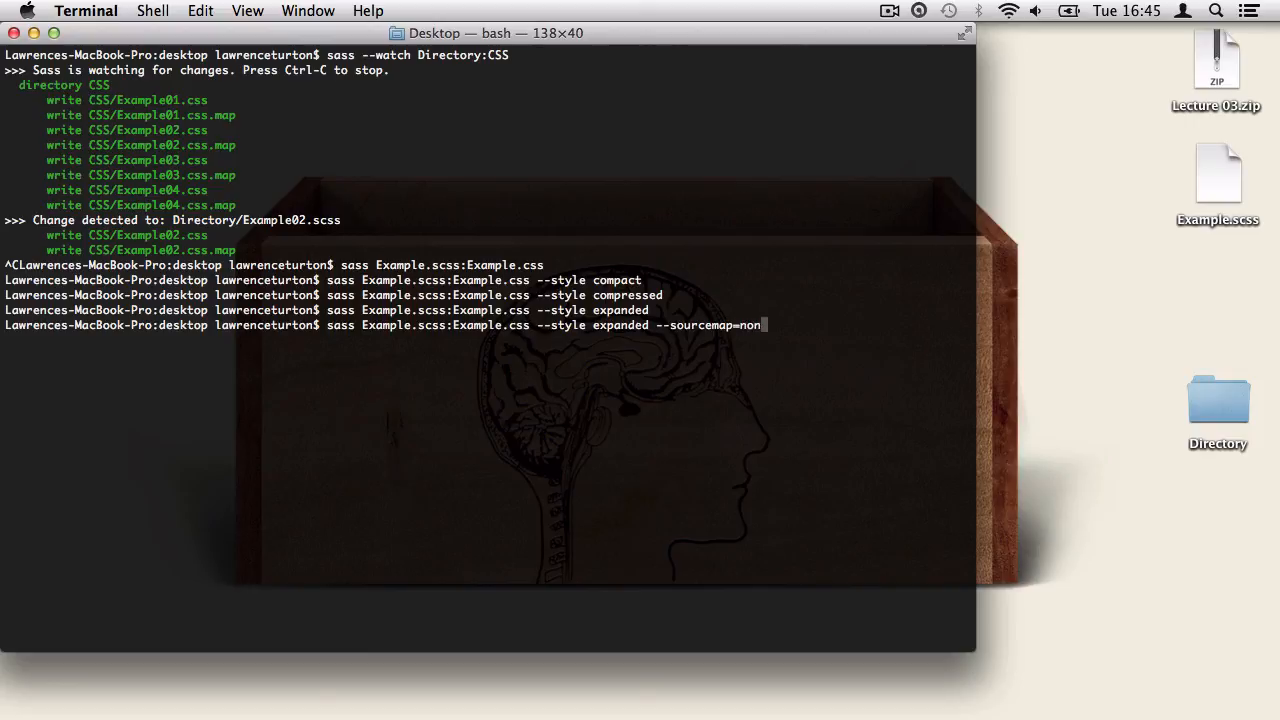
text(e)
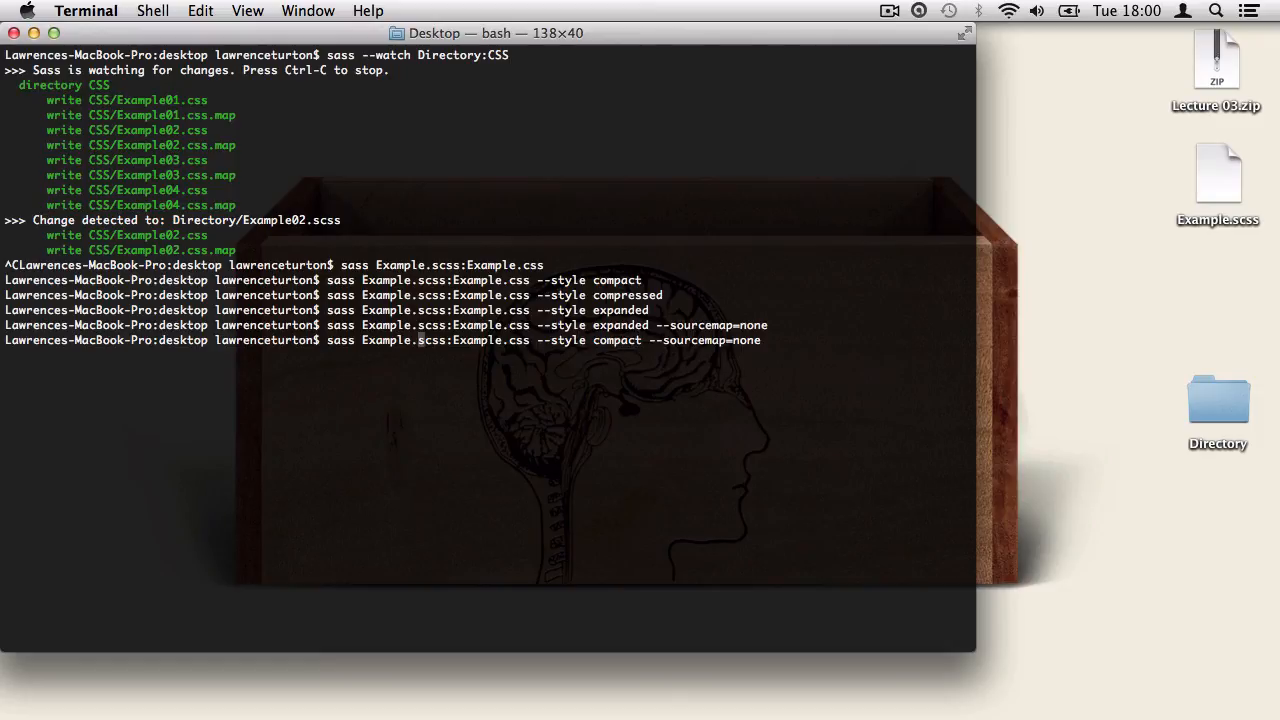
- Run sass --watch Example.scss:Example.css --style compact --sourcemap=none and view the compact output
text(--w)
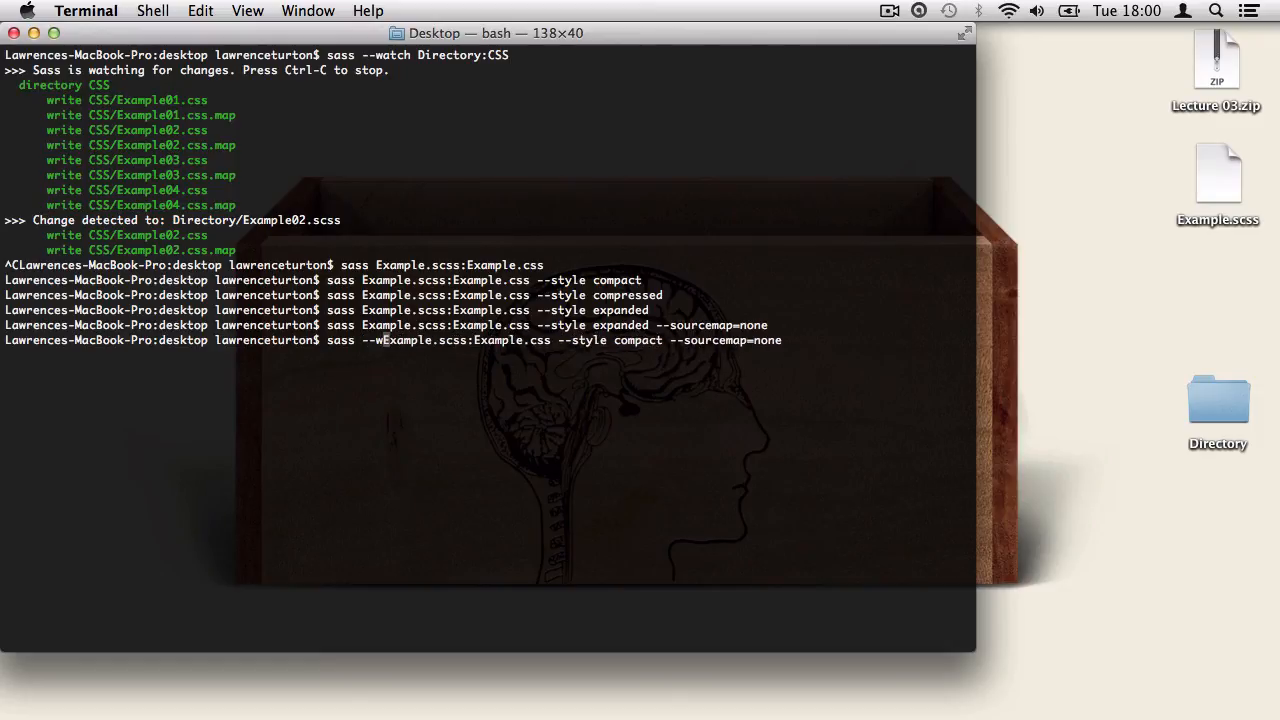
text(atch )
key(Return)
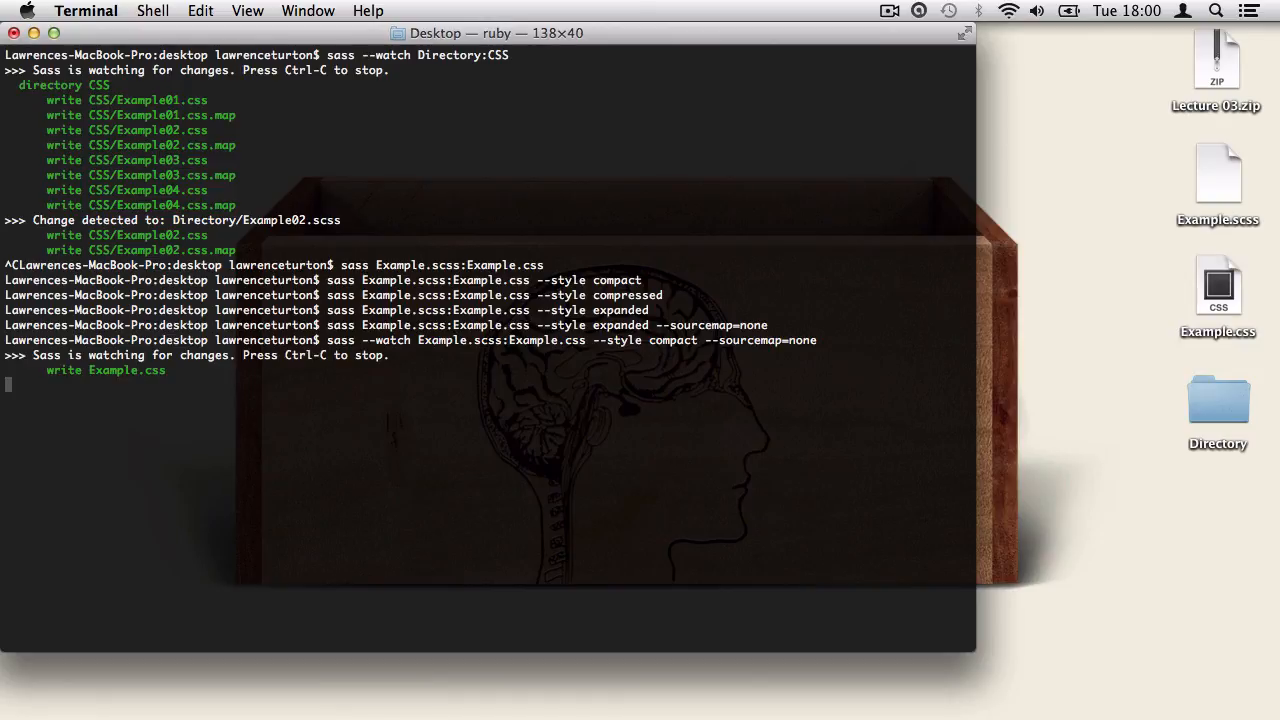
click(1216, 284)
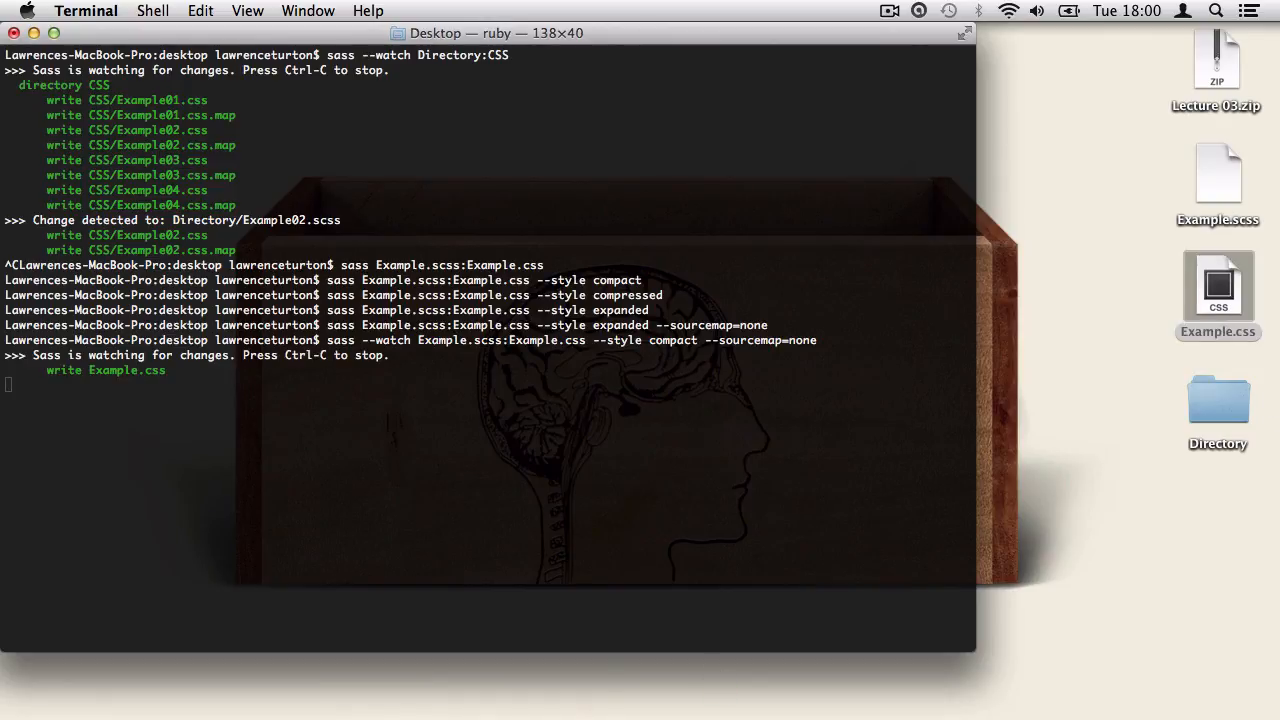
double_click(1216, 284)
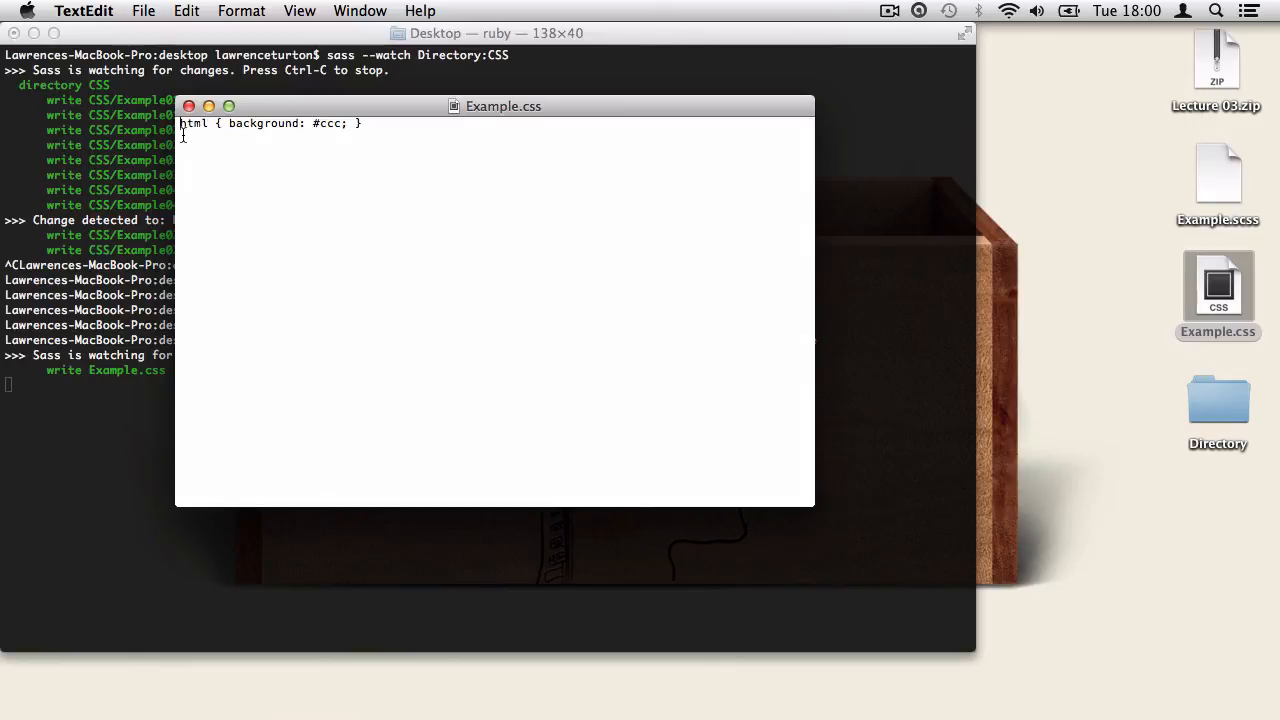
- Edit Example.scss in TextEdit adding a body{ rule so the watcher rewrites Example.css
drag(1216, 176, 494, 590)
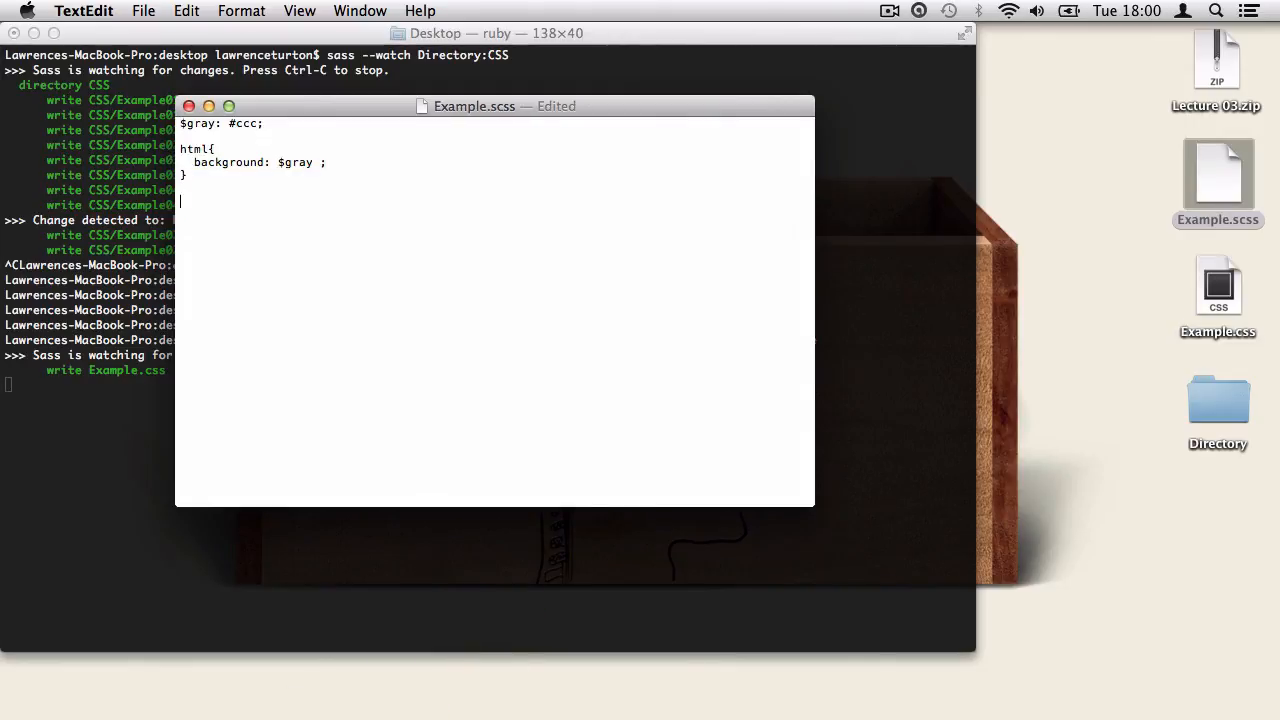
text(body{)
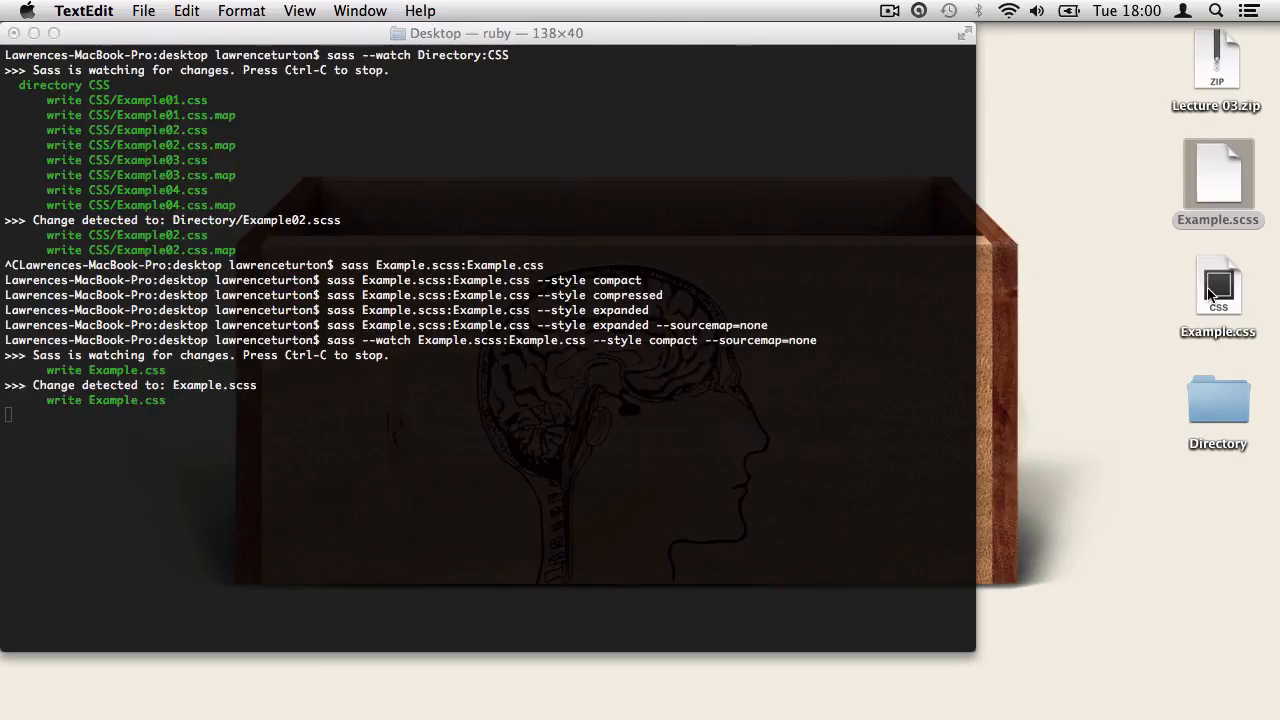
double_click(1216, 290)
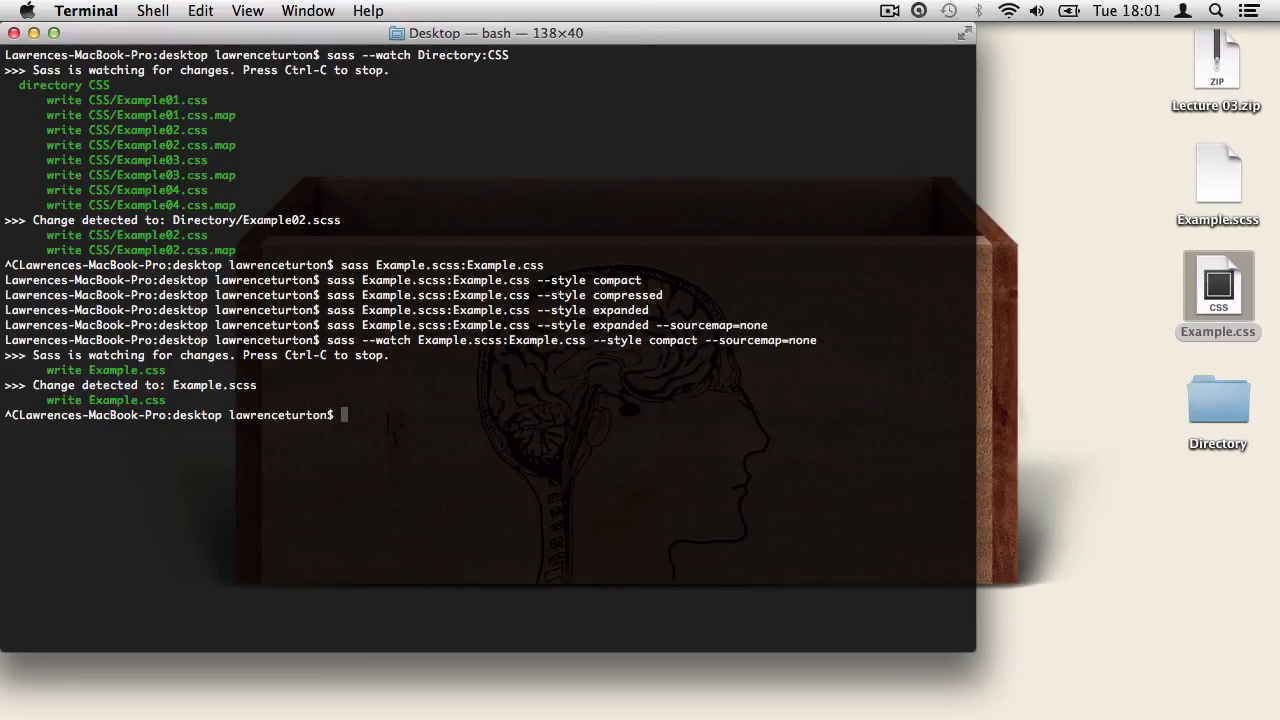
- Run sass --watch Directory:CSS --style compact --sourcemap=none and check the CSS folder holds Example01–04 files
click(1216, 284)
text(sass --watch Directory:CSS --style compact --sourcemap=none)
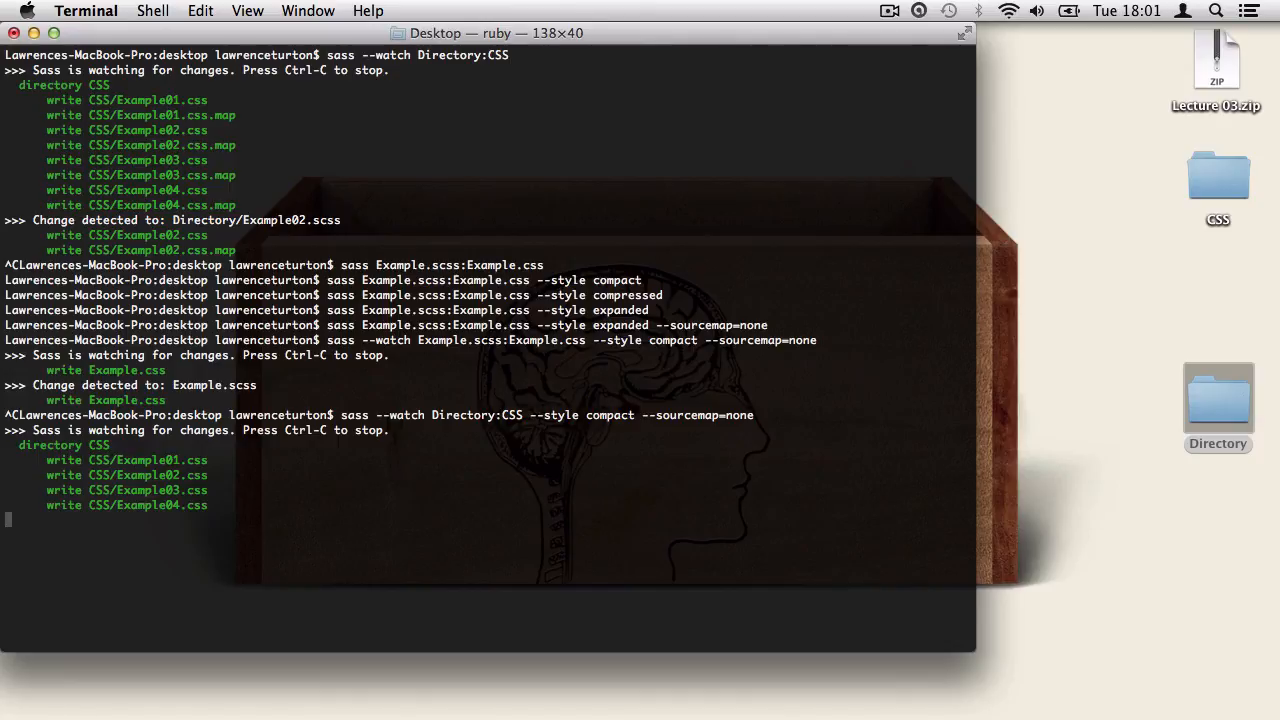
click(1216, 176)
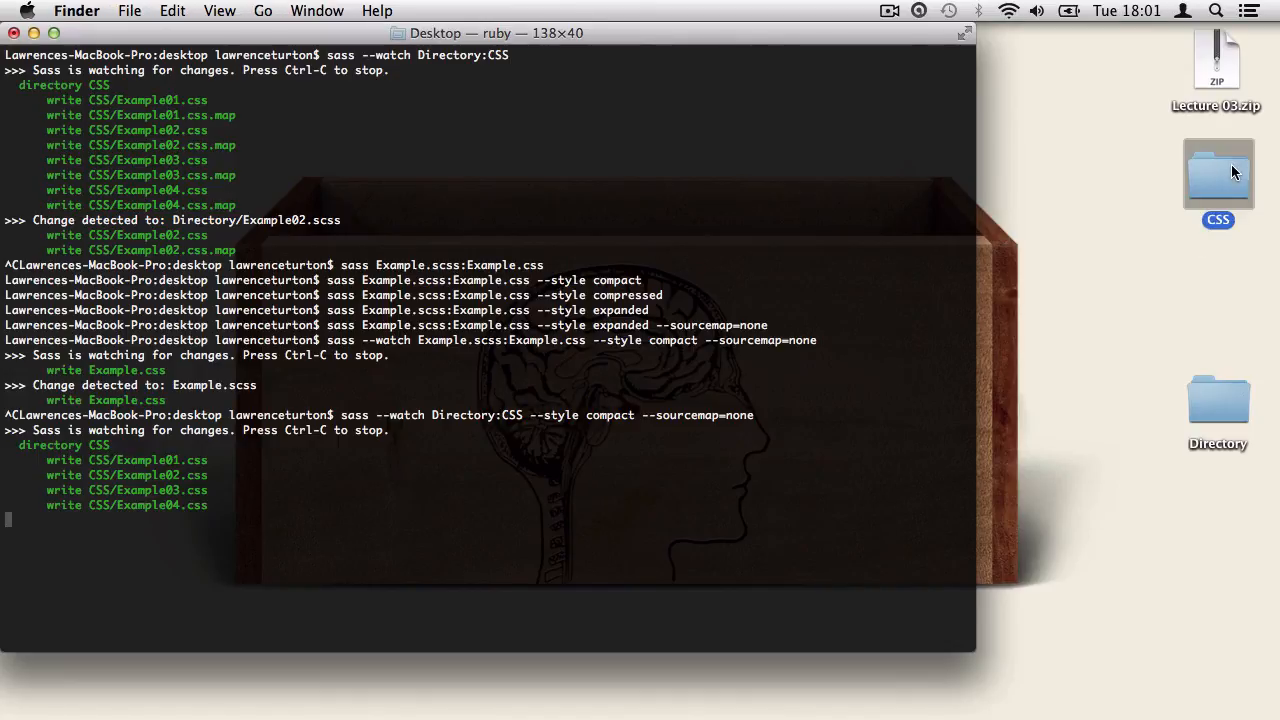
double_click(1216, 172)
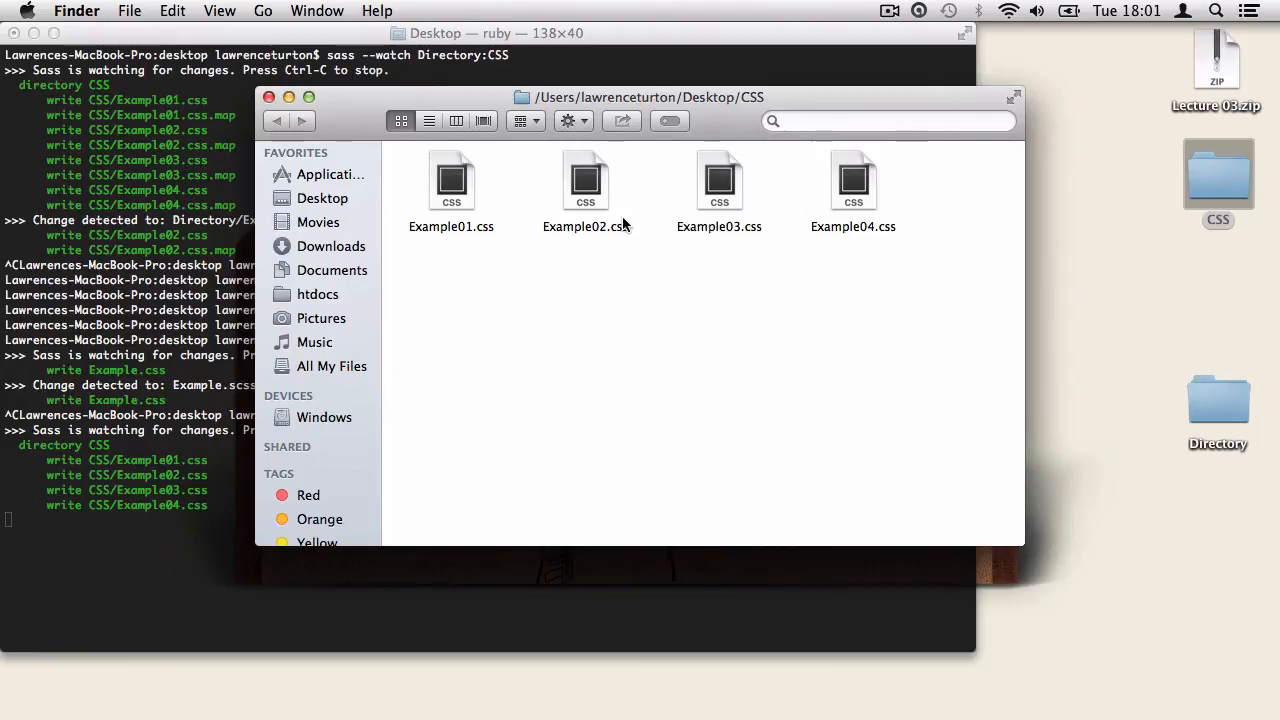